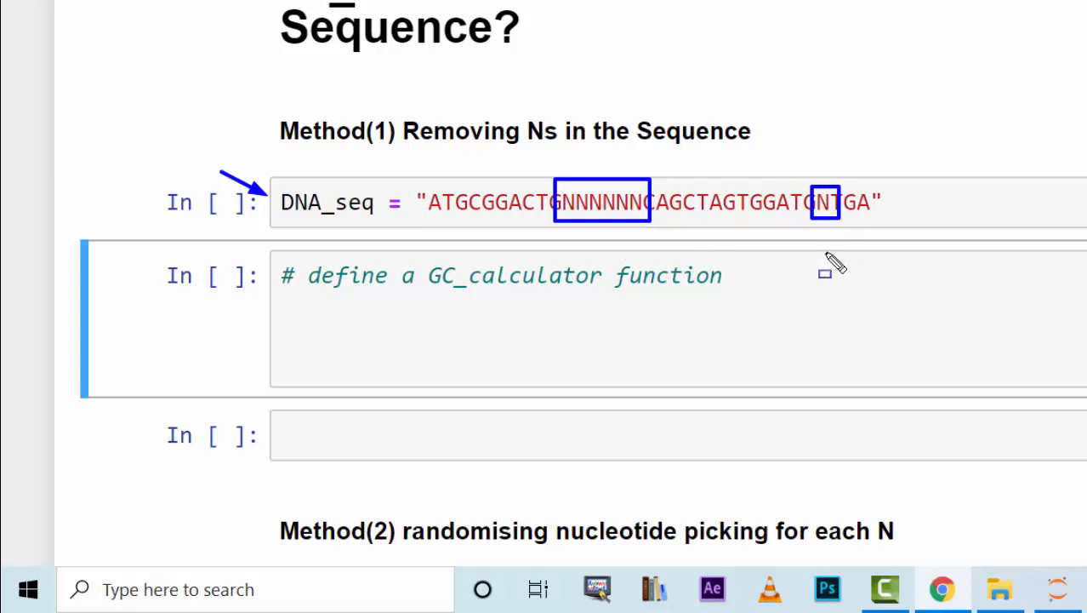
mouse_move(736, 279)
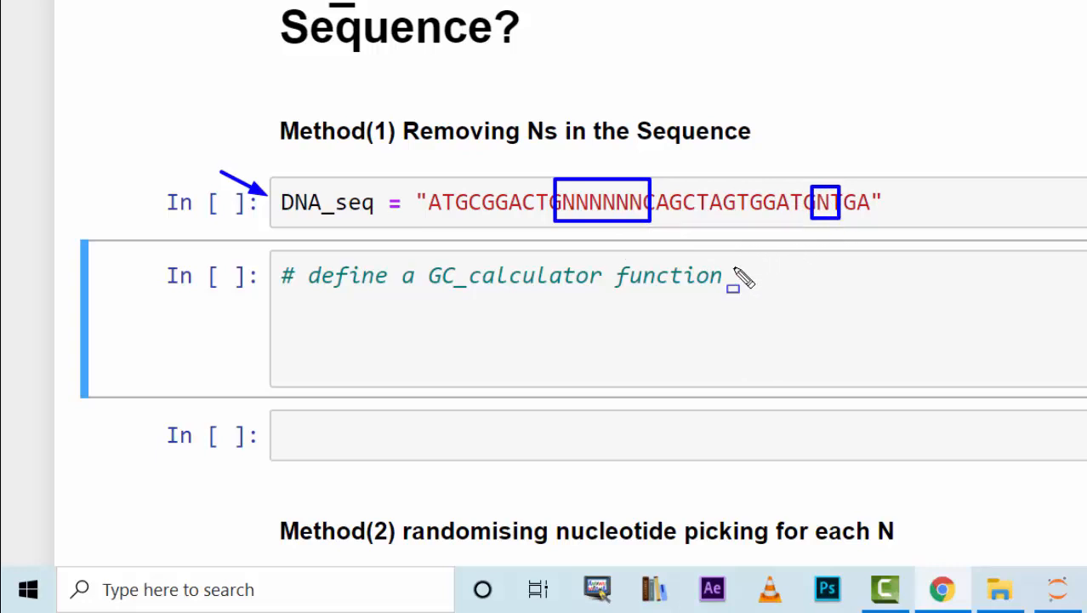
Put the '# define a GC_calculator function' cell into edit mode.
left_click(516, 302)
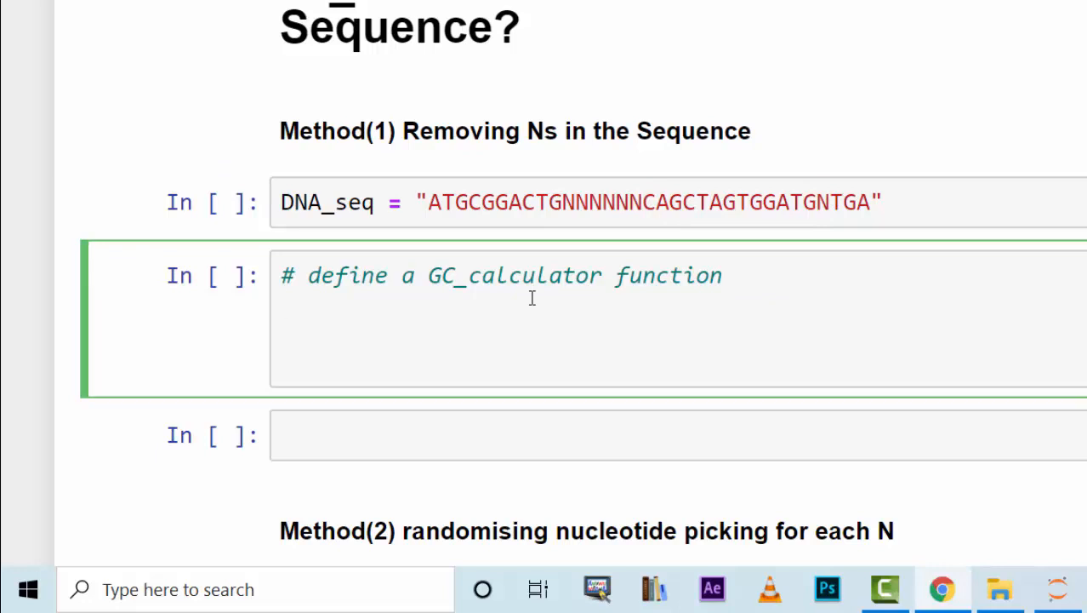
Write the function header def GC_calc(DNA, sig_fig=2):.
type("def GC")
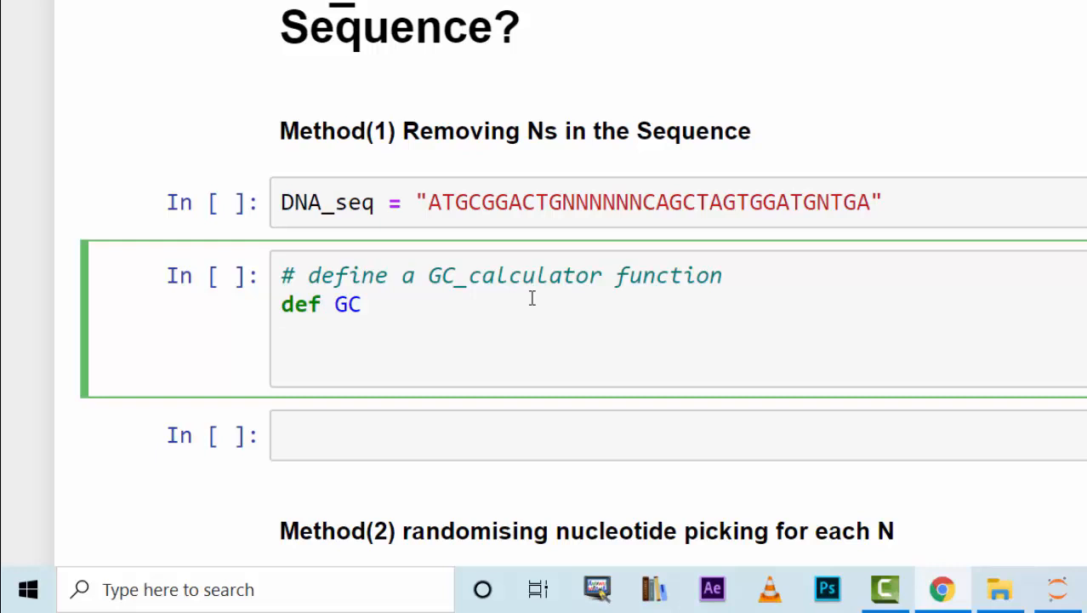
type("_calc(DNA, sig)")
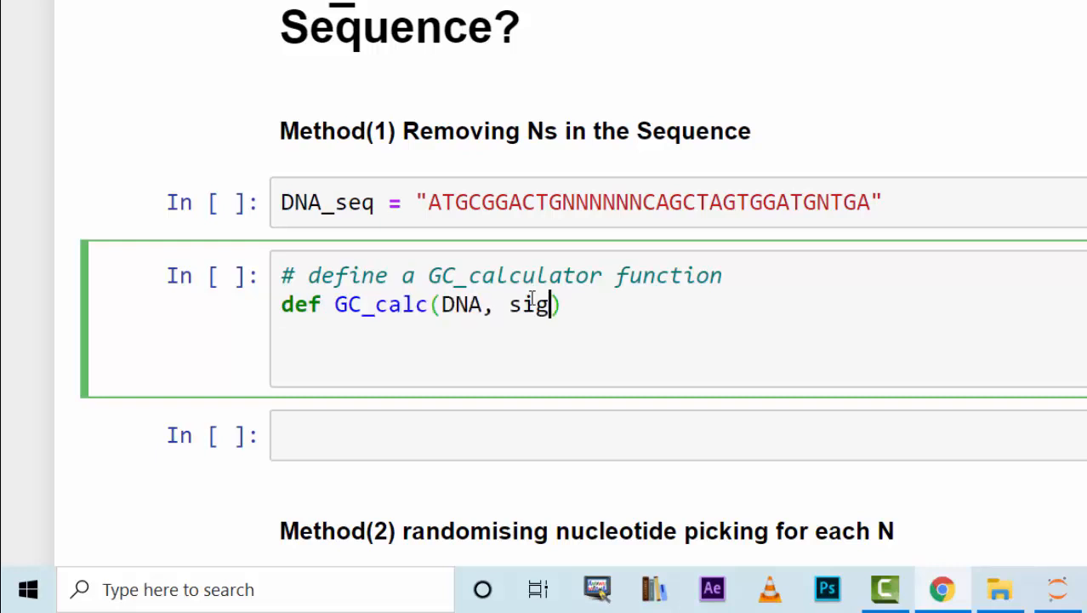
type("_fig")
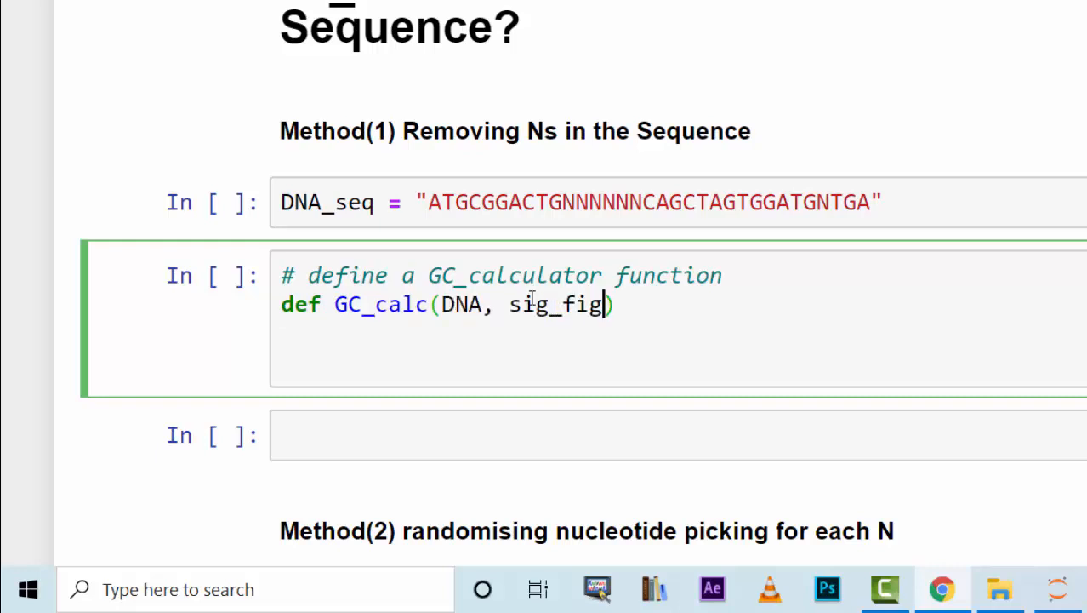
type("=")
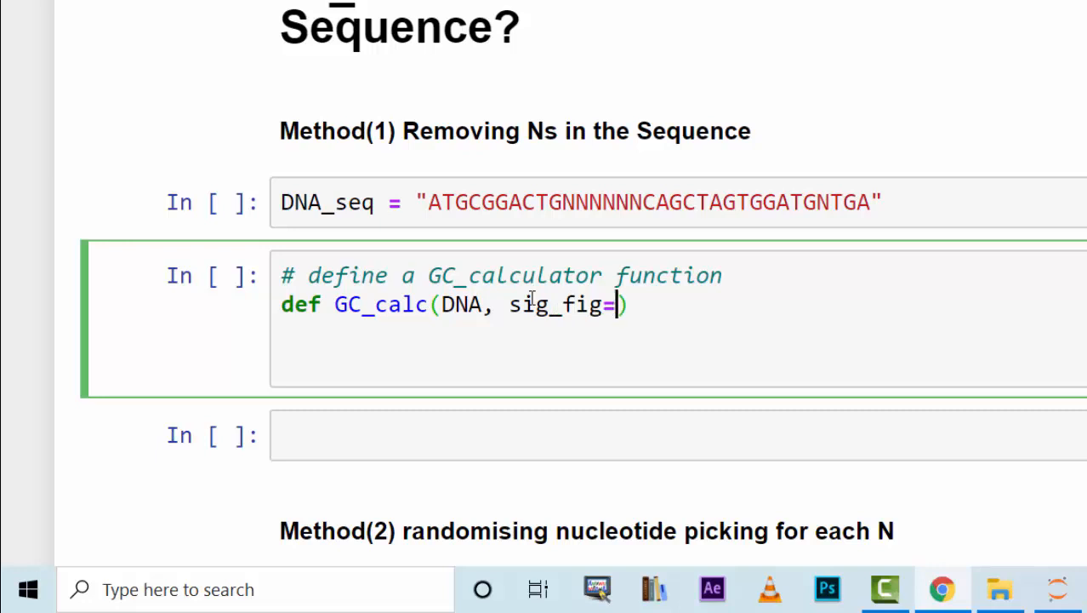
type("2")
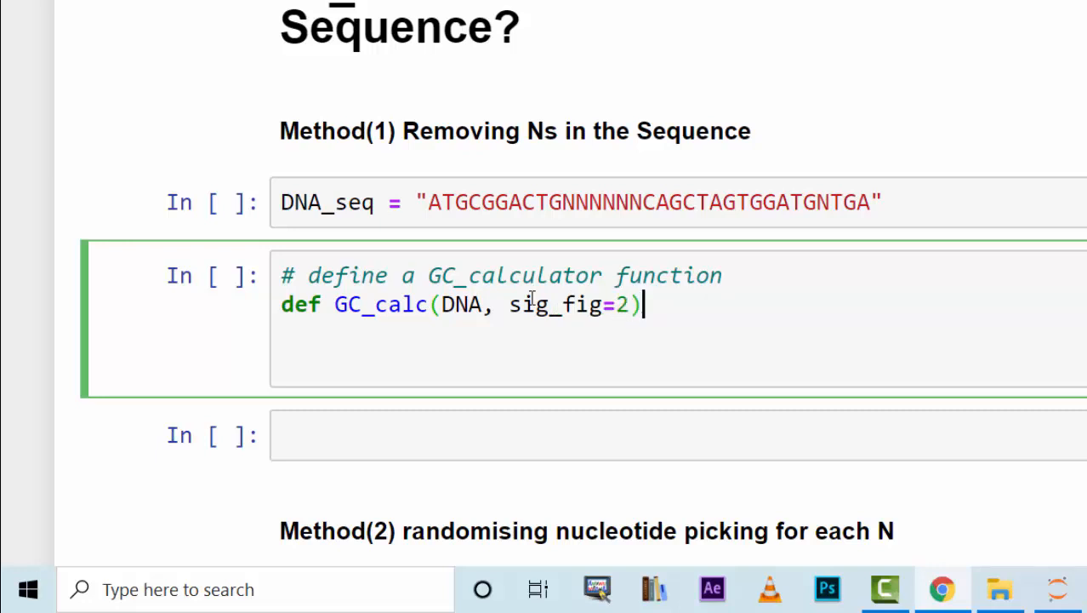
type(":")
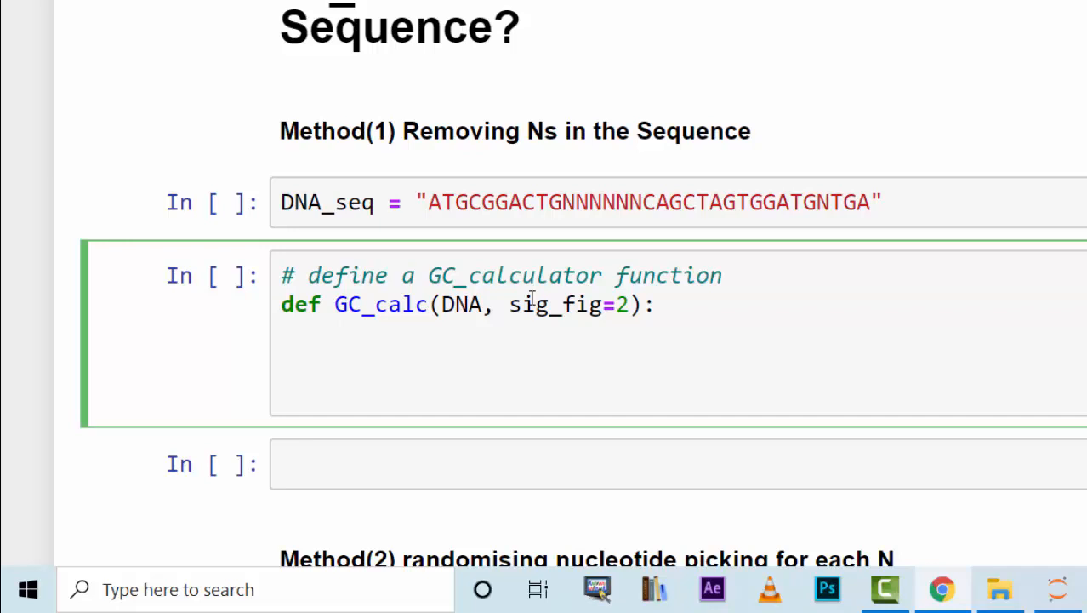
Add body lines DNA = DNA.upper() and DNA = DNA.replace("N",'').
type("DNA =")
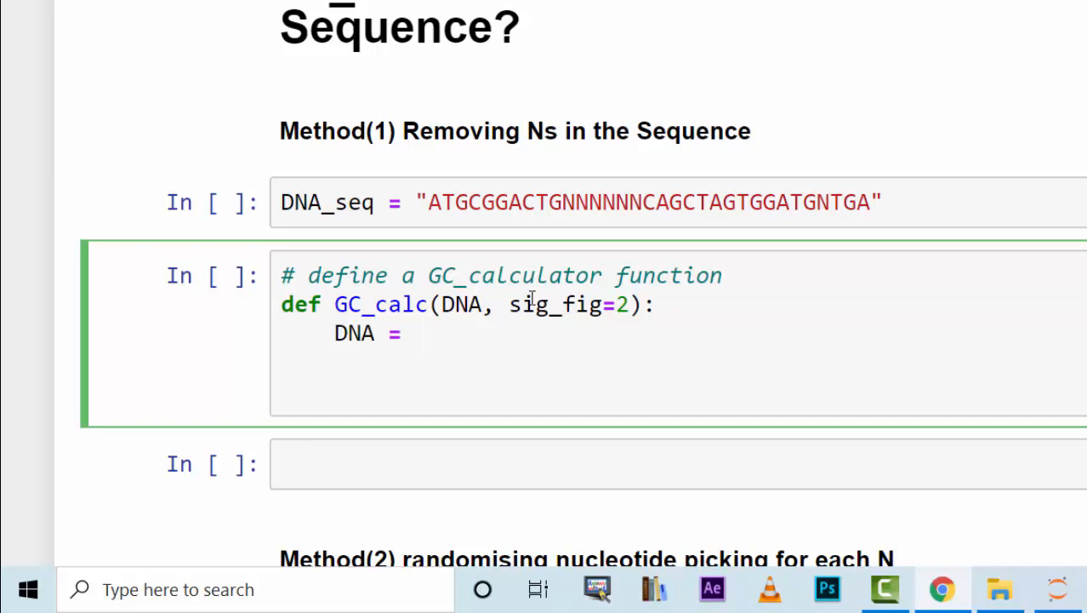
type("DNA.")
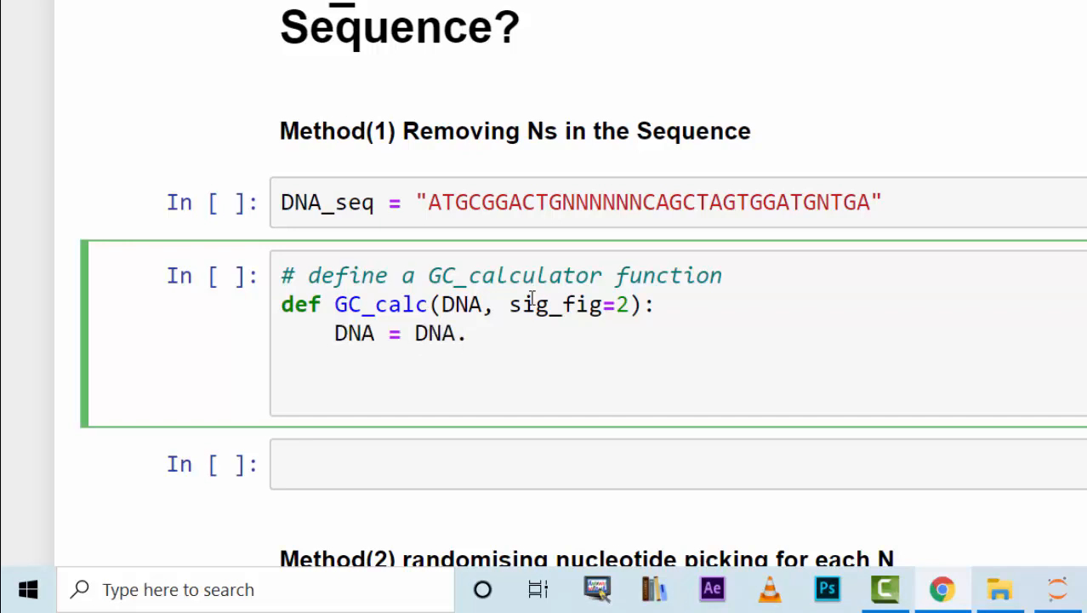
type("upper()")
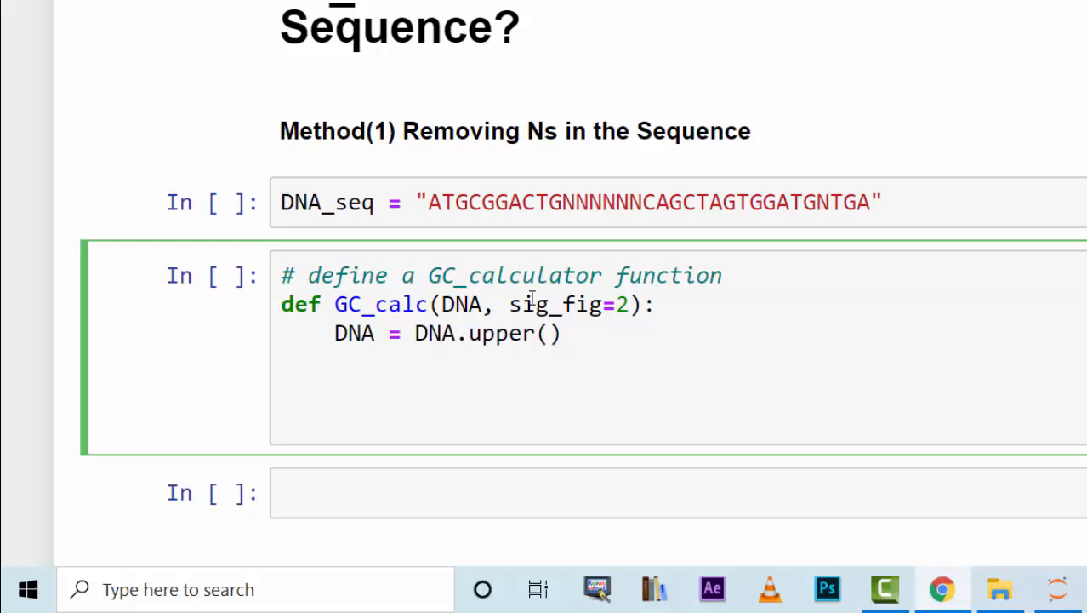
type("DNA =")
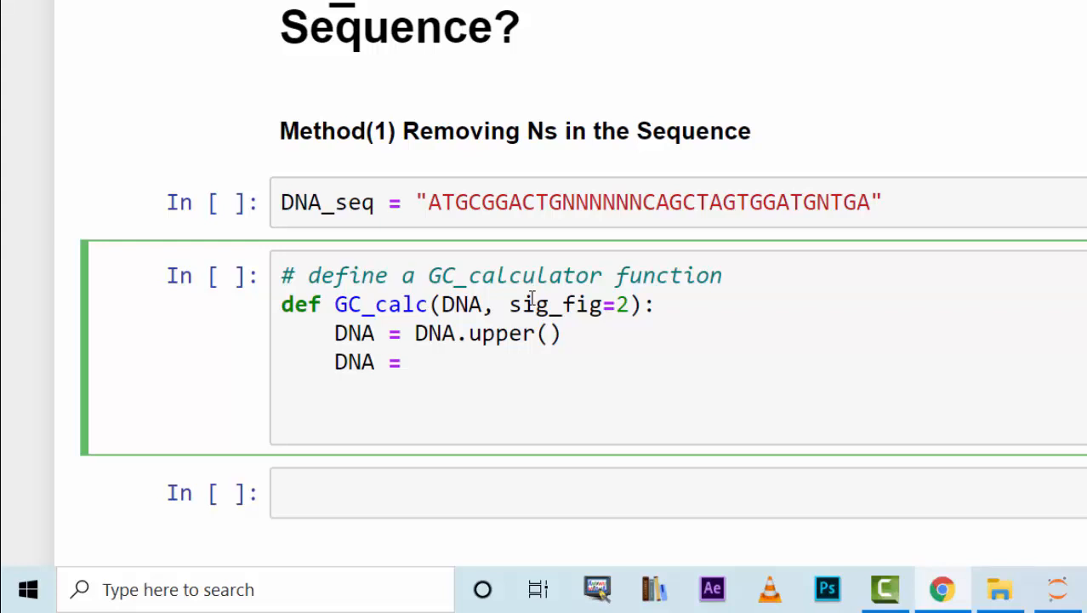
type("DNA.re")
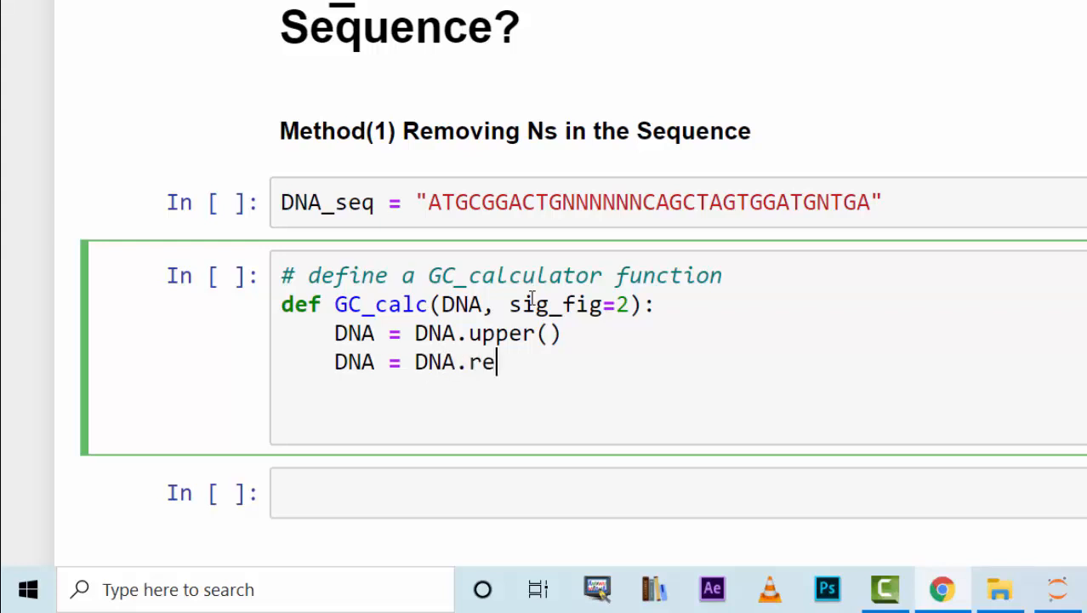
type("place(\"N\",)")
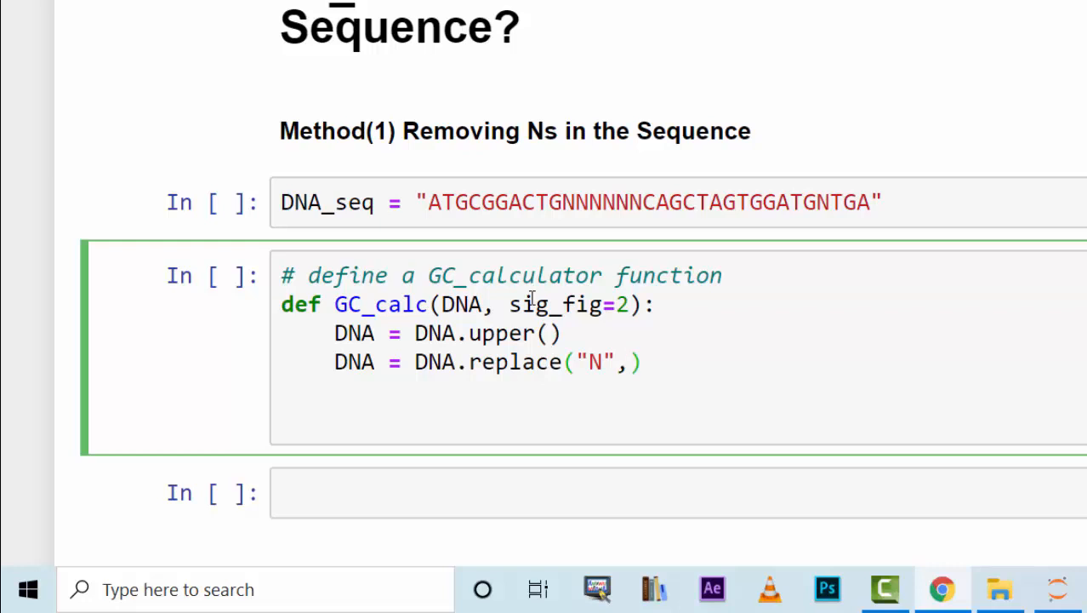
type("''")
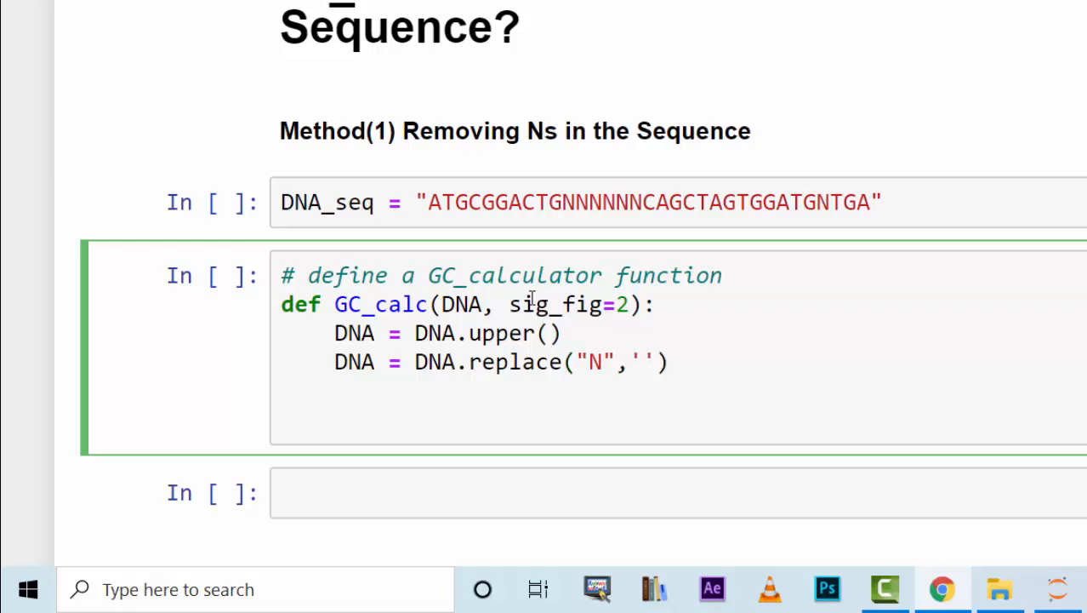
left_click(640, 362)
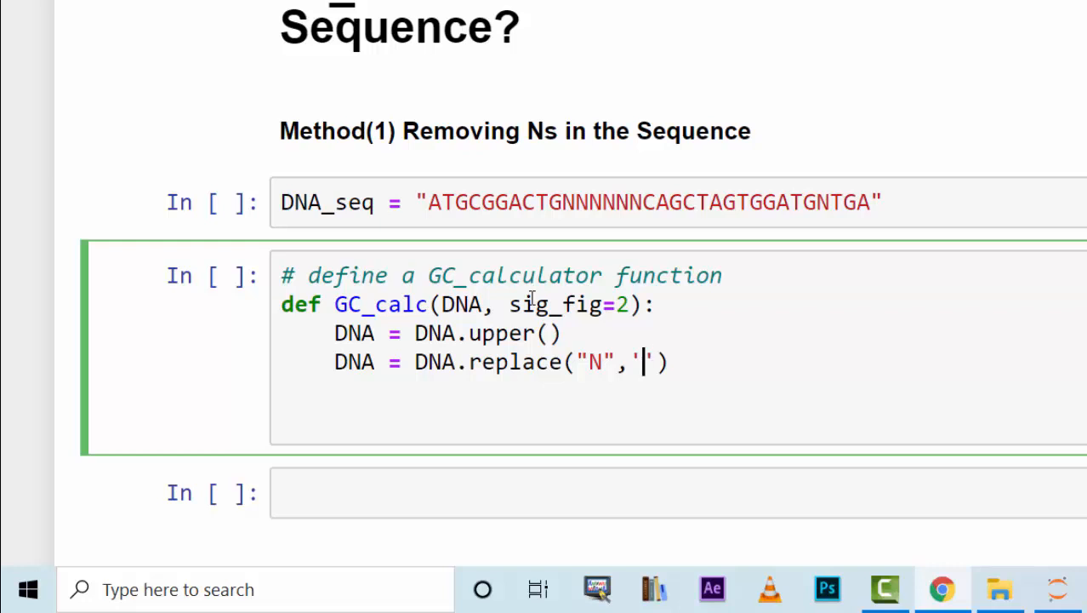
key("enter")
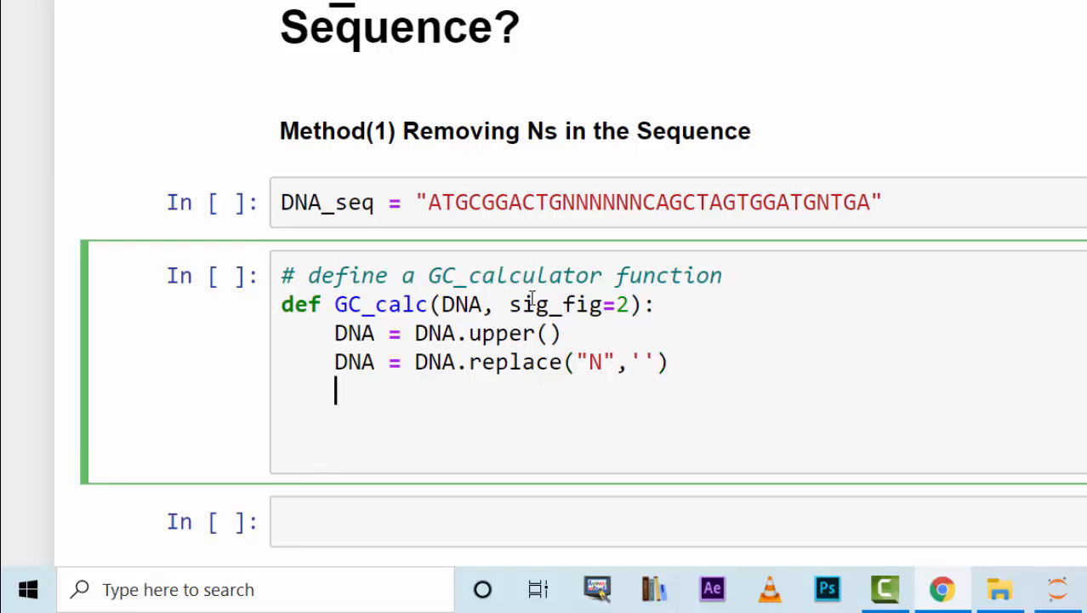
Start the GC line dividing the G plus C counts by len(DNA).
type("GC")
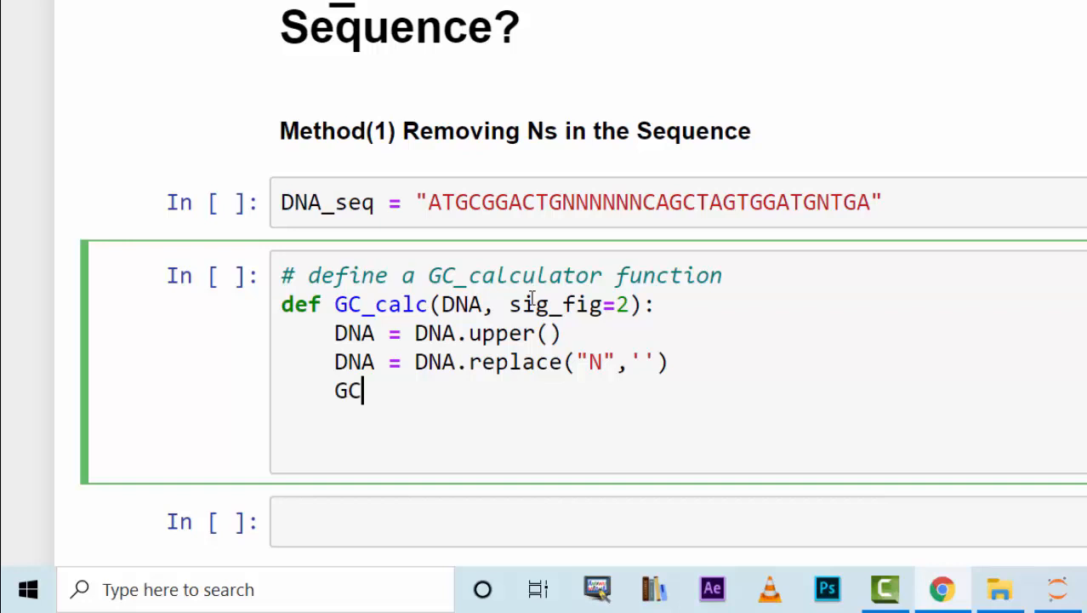
type("= D")
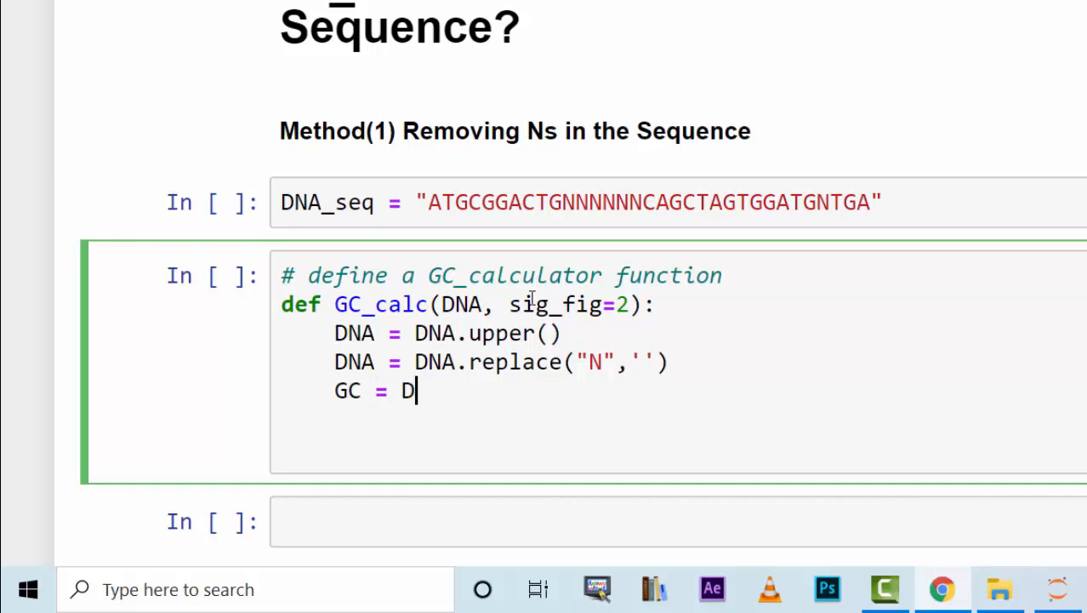
type("NA.")
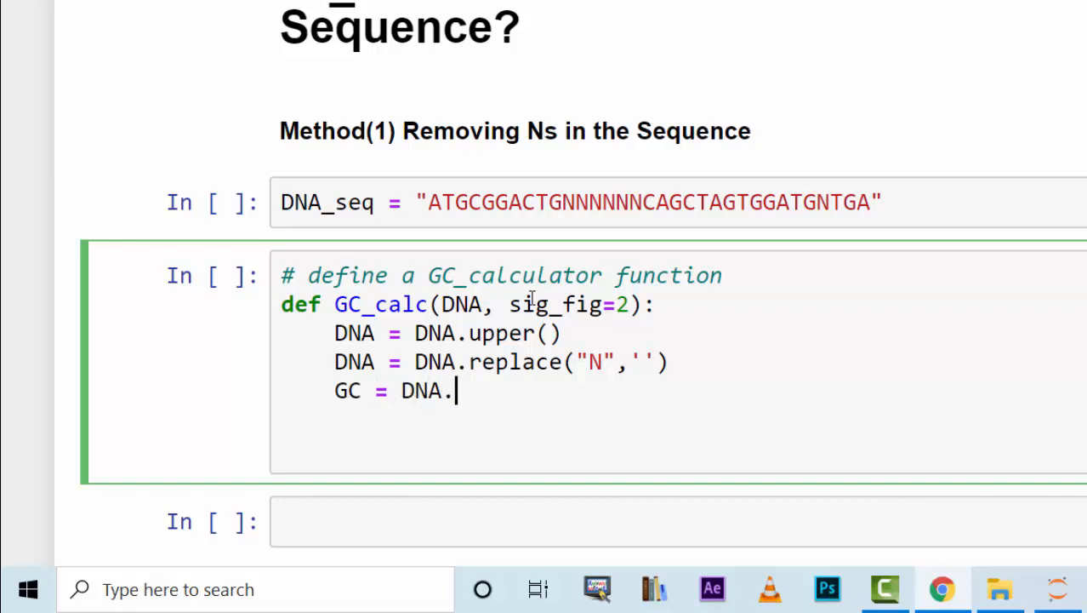
type("count()")
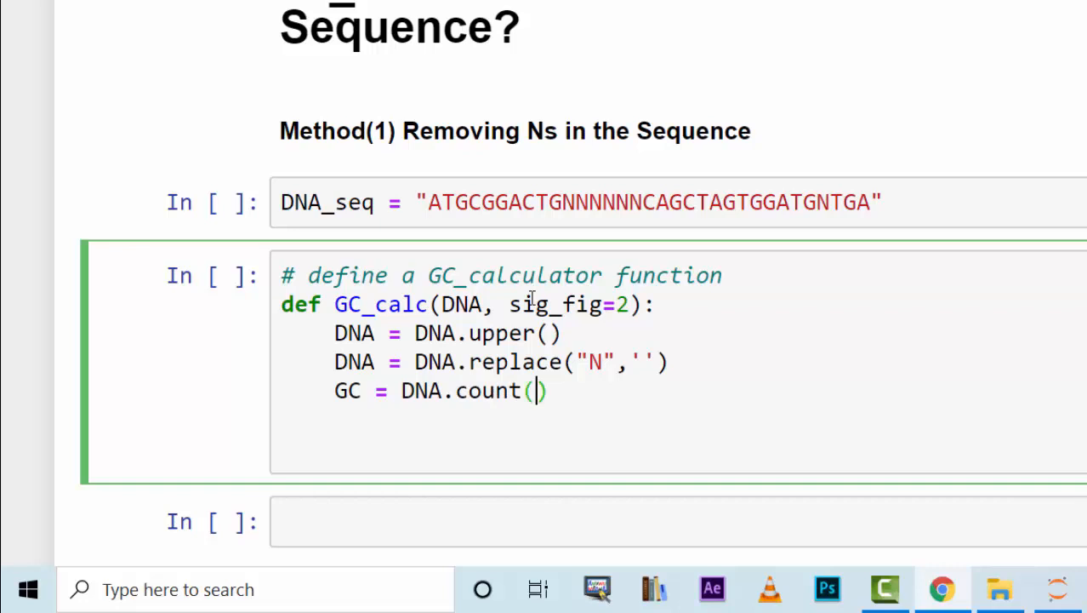
type("\"G\"")
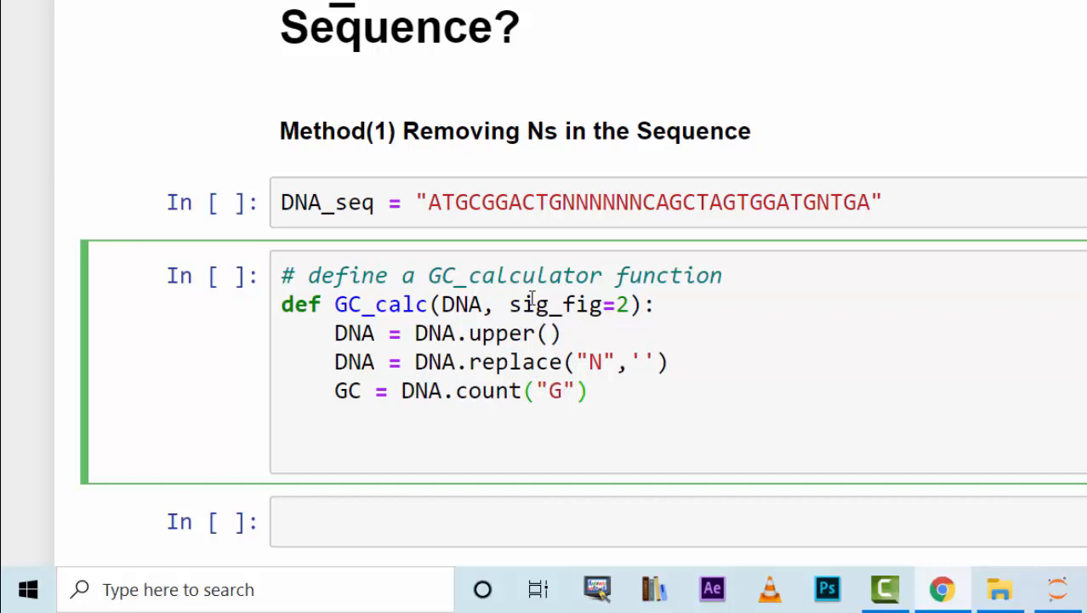
type("+D")
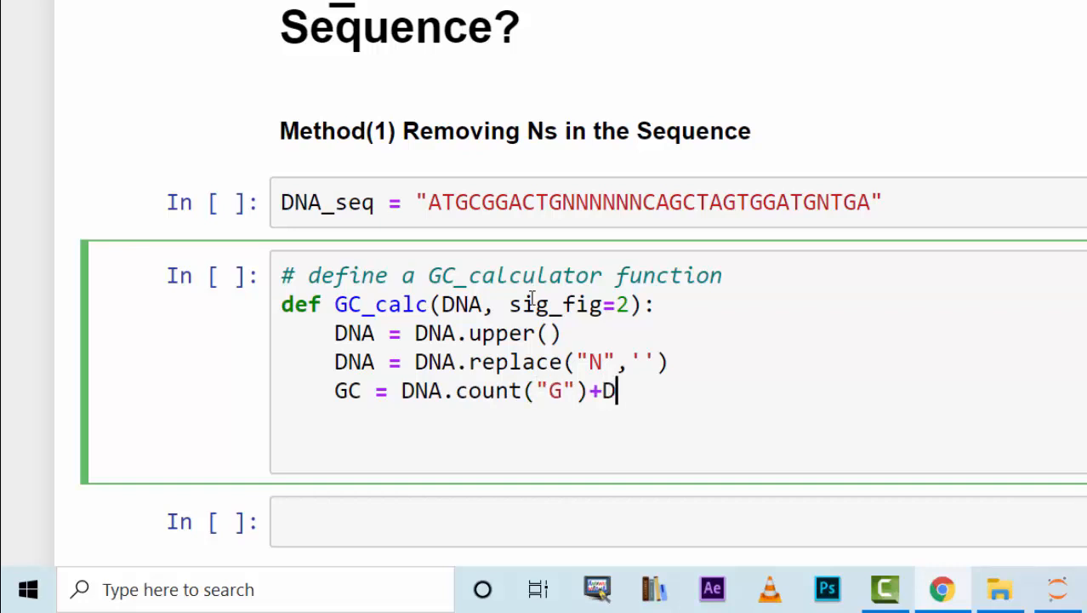
type("NA.count")
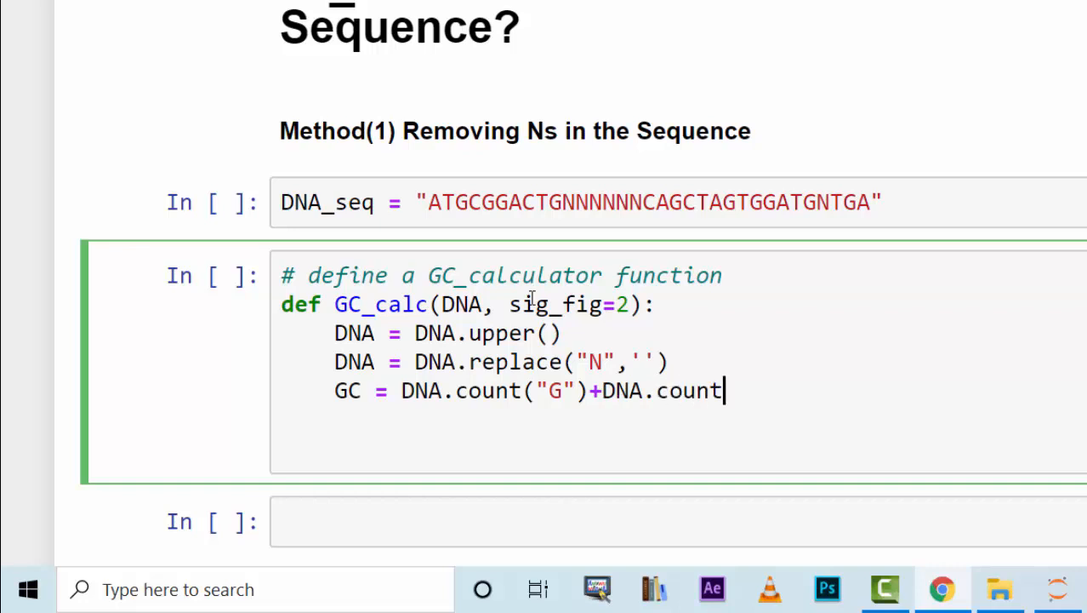
type("(\"C\")")
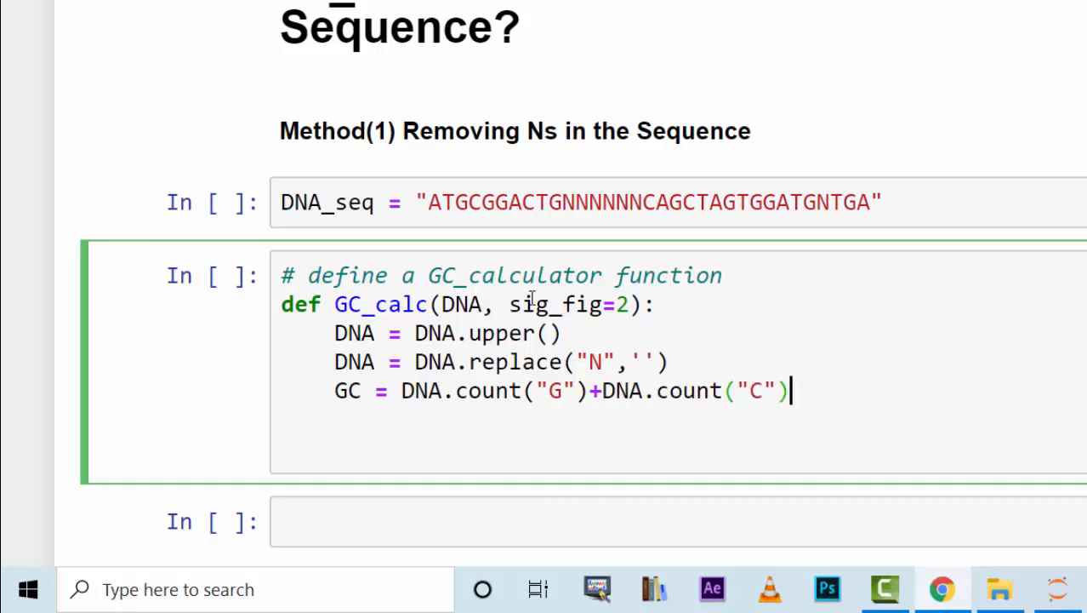
type(")/")
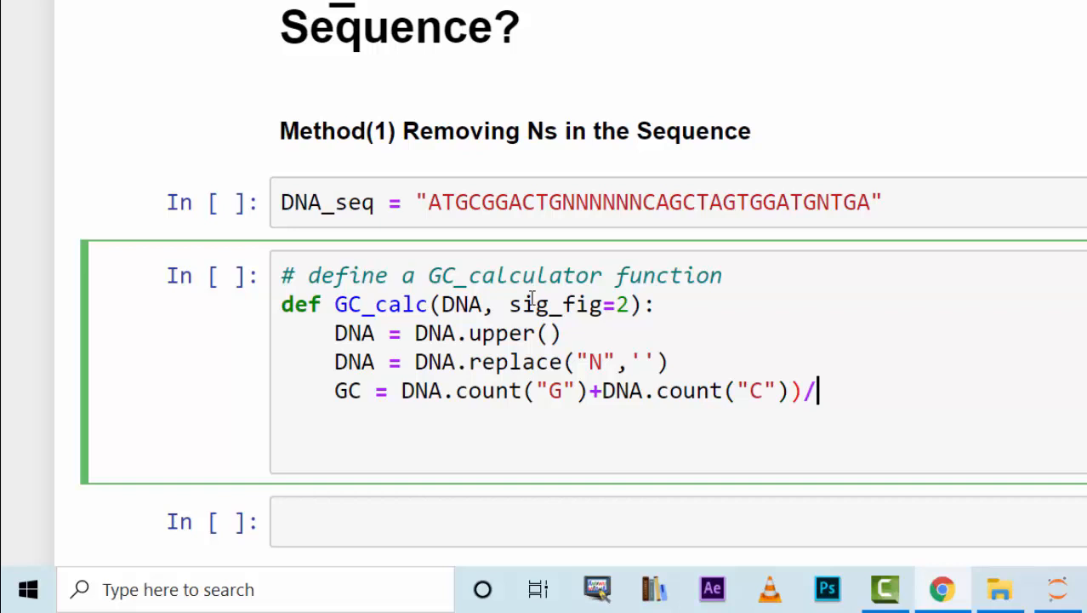
type("len(D)")
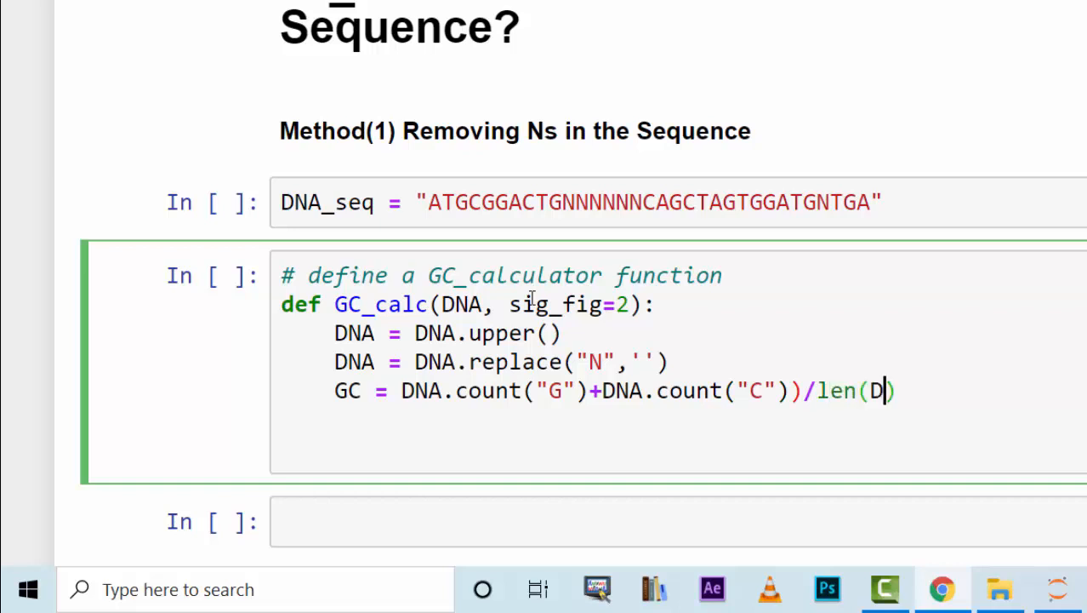
type("NA)")
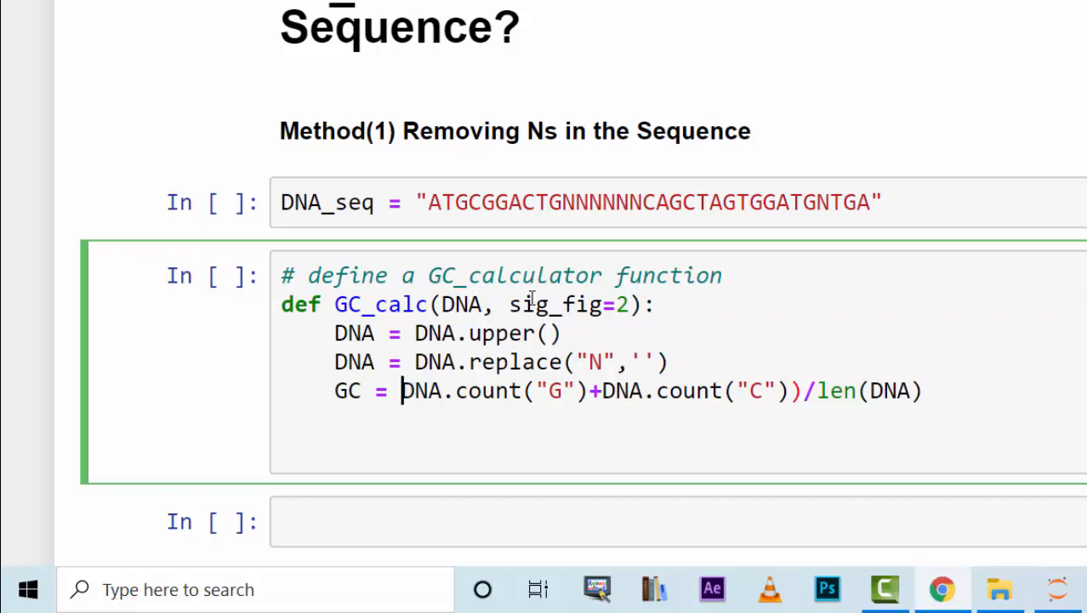
Round the GC fraction to sig_fig digits, correcting a typo in sig_fig.
type("(")
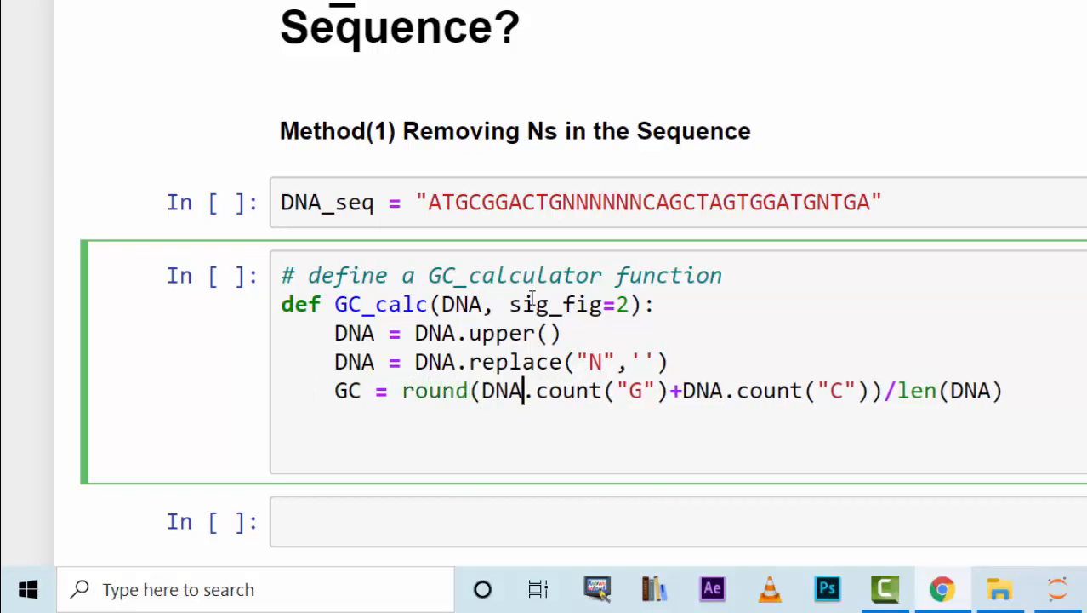
type(",")
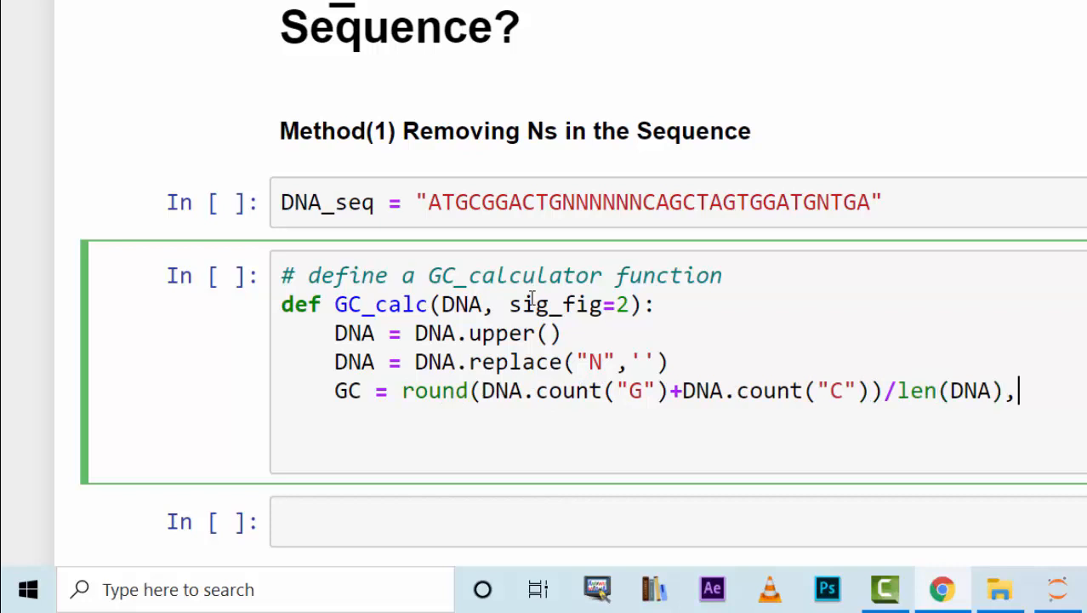
type("si")
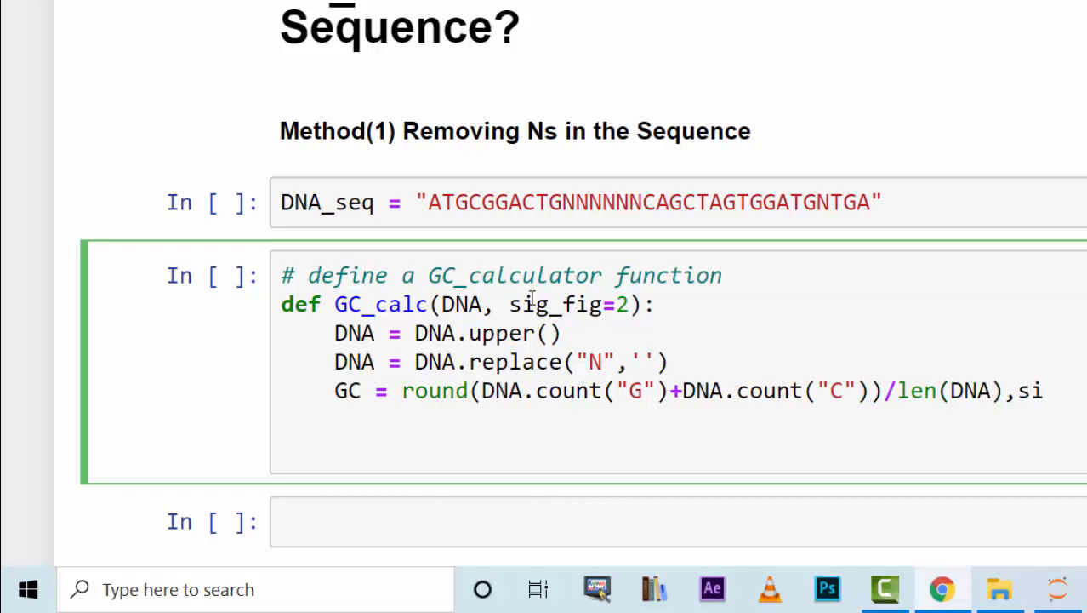
type("g_g")
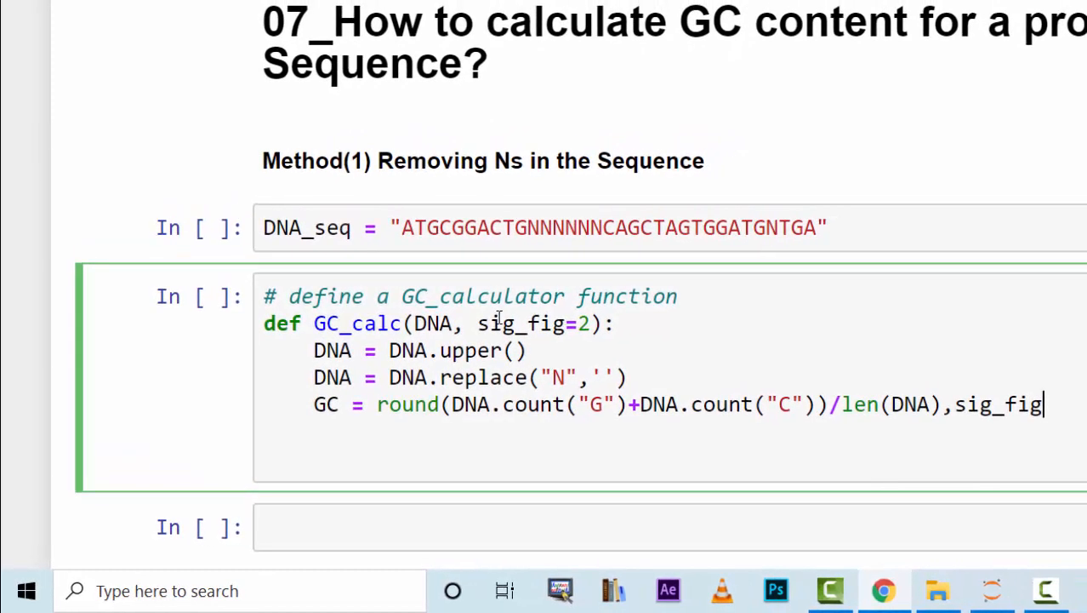
key("Backspace")
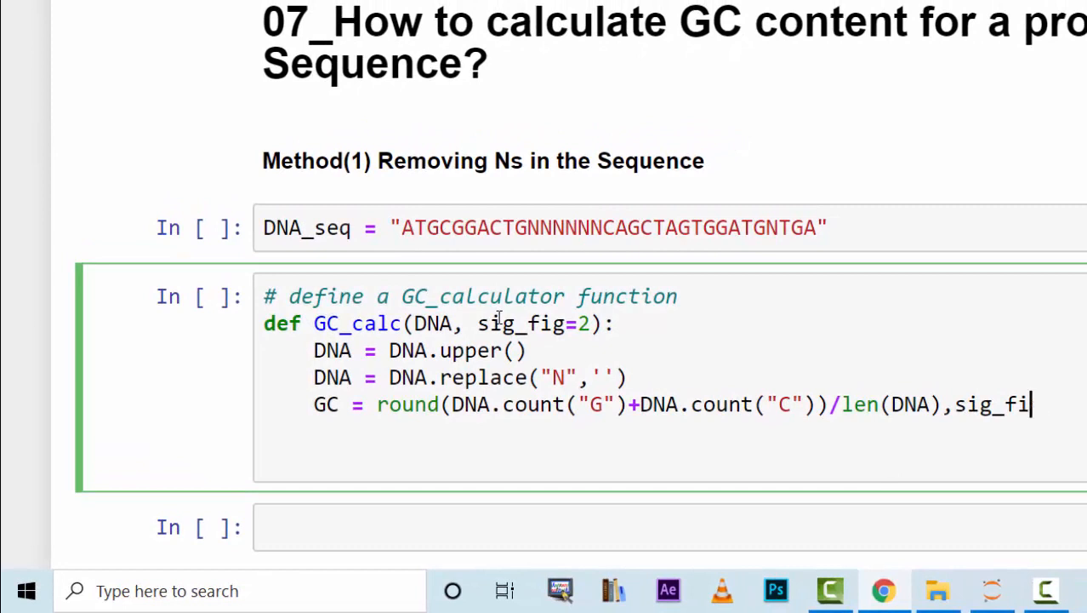
type("g)")
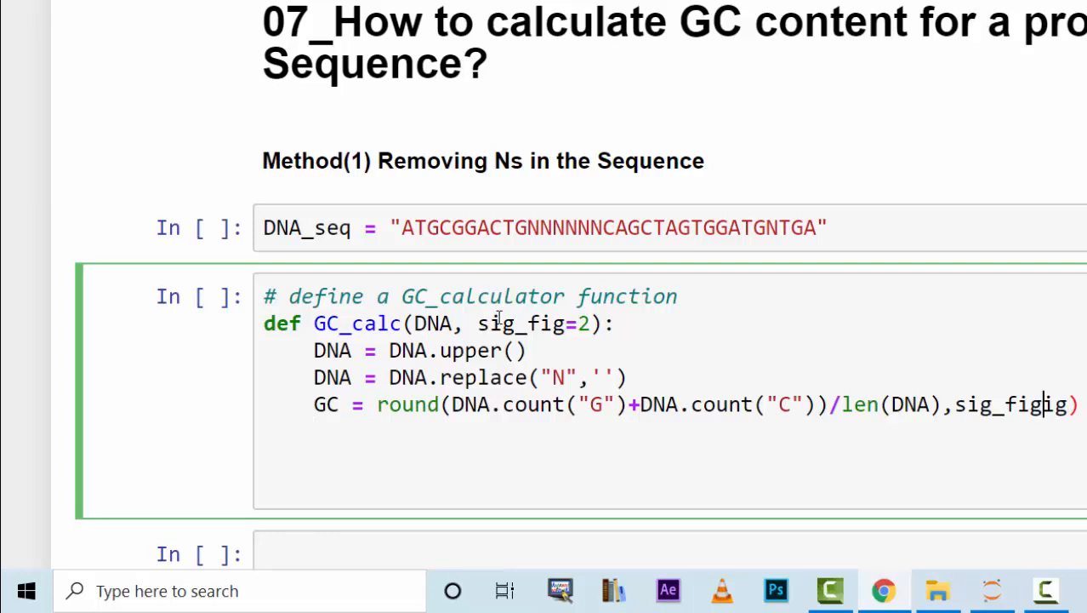
key("enter")
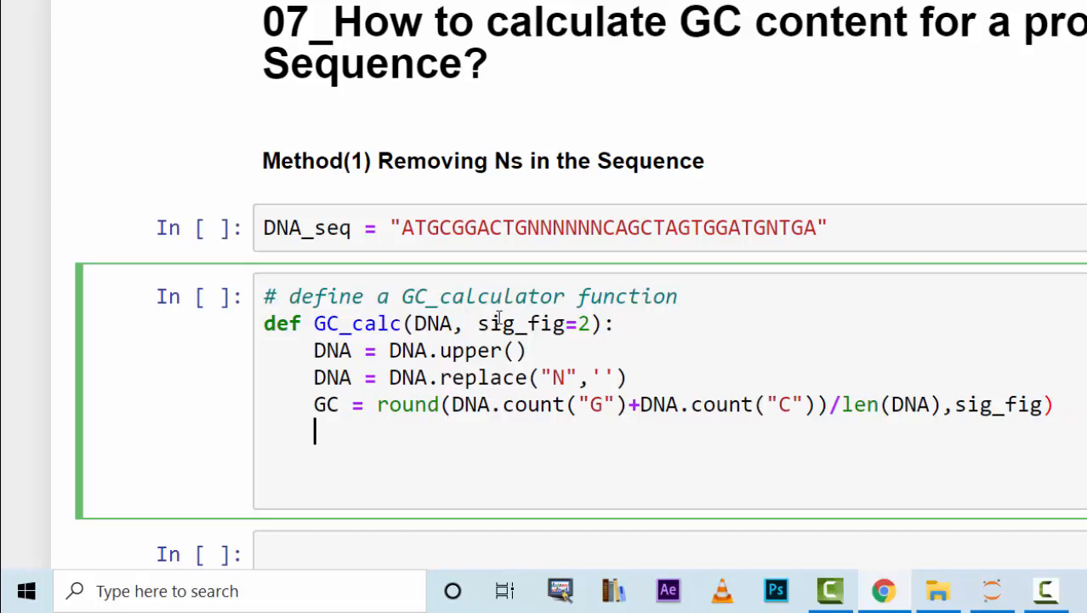
Add the return(GC, DNA) statement to GC_calc.
type("return(")
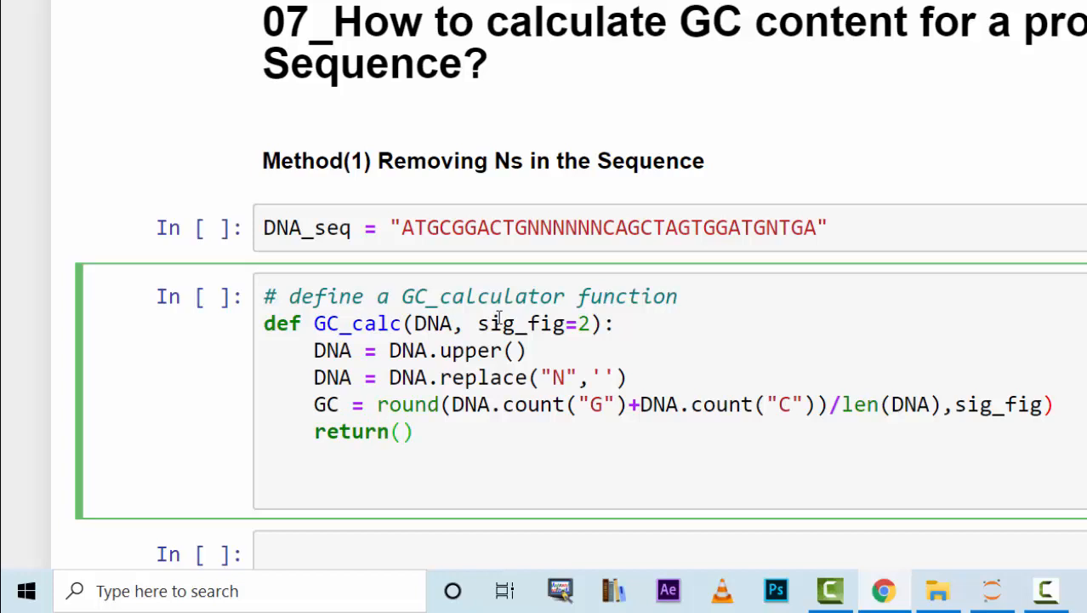
type("GC,")
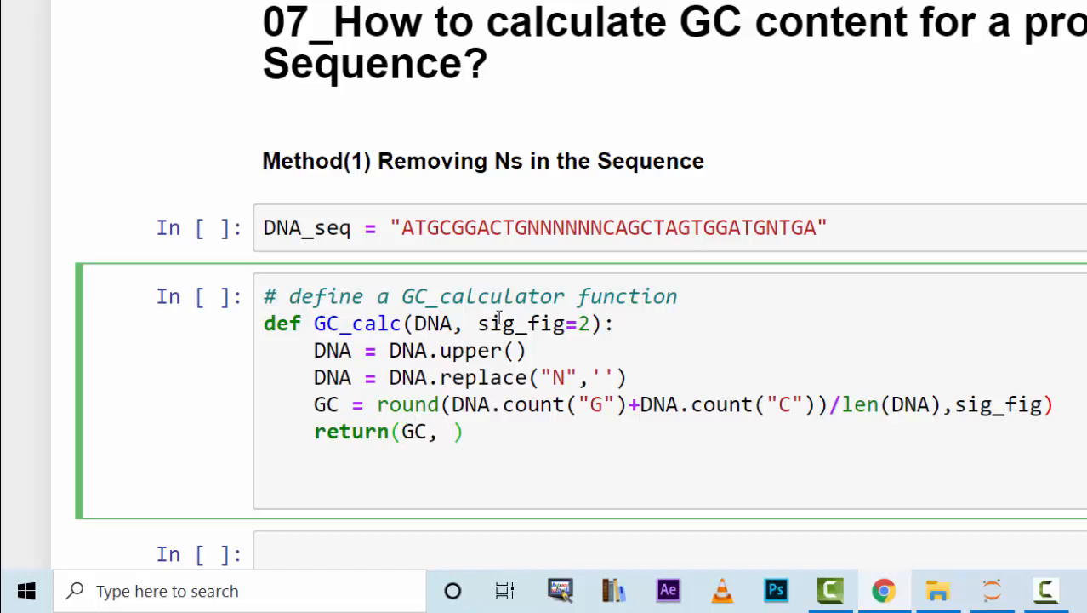
type("DNA")
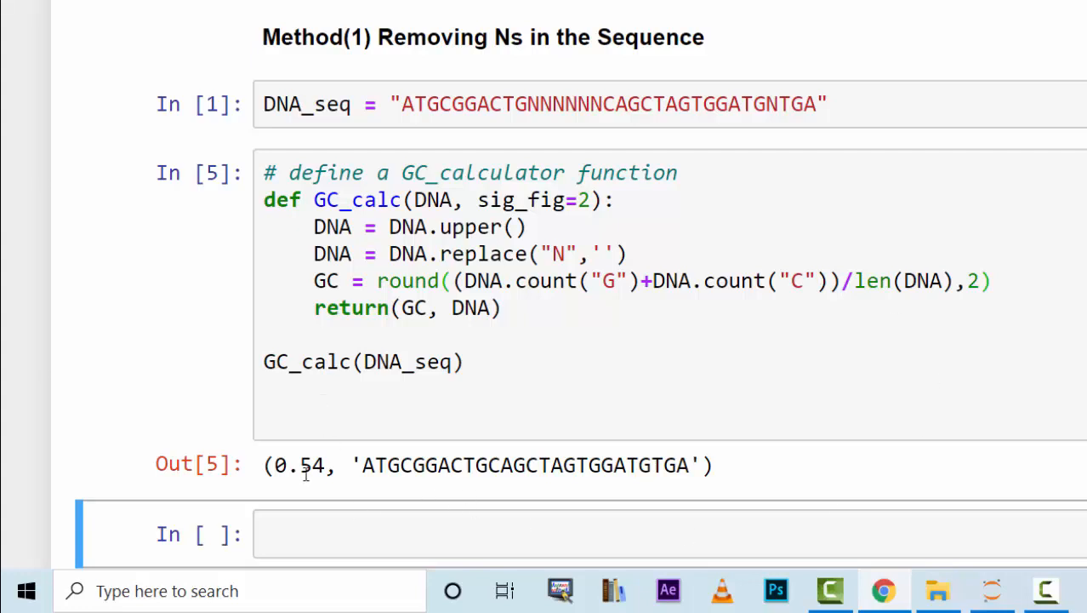
double_click(300, 464)
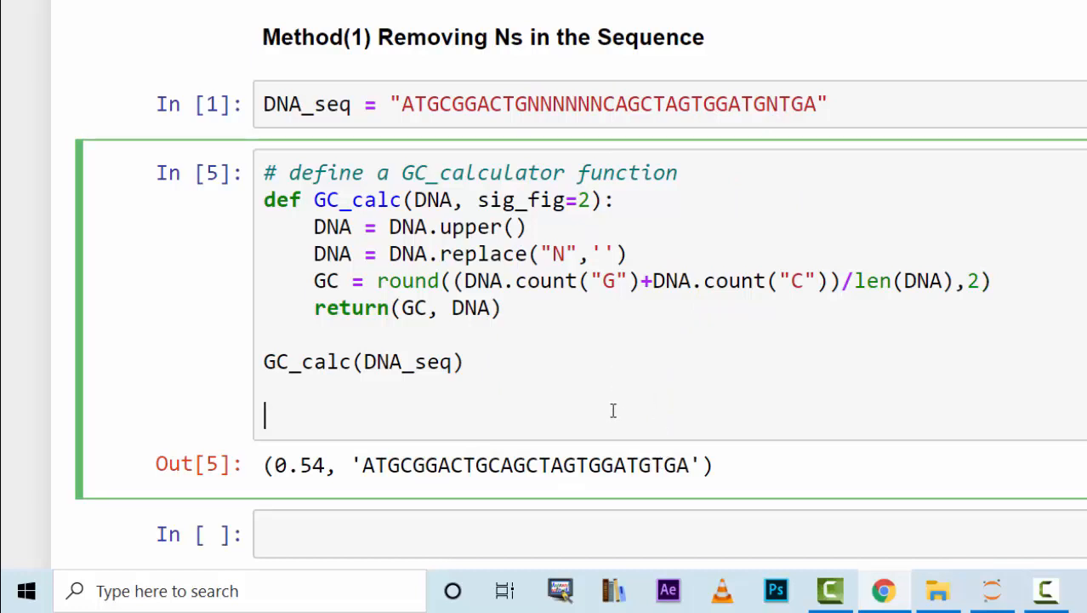
mouse_move(643, 352)
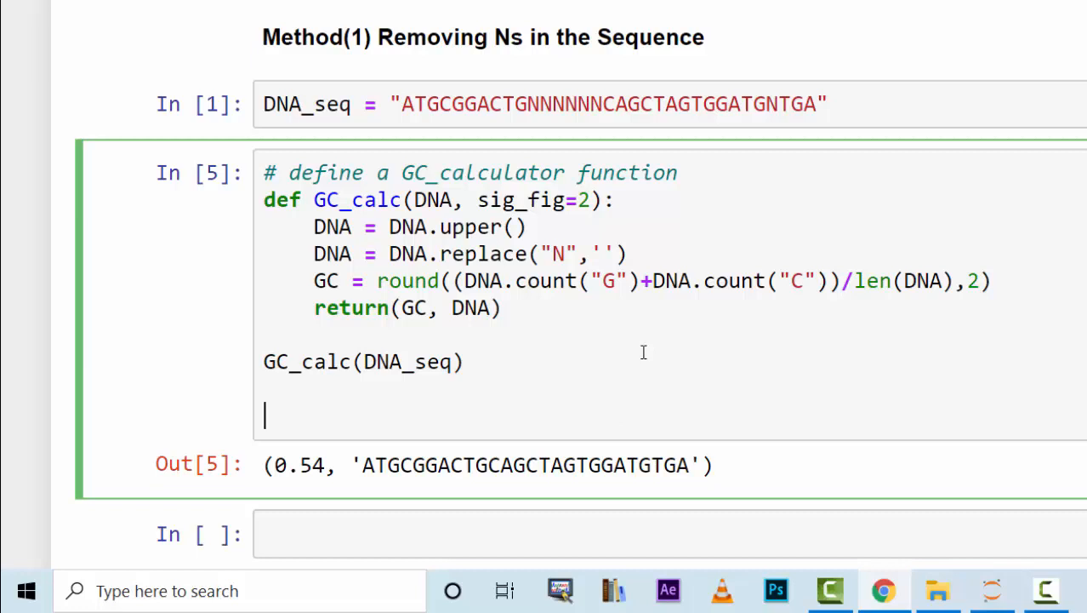
mouse_move(640, 352)
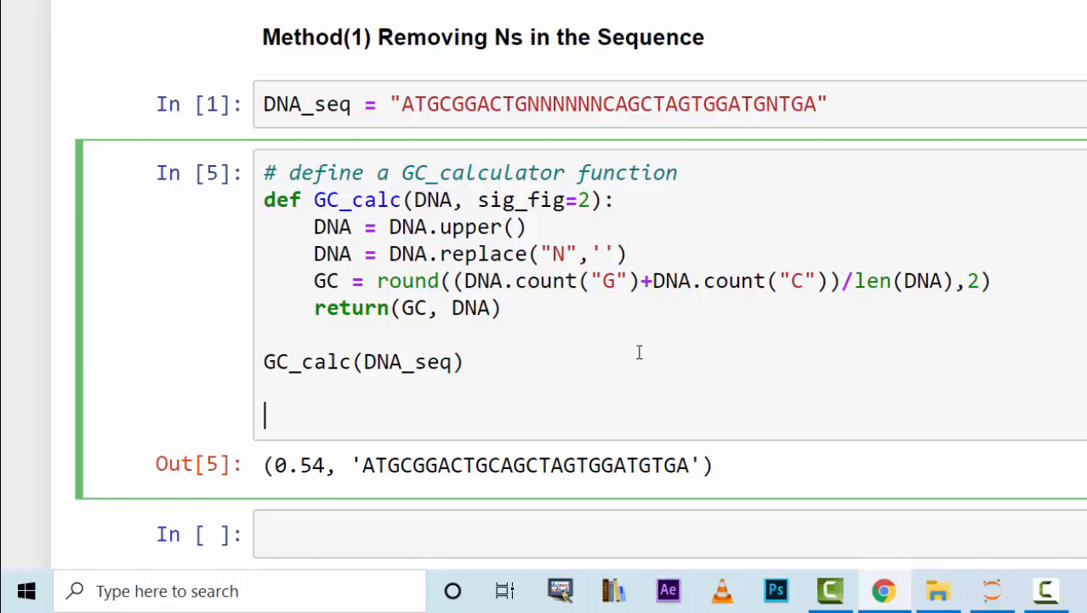
Scroll to the Method(2) section and select its first empty code cell.
scroll("down", 3)
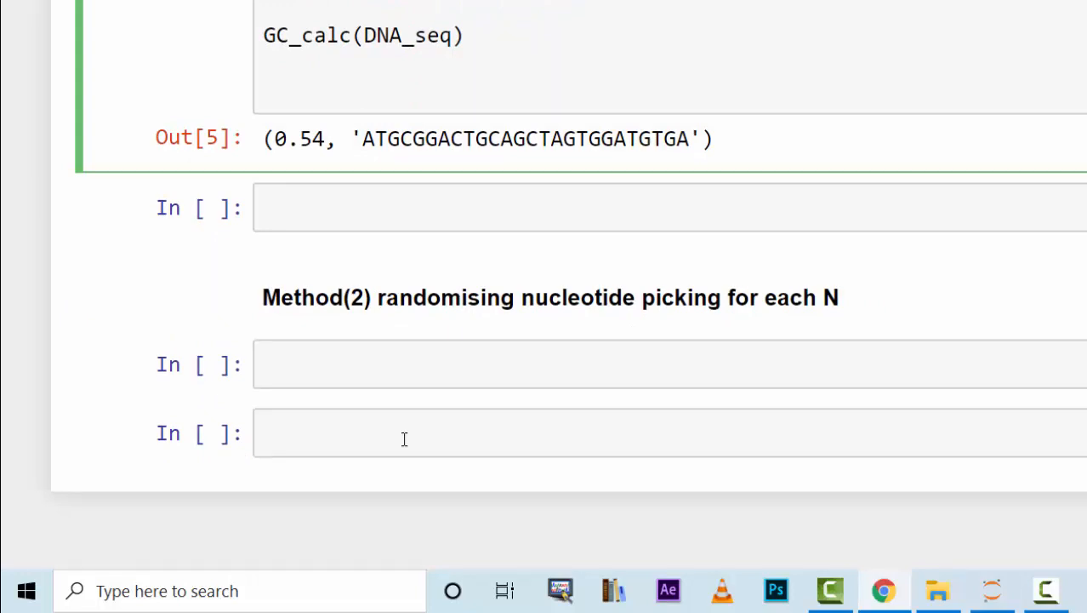
scroll("up", 3)
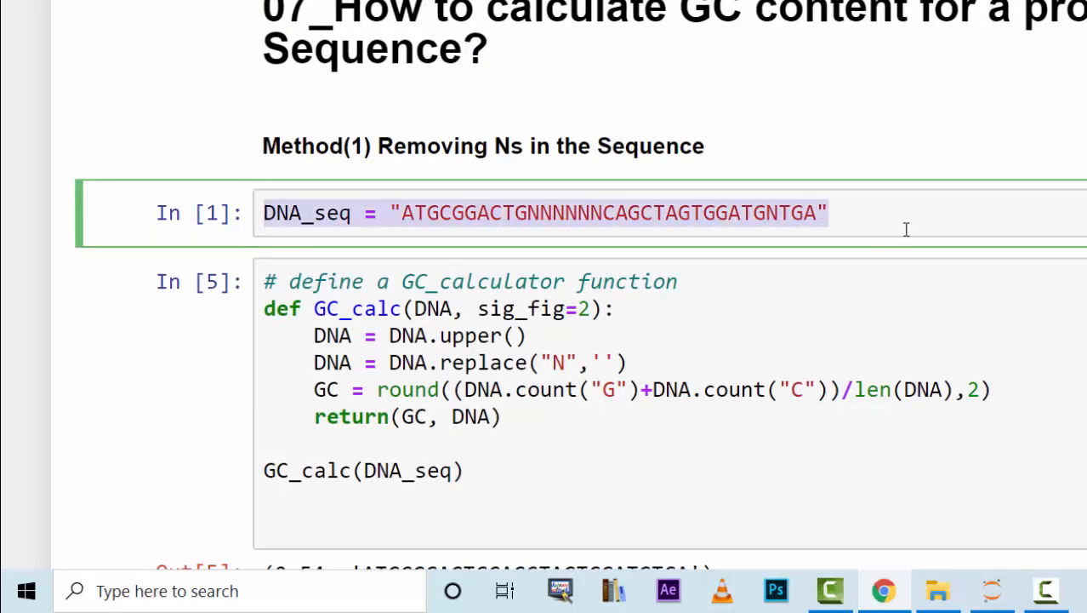
scroll("down", 3)
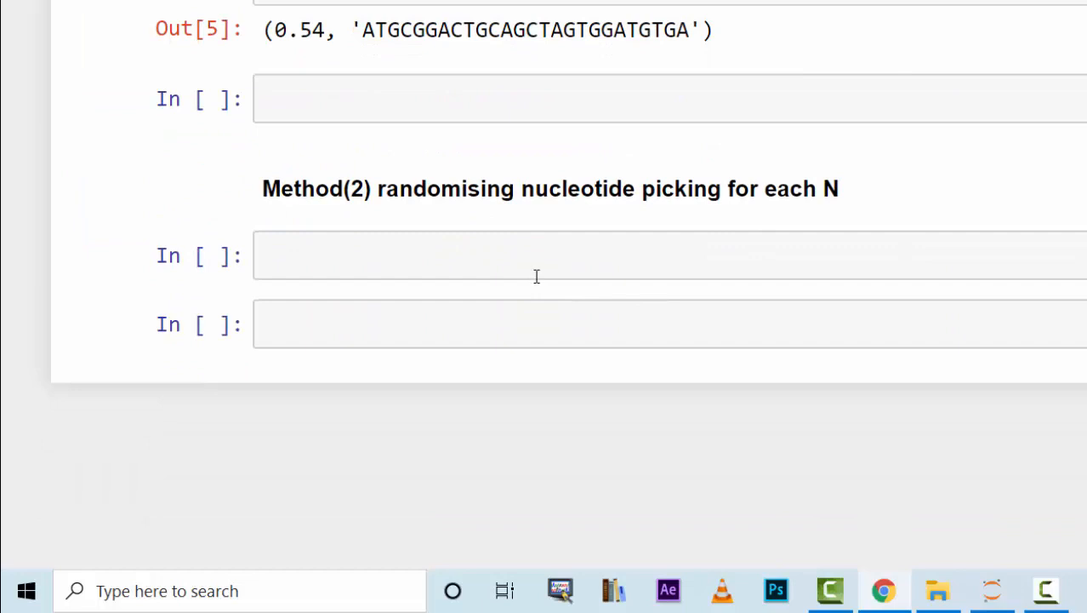
left_click(536, 255)
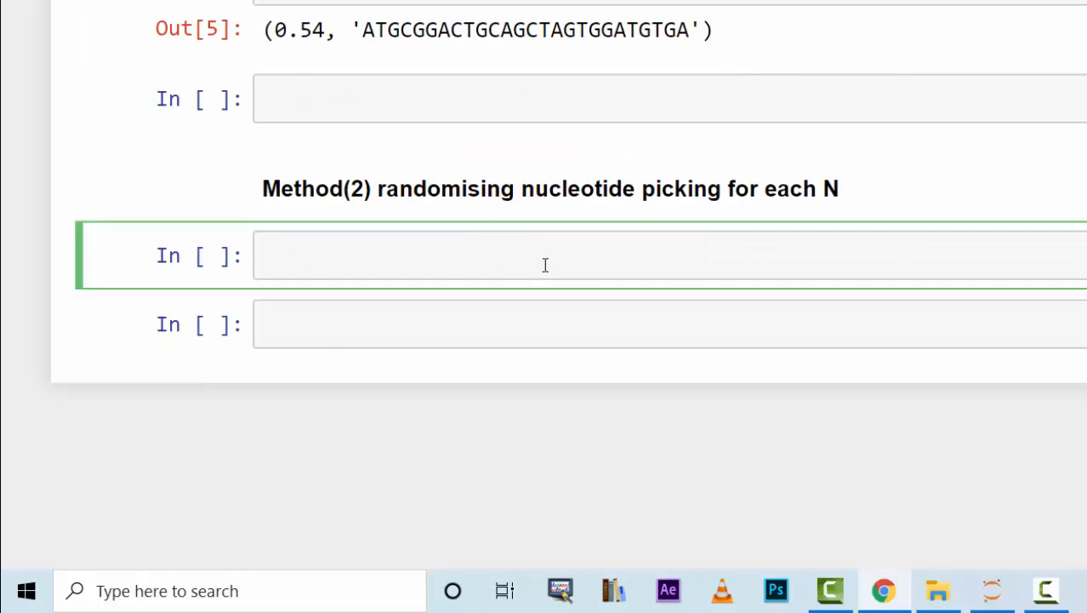
Import random and write the header def GC_calculator(DNA, sig_fig):.
type("import")
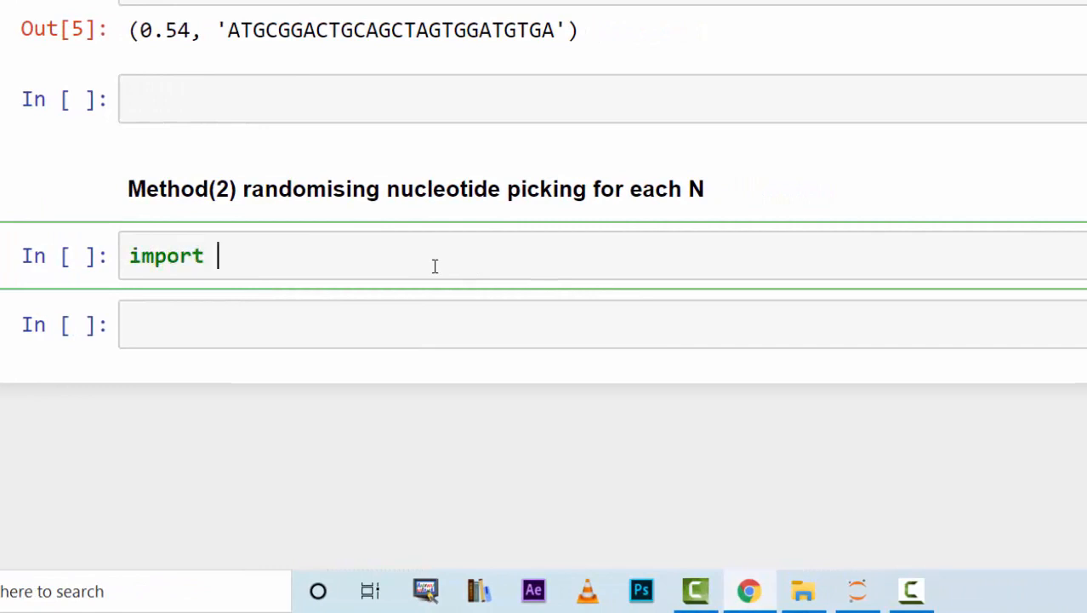
type("random")
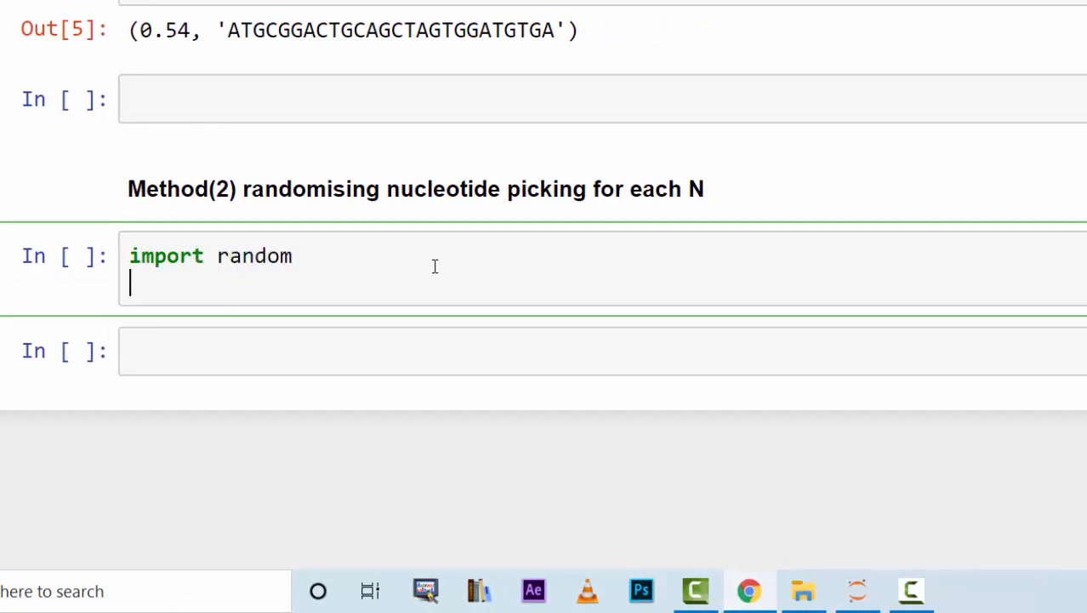
type("de")
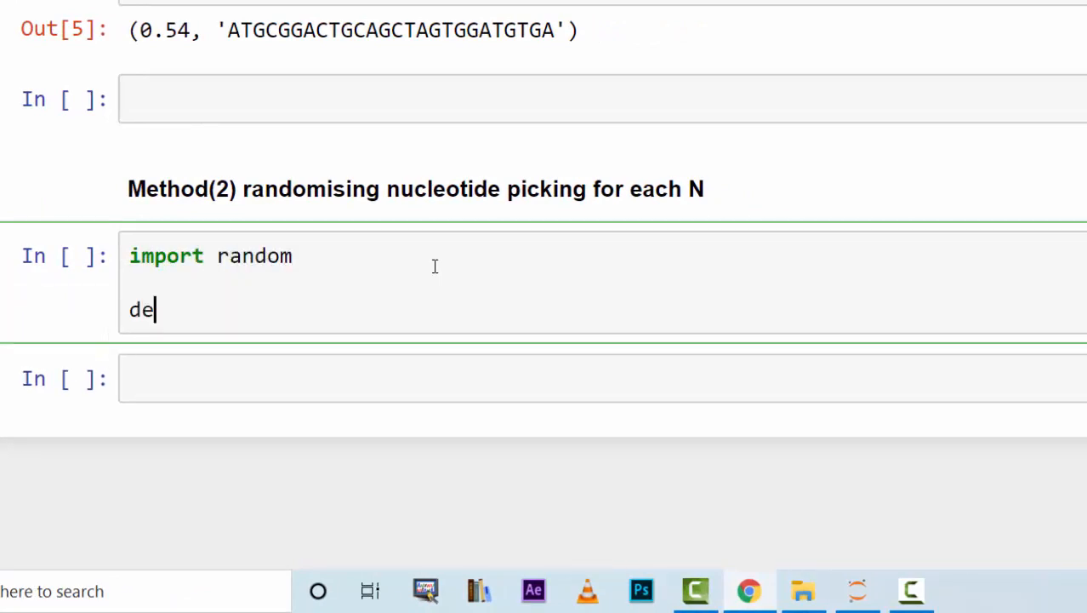
type("f GC_calc")
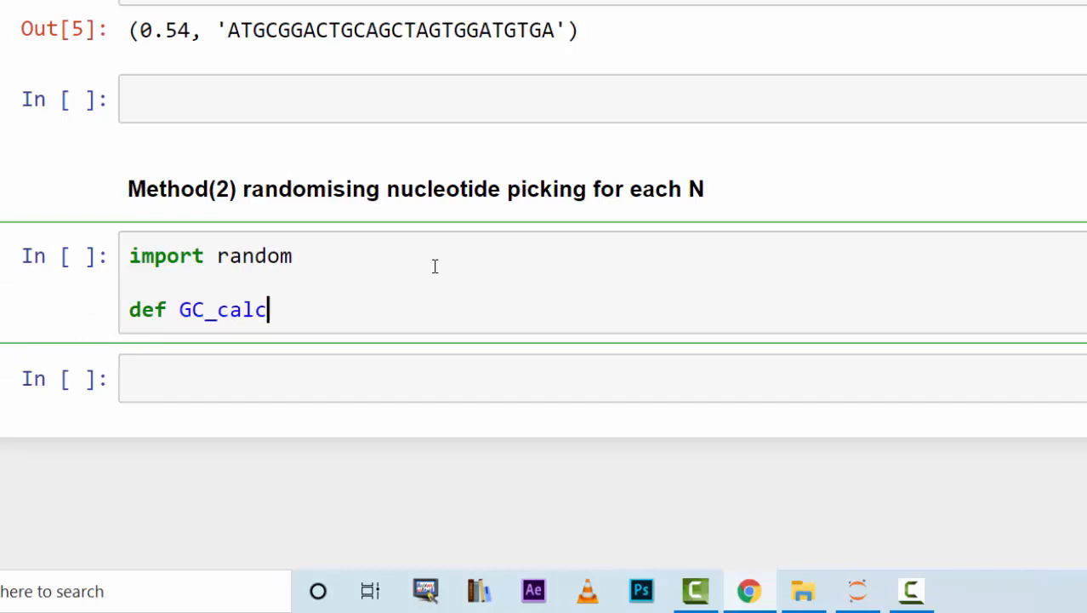
type("ulator(D")
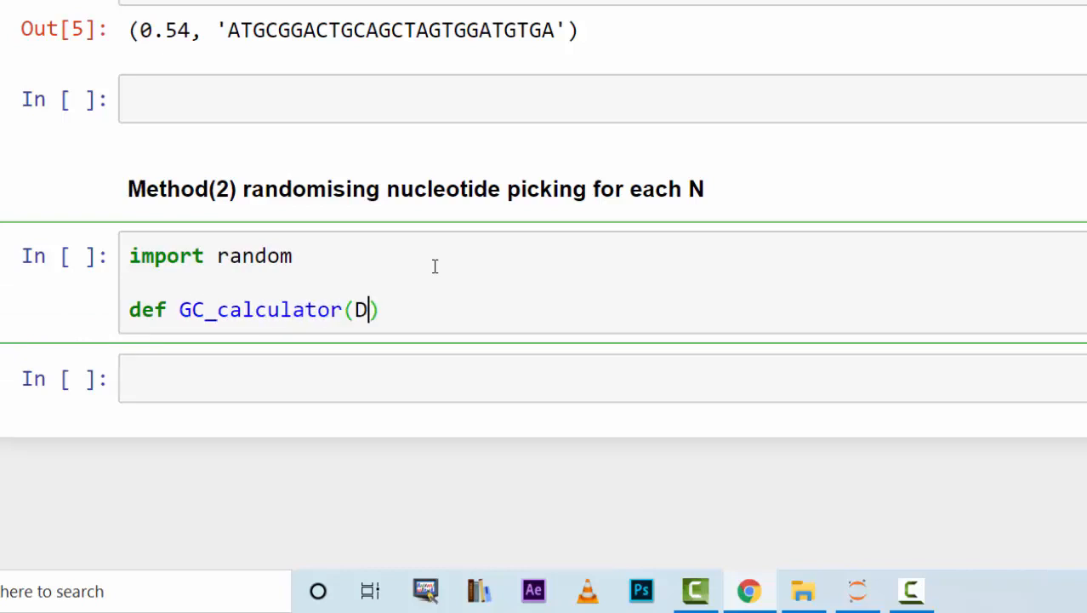
type("NA, sign")
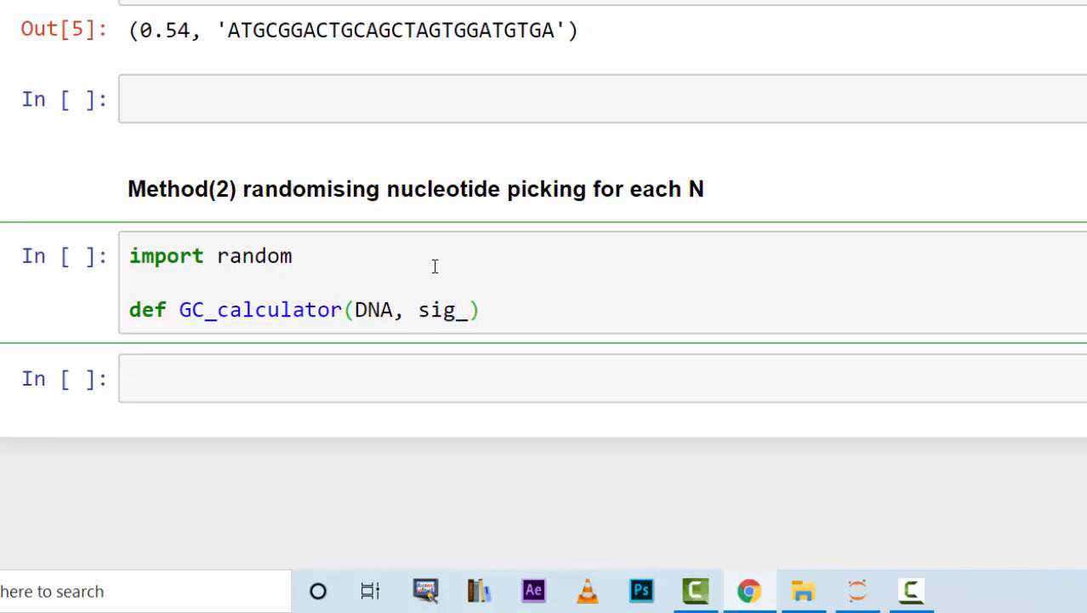
type("fig")
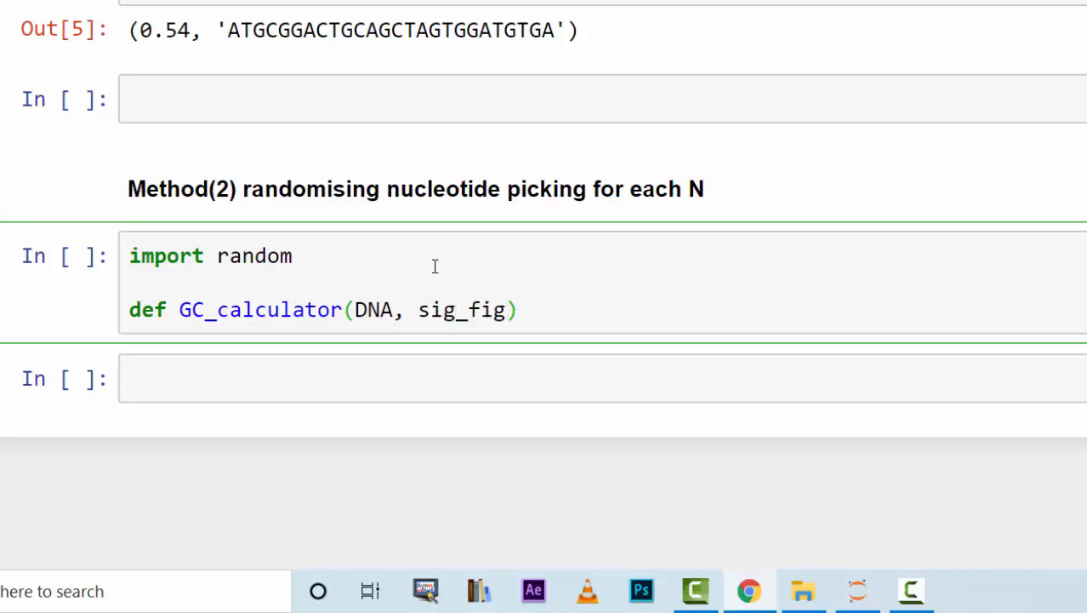
type(":")
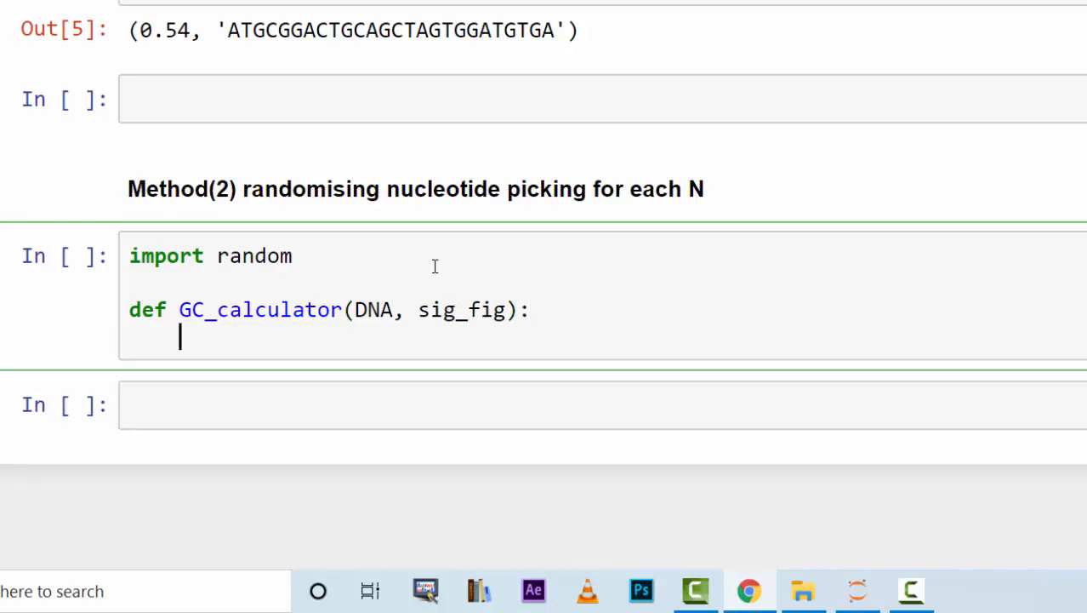
Convert DNA into a character list with DNA = [i.split() for i in DNA].
type("DN")
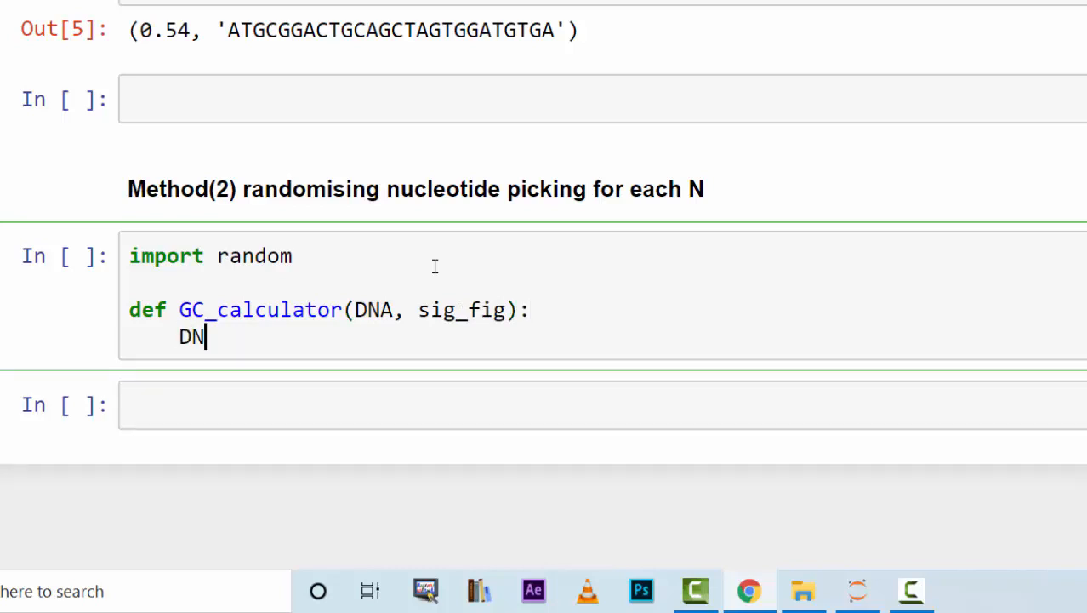
type("A")
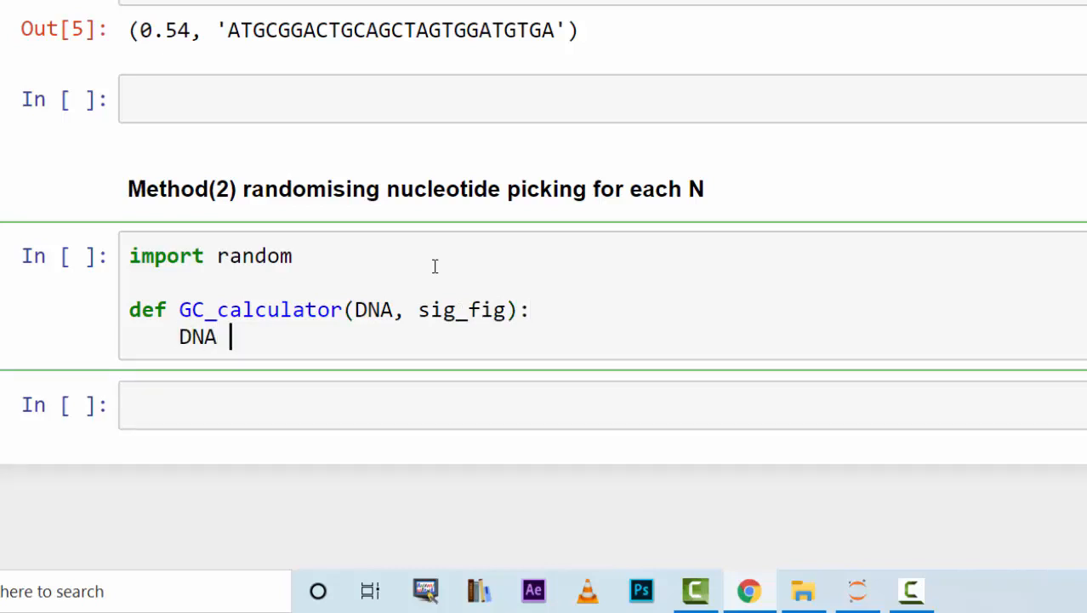
type("=")
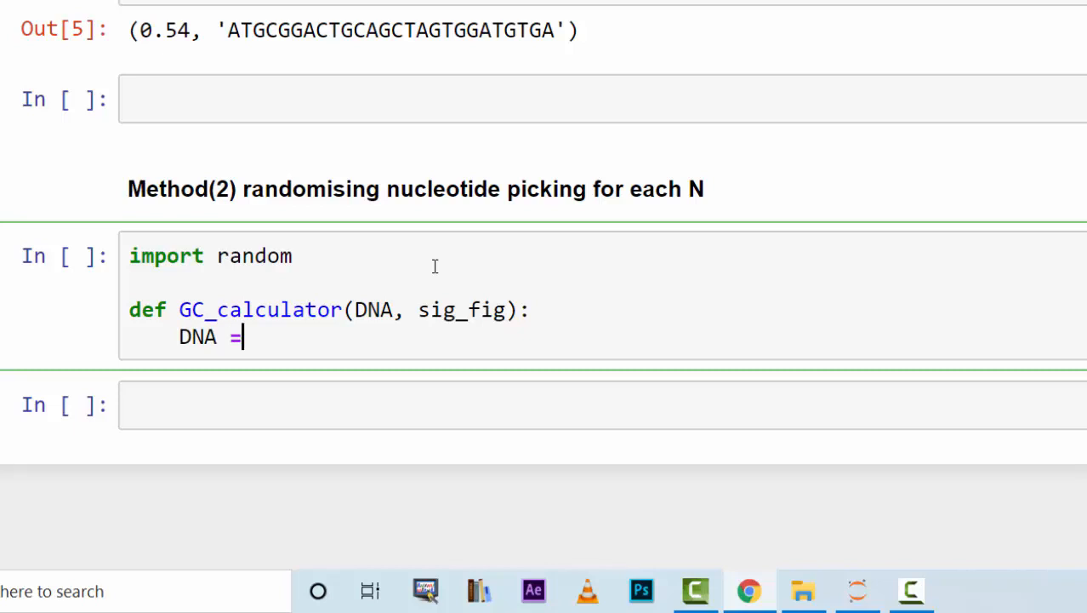
type("[]")
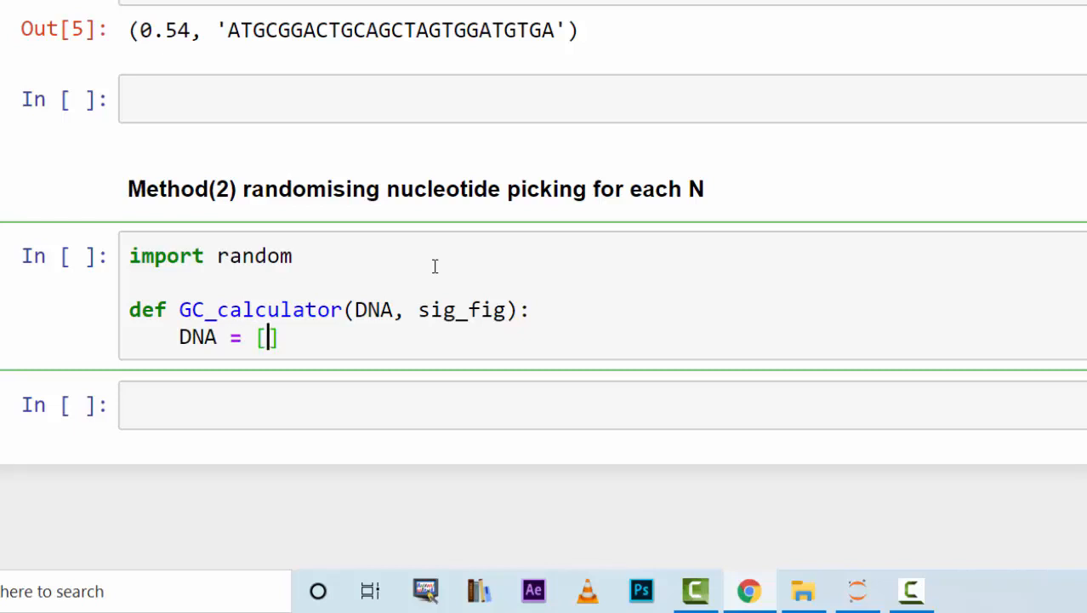
type("i.")
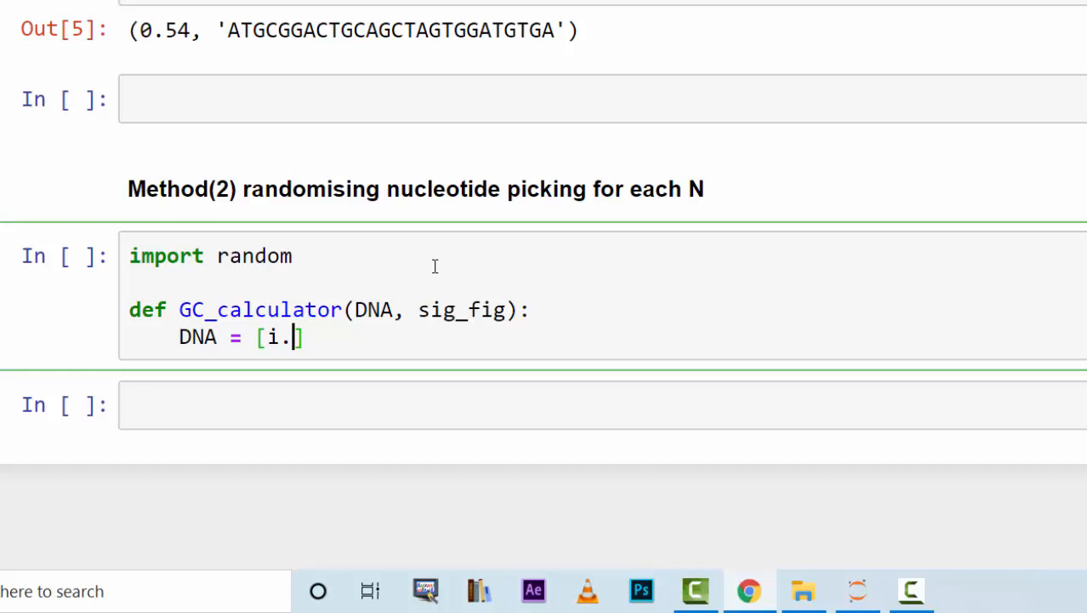
type("s")
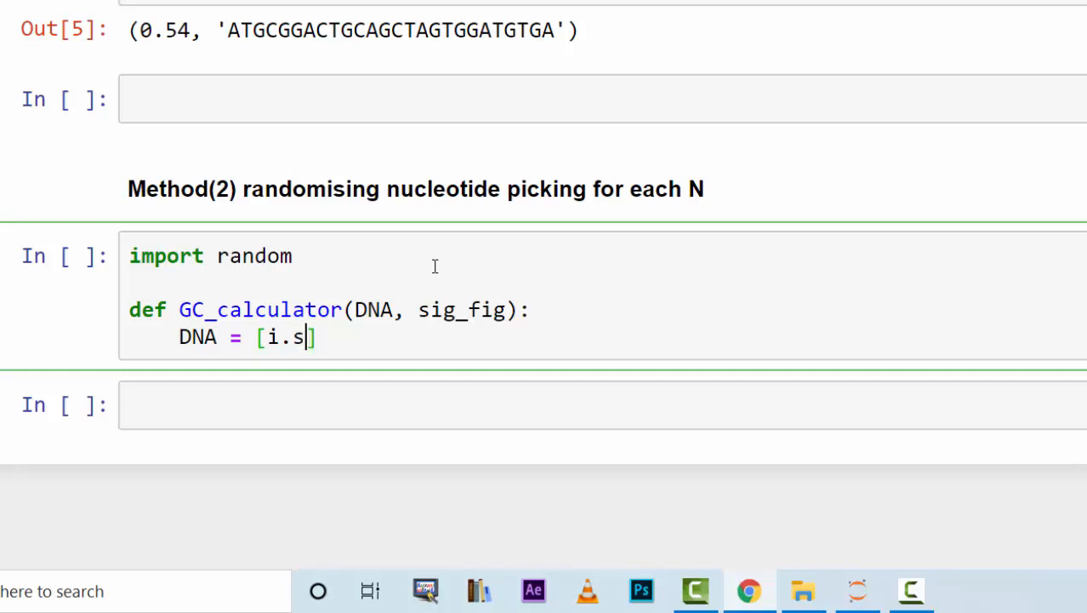
type("plit()")
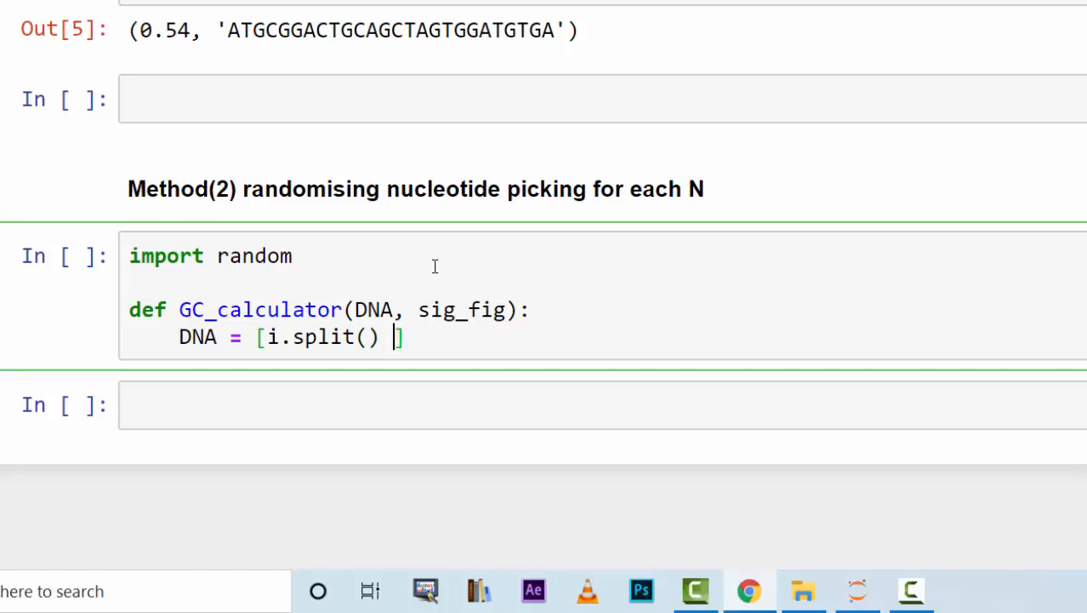
type("for i in DNA")
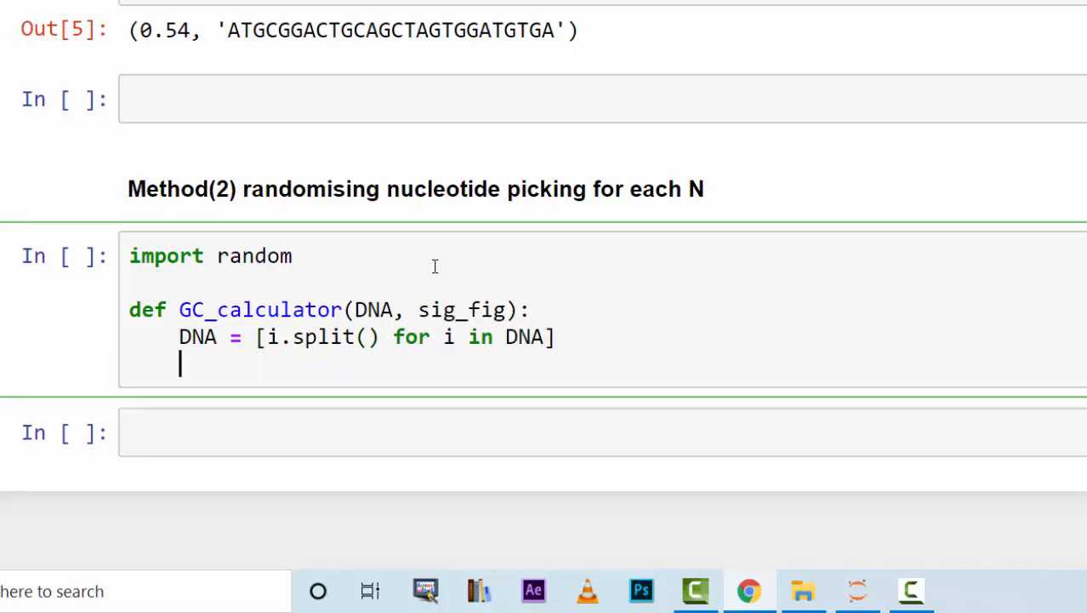
key("Backspace")
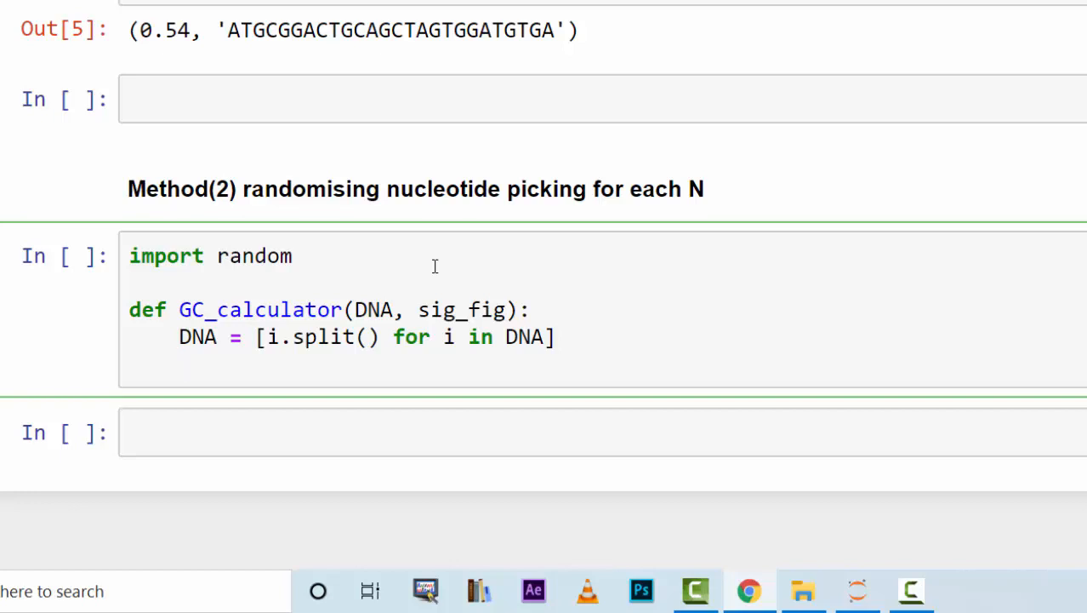
Define N = ["A","T","C","G"] inside GC_calculator.
type("N")
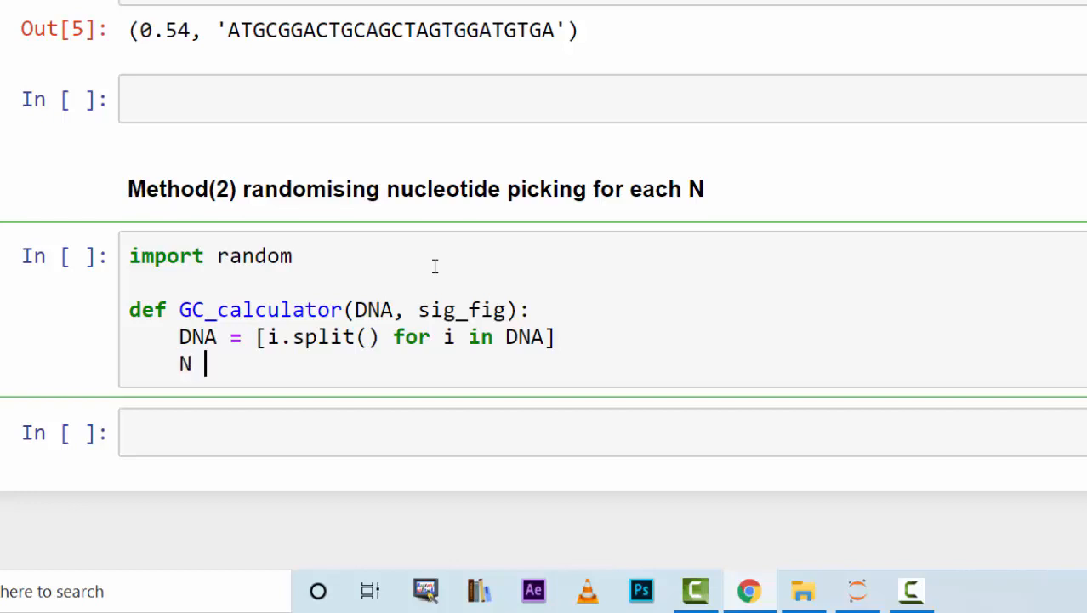
type("=")
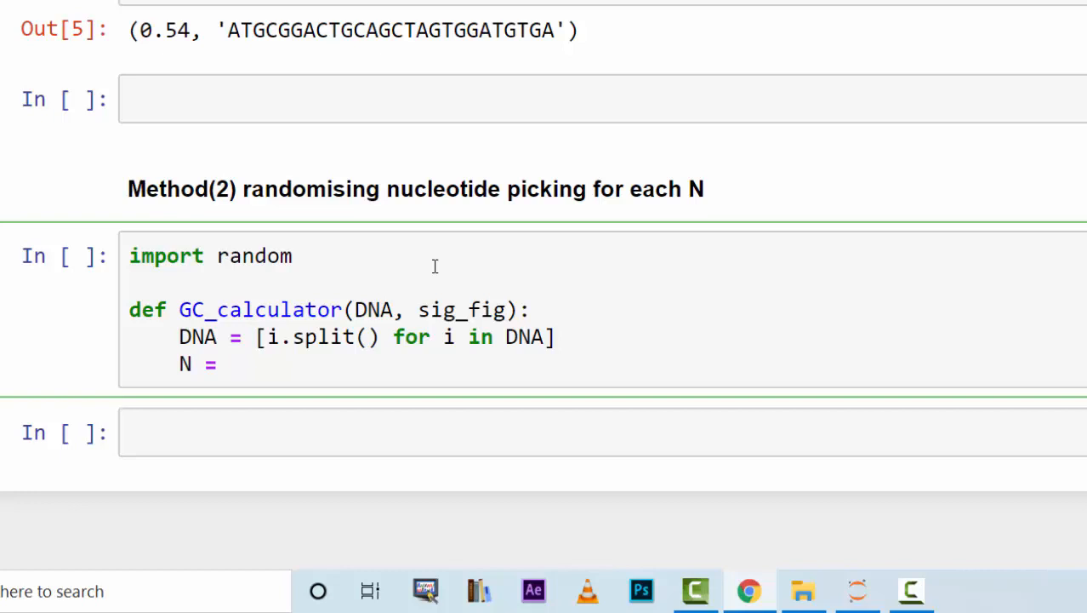
left_click(229, 364)
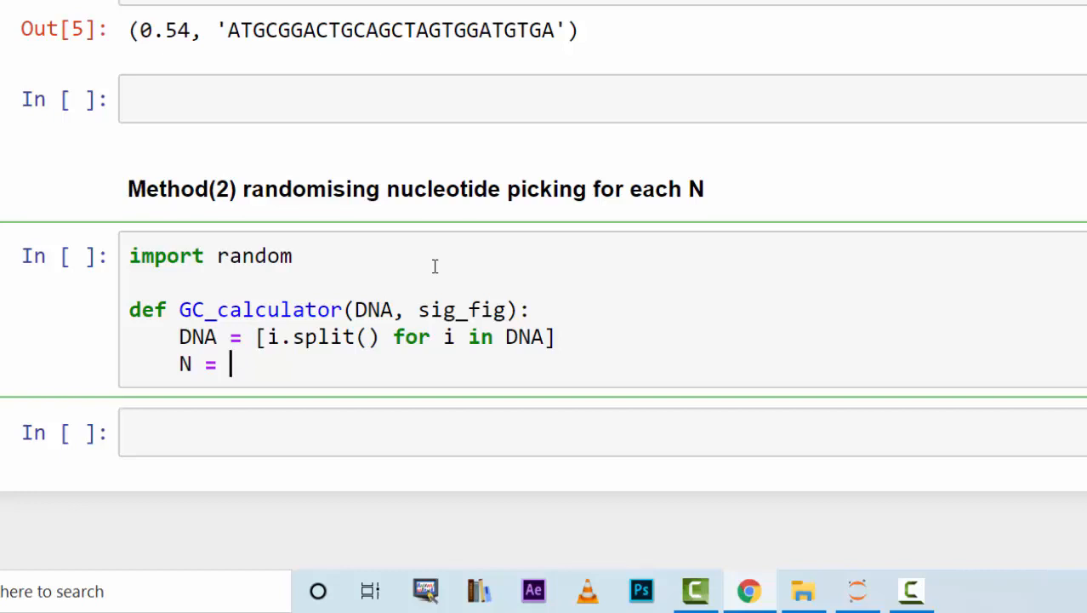
type("[\"]")
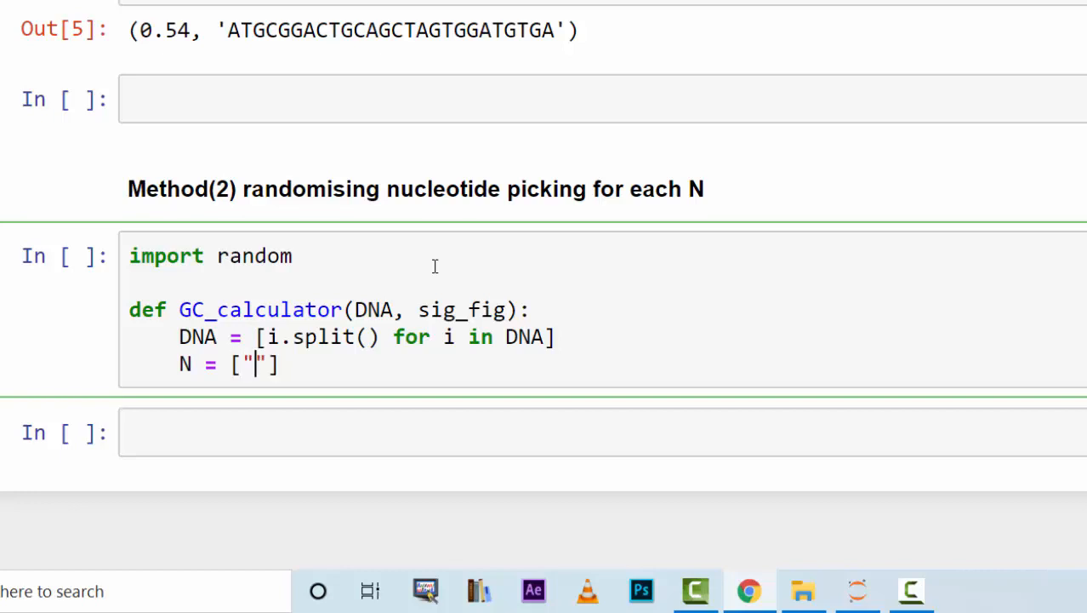
type("A")
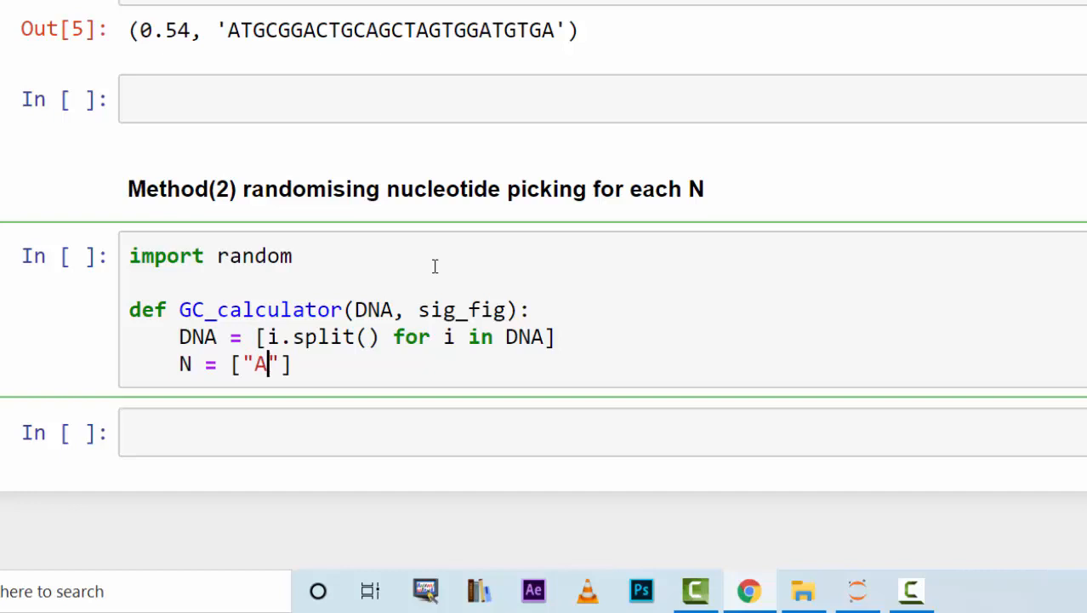
type(",")
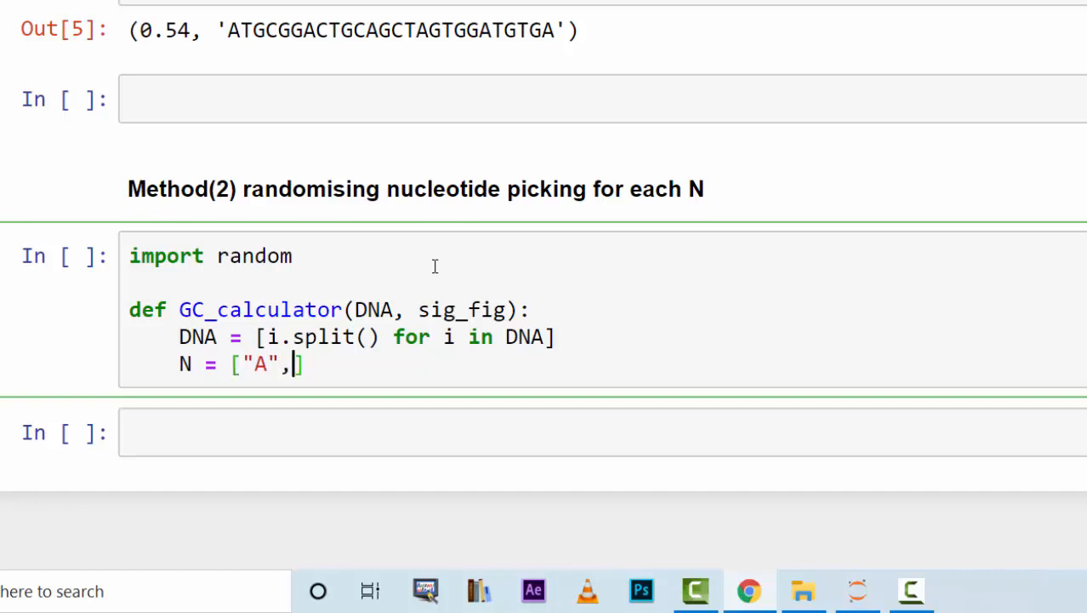
type("\"T\",")
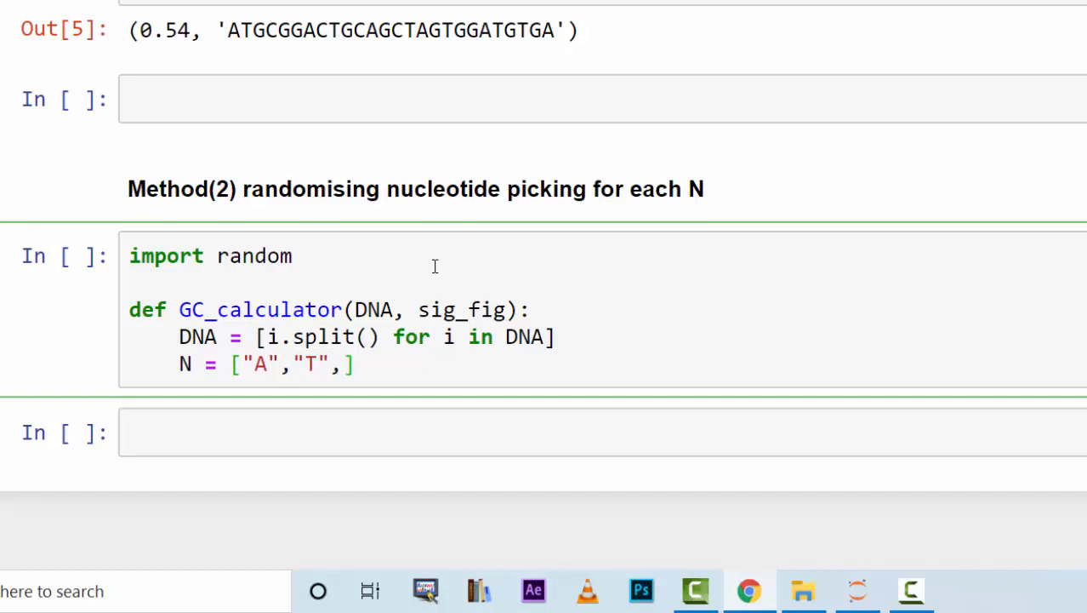
type("\"C\",")
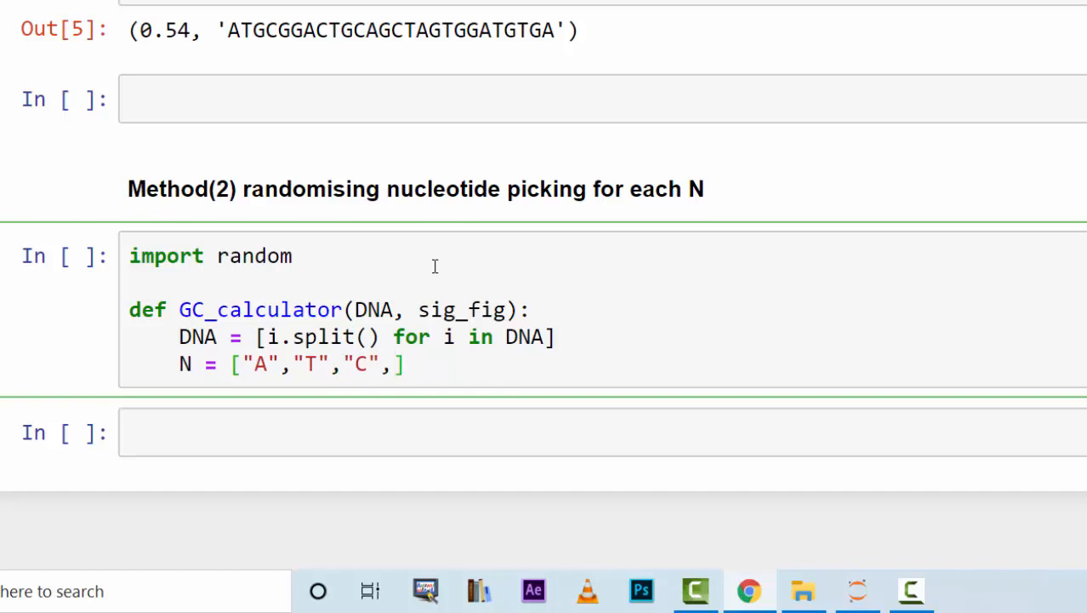
type("\"G\"")
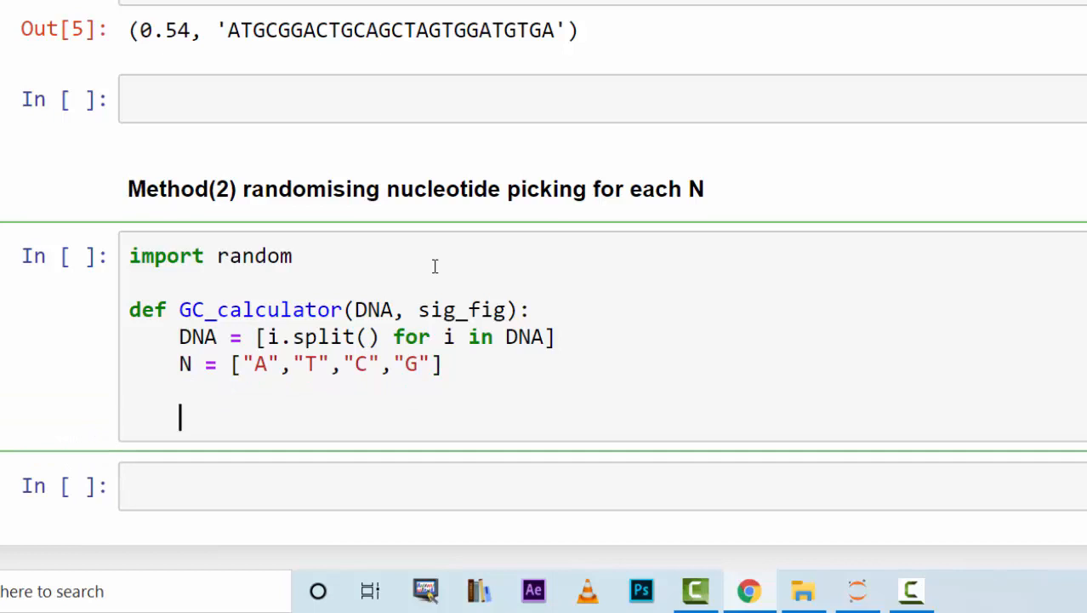
type("for")
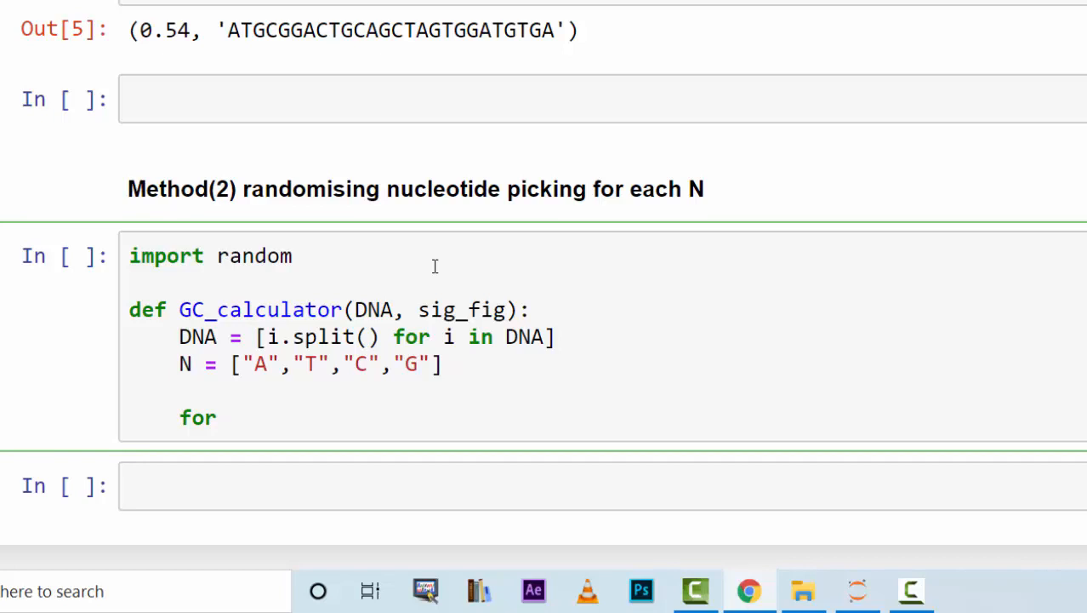
Loop over enumerate(DNA) with an if i == ["N"] check.
type("n")
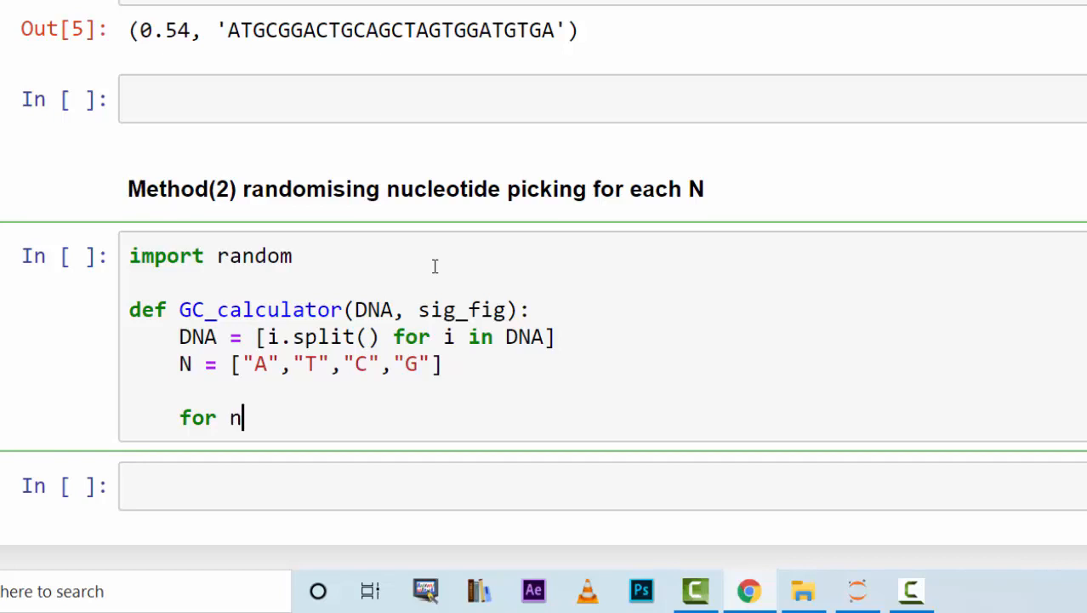
type(", i in")
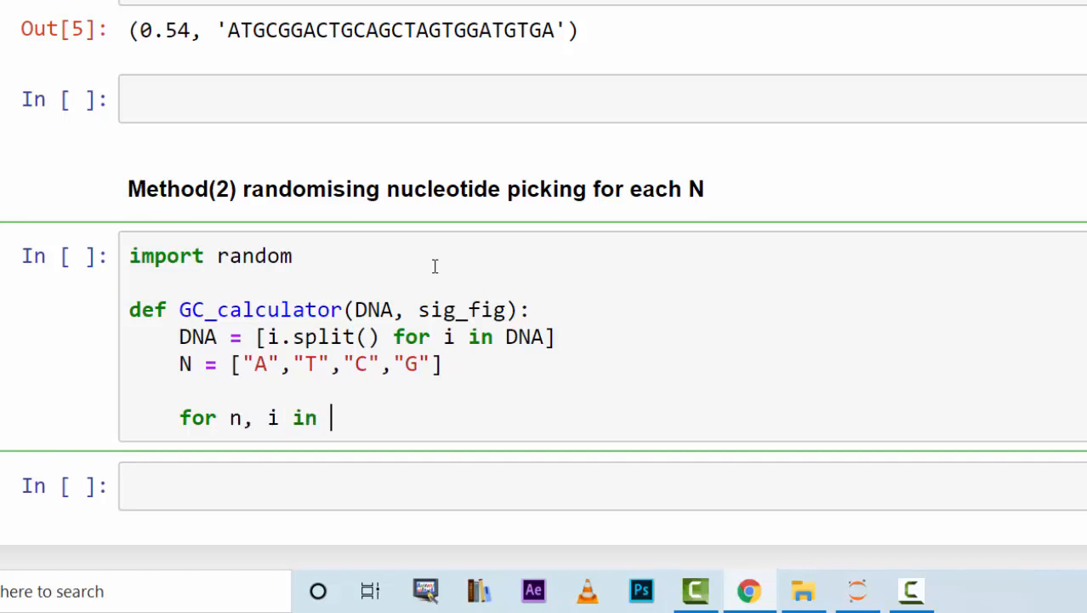
type("enumer")
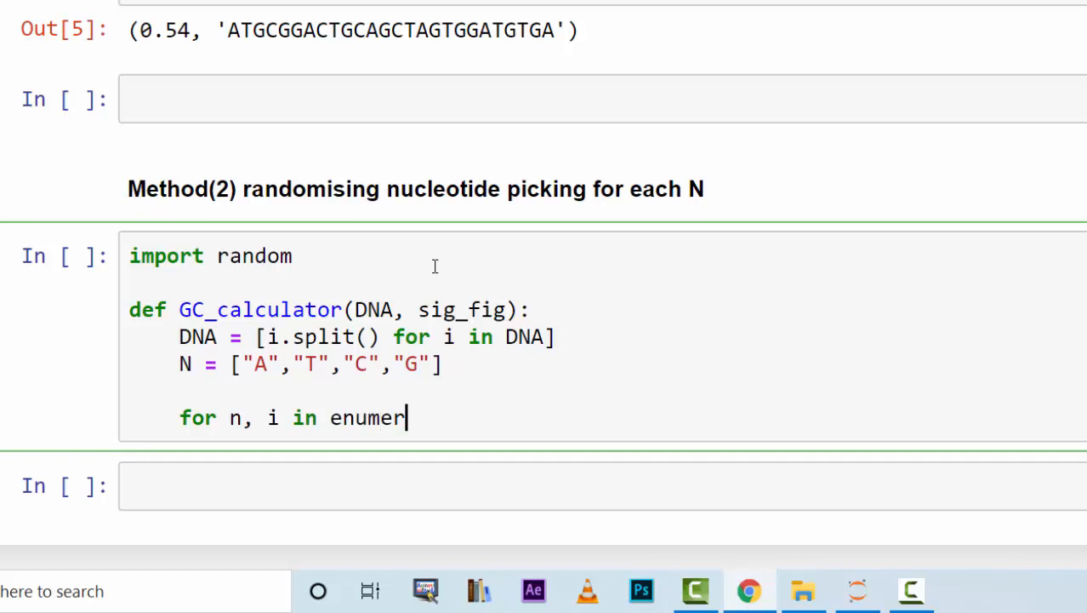
type("ate()")
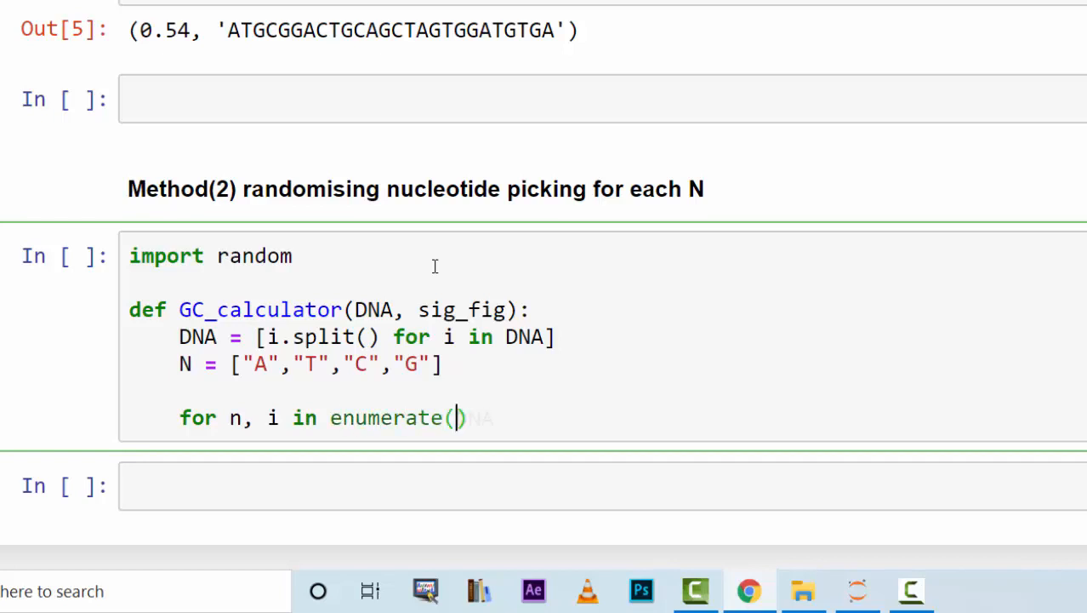
type("DNA")
type("if")
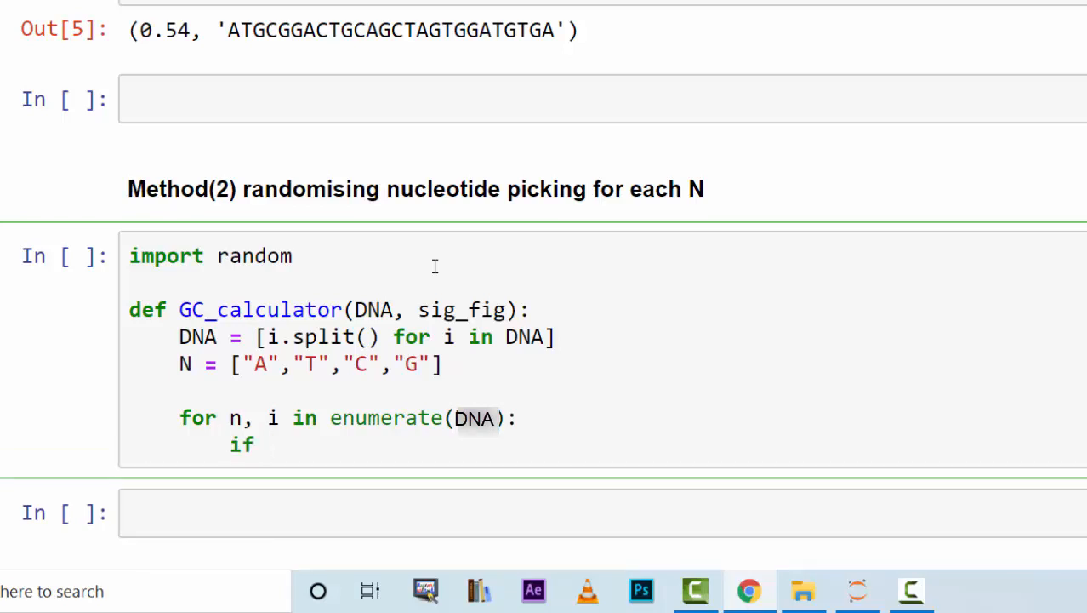
type("i ==")
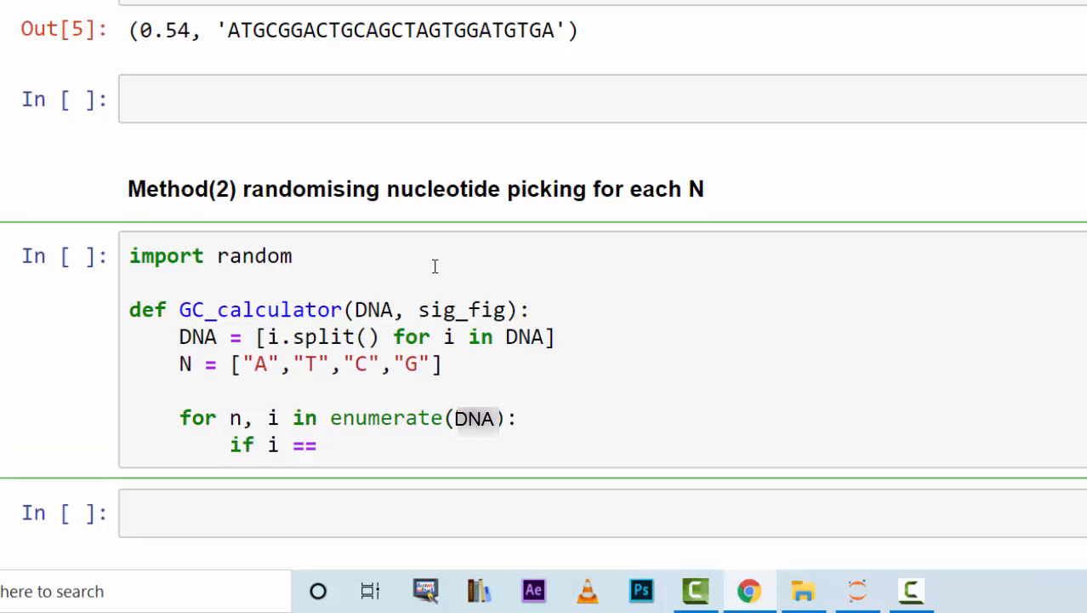
type("\"\"")
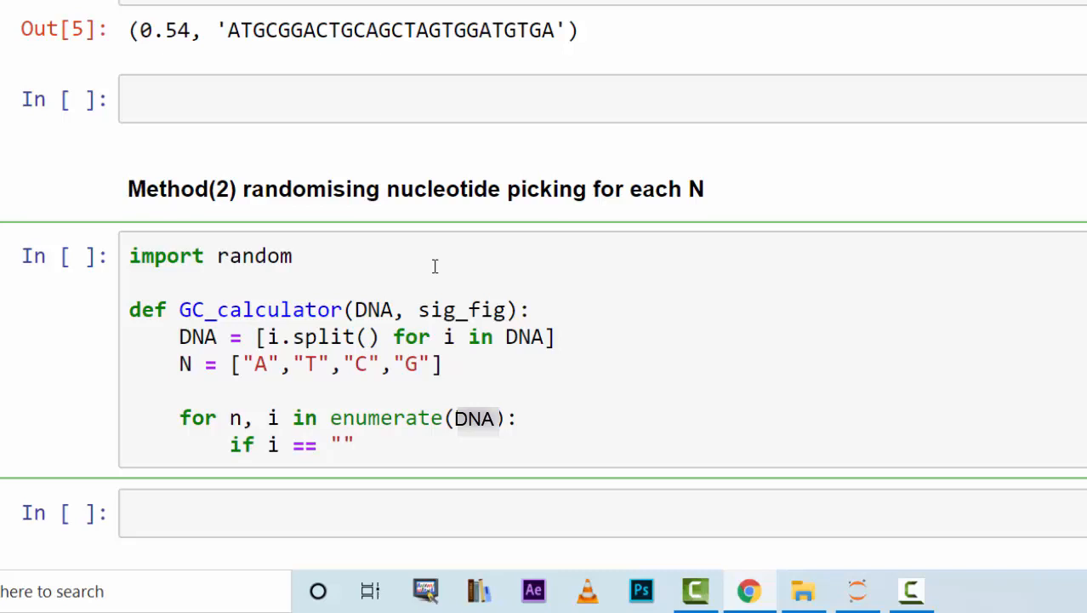
type("[")
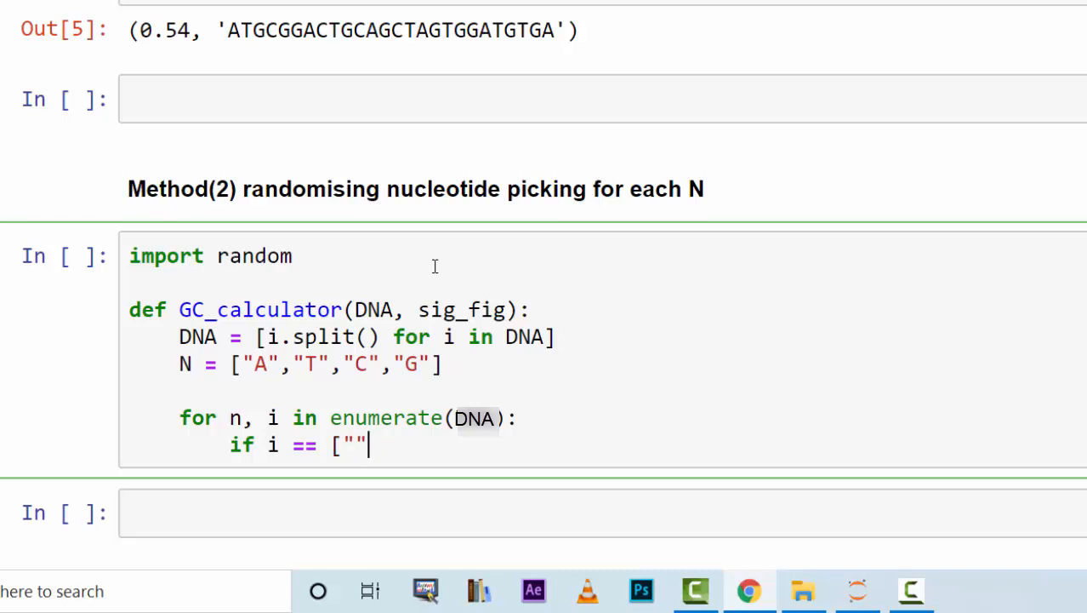
type("N")
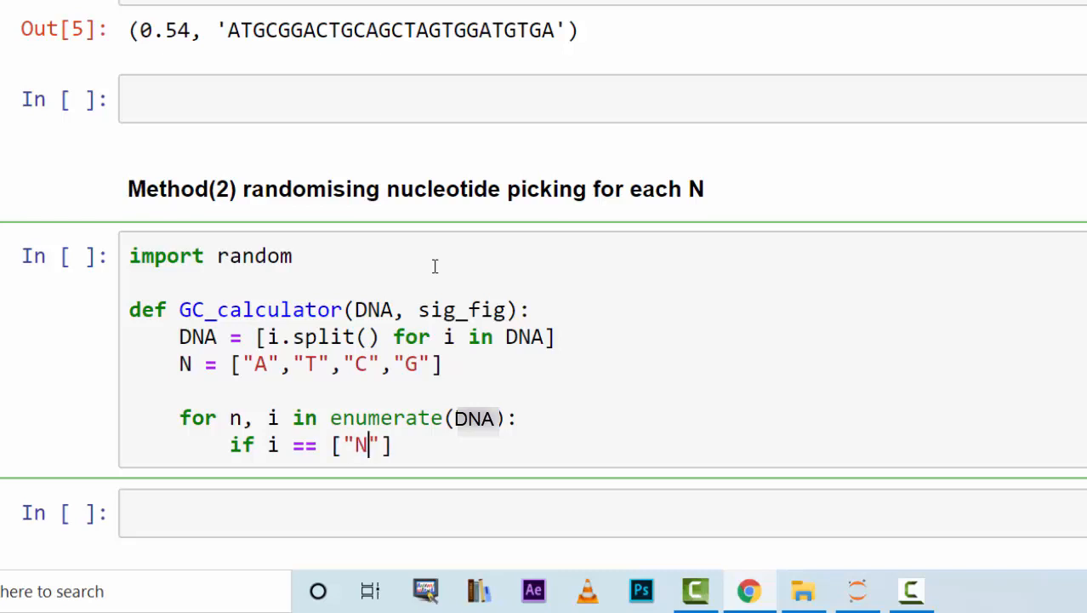
key("enter")
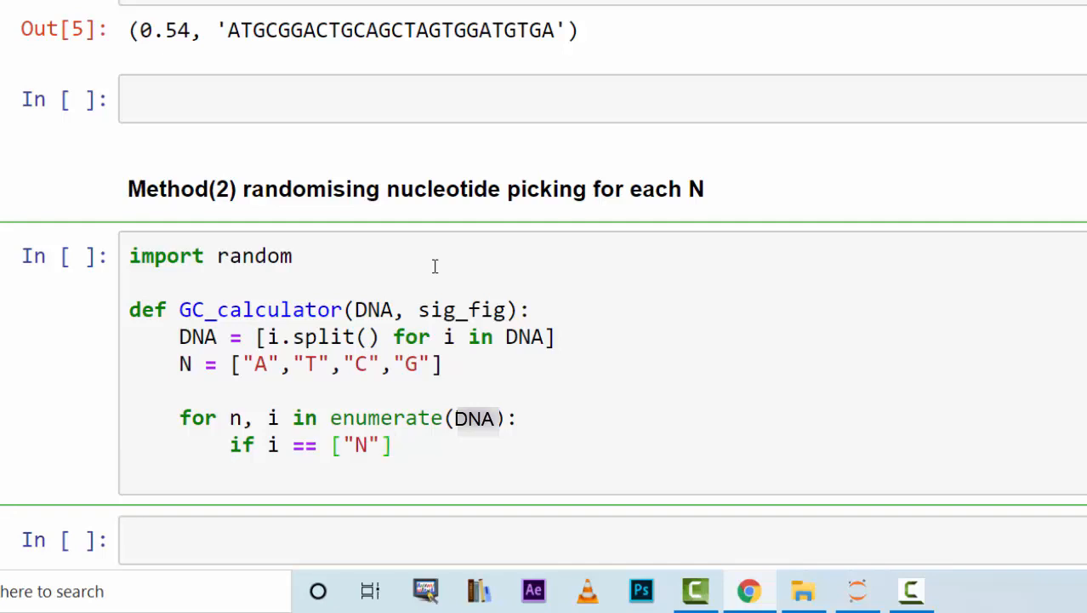
Set x = random.choice(N) inside the if block.
type(":")
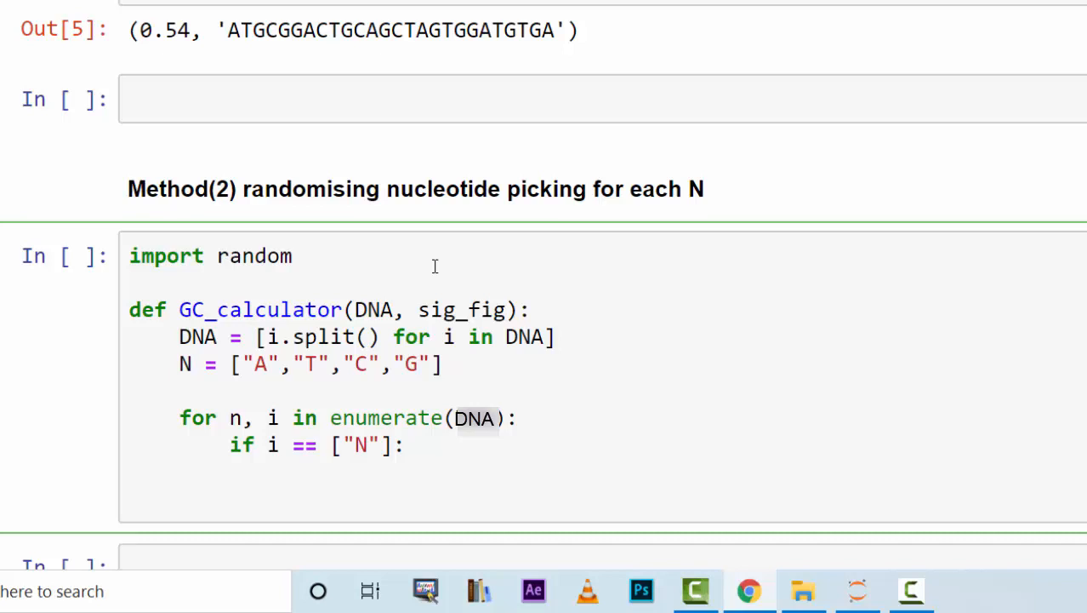
type("x")
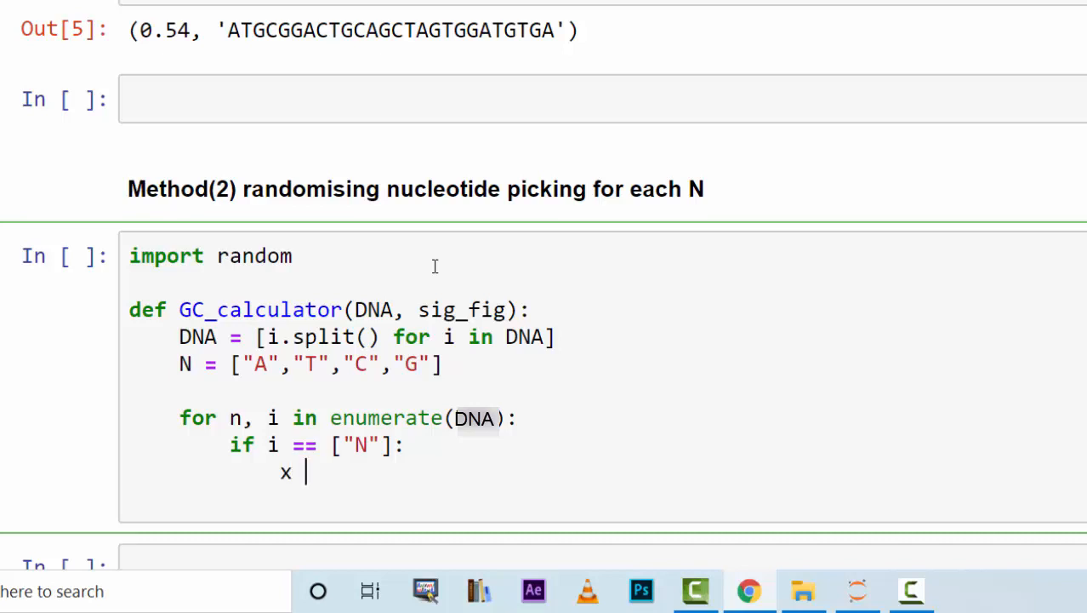
type("=")
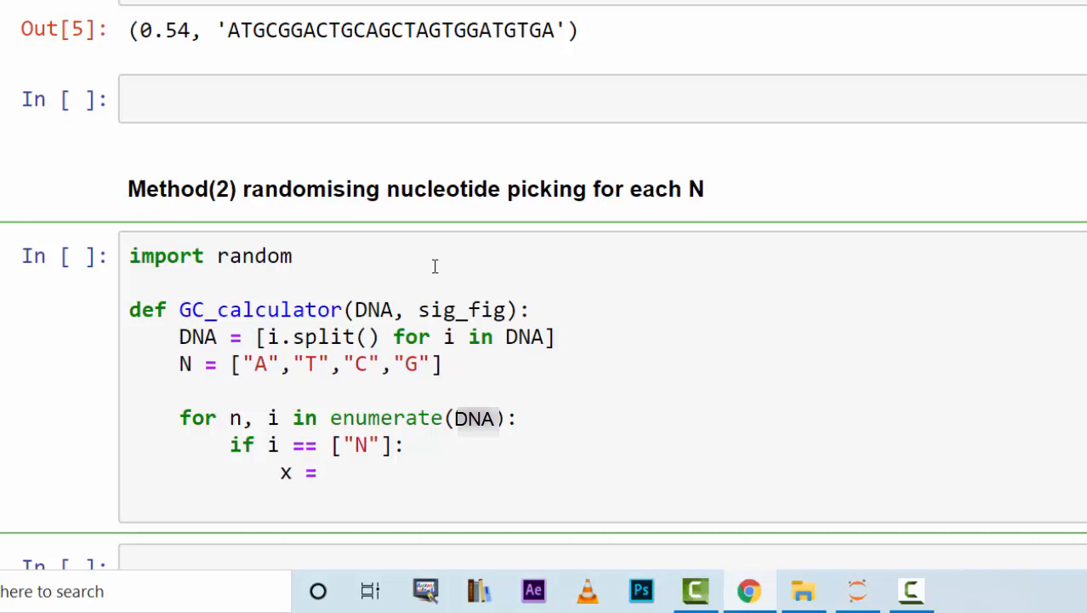
type("ra")
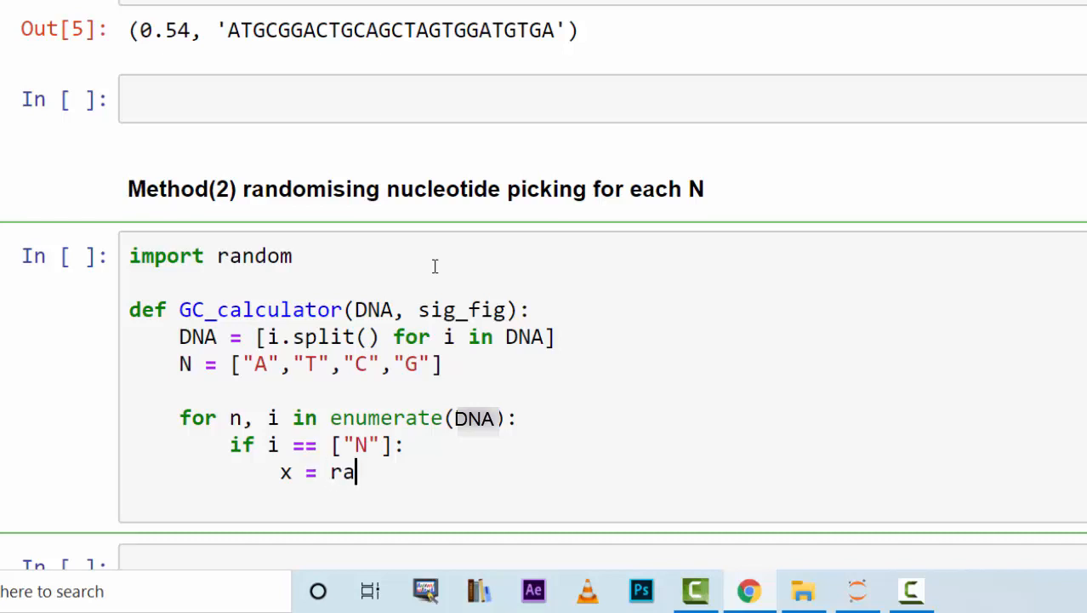
type("ndom.")
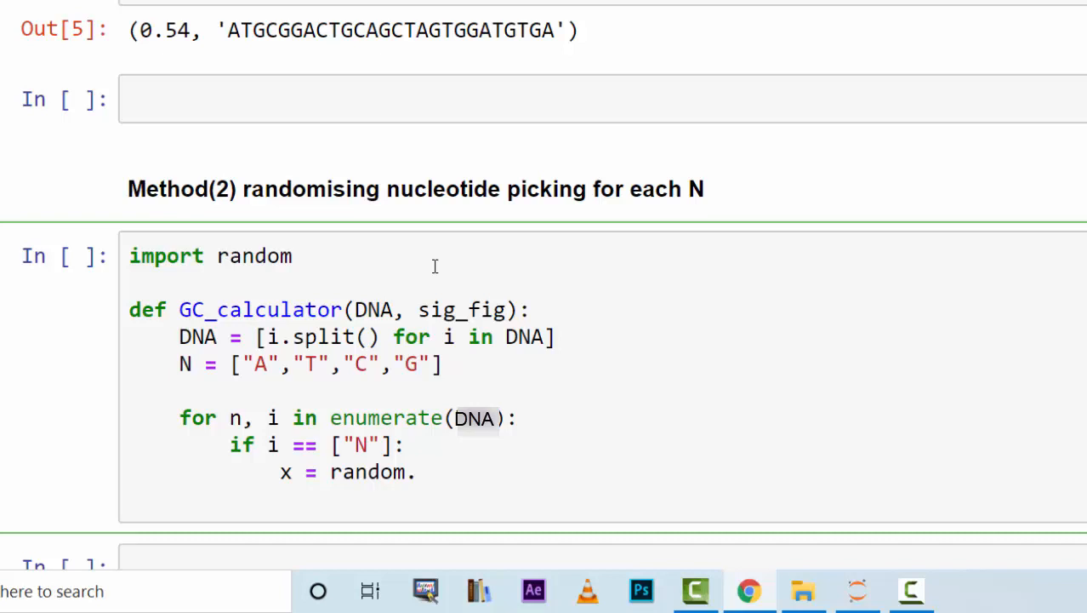
type("choi")
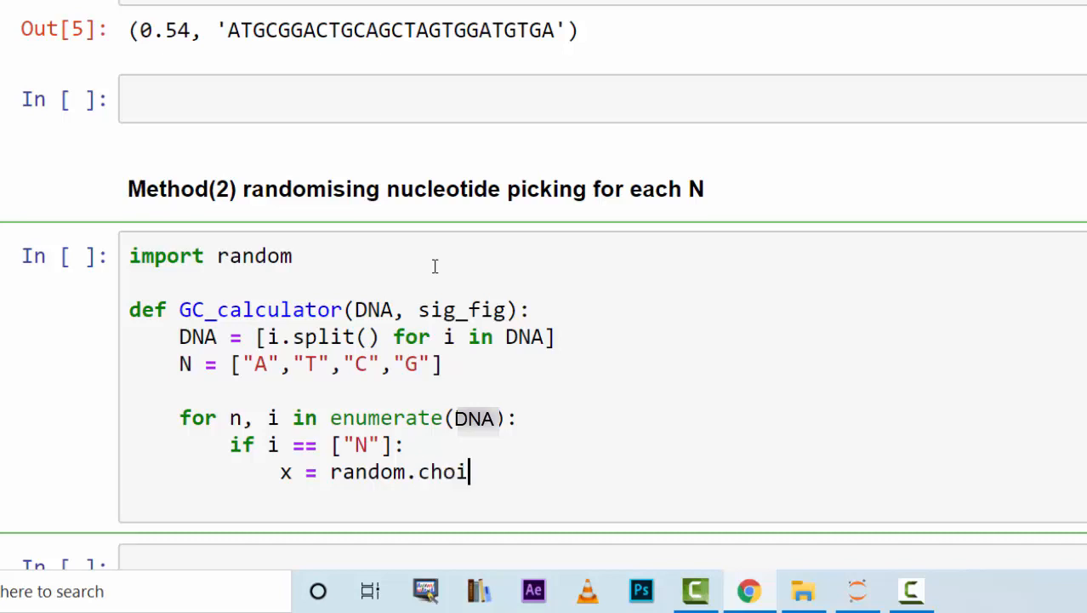
type("ce(N)")
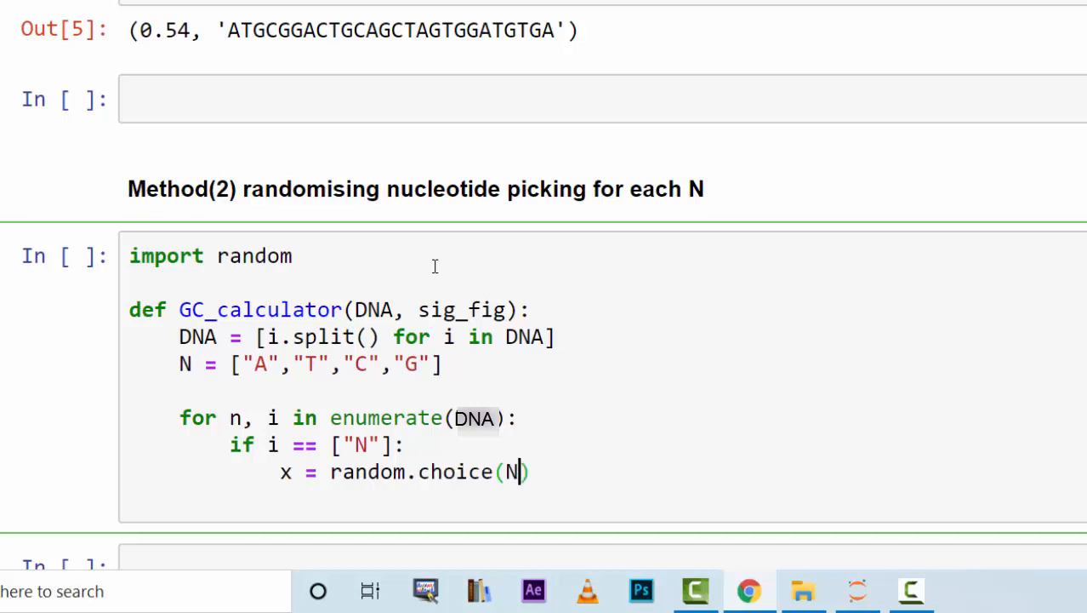
key("enter")
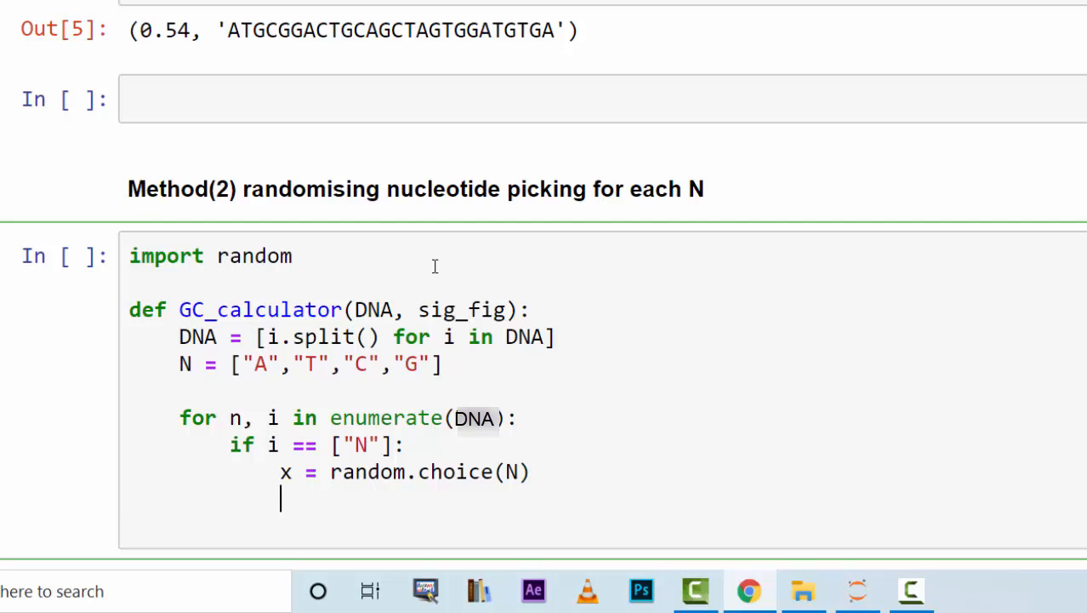
Replace the N entry with DNA[n] = x.
type("DNA")
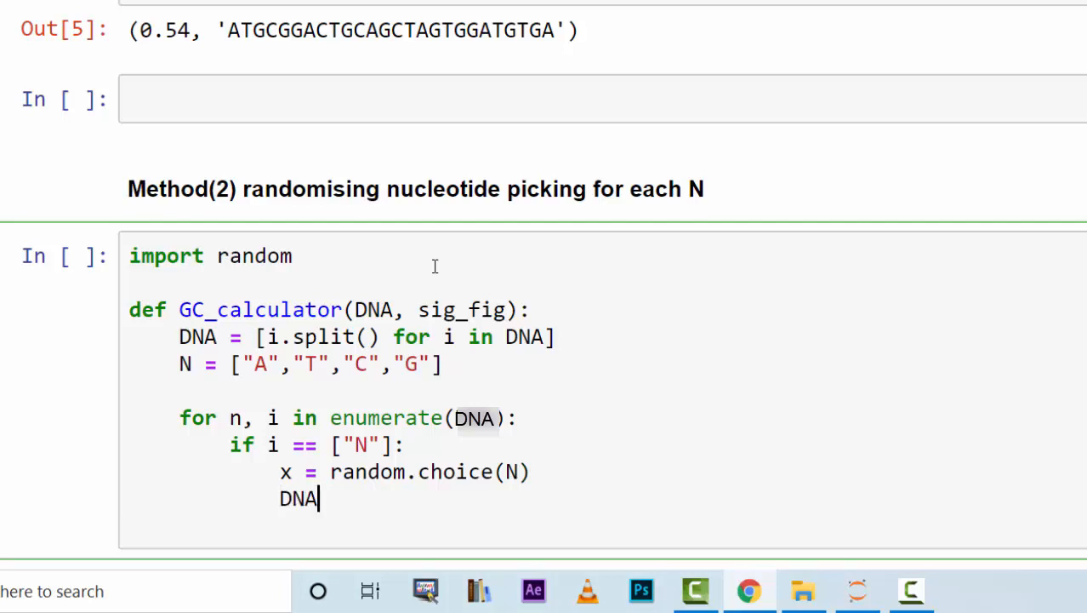
type("[]")
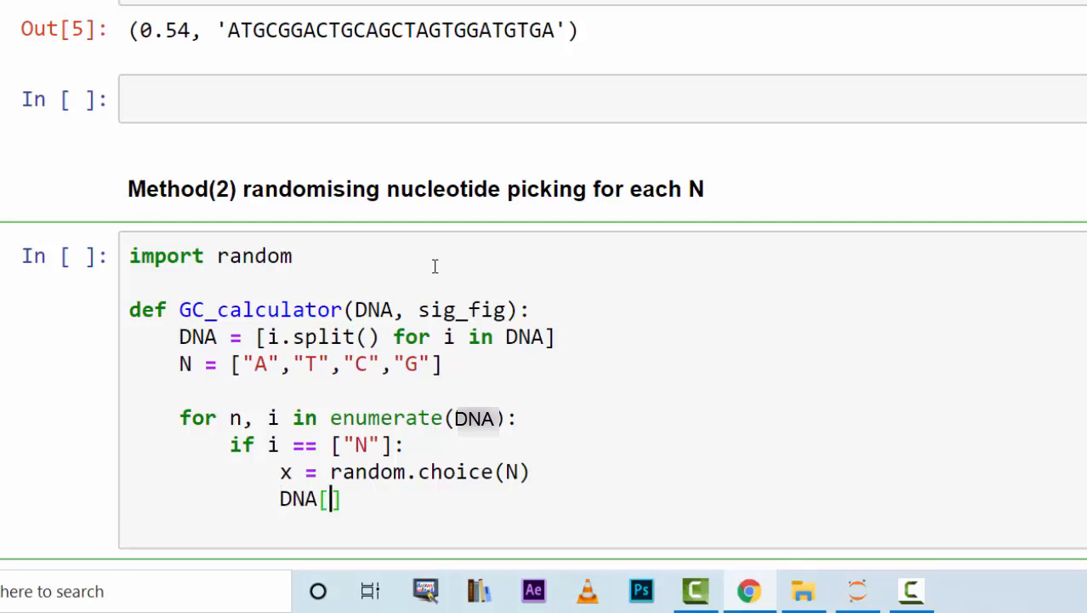
type("n")
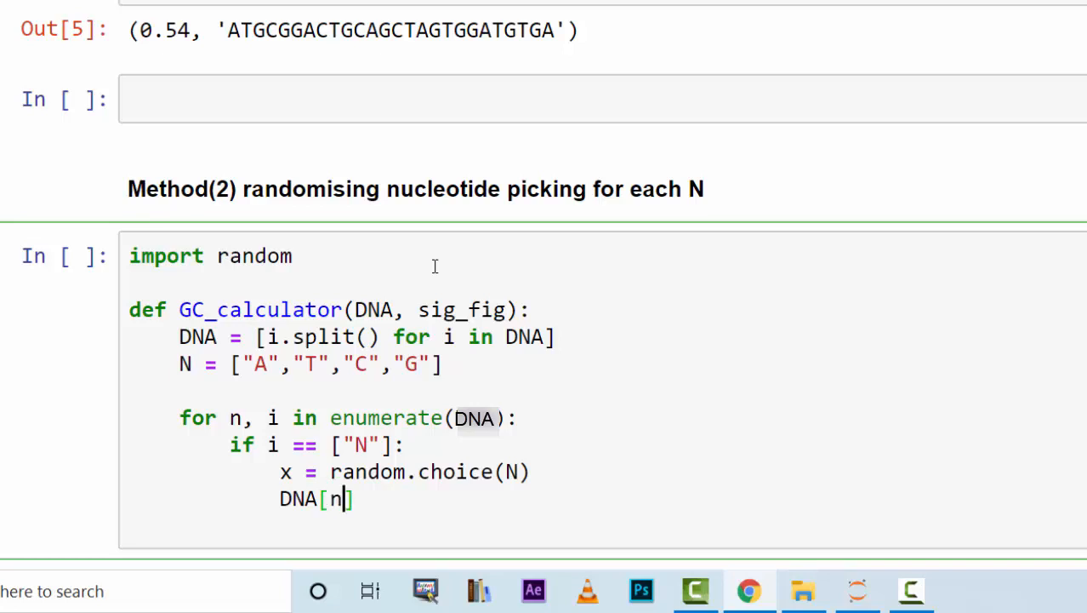
type("]")
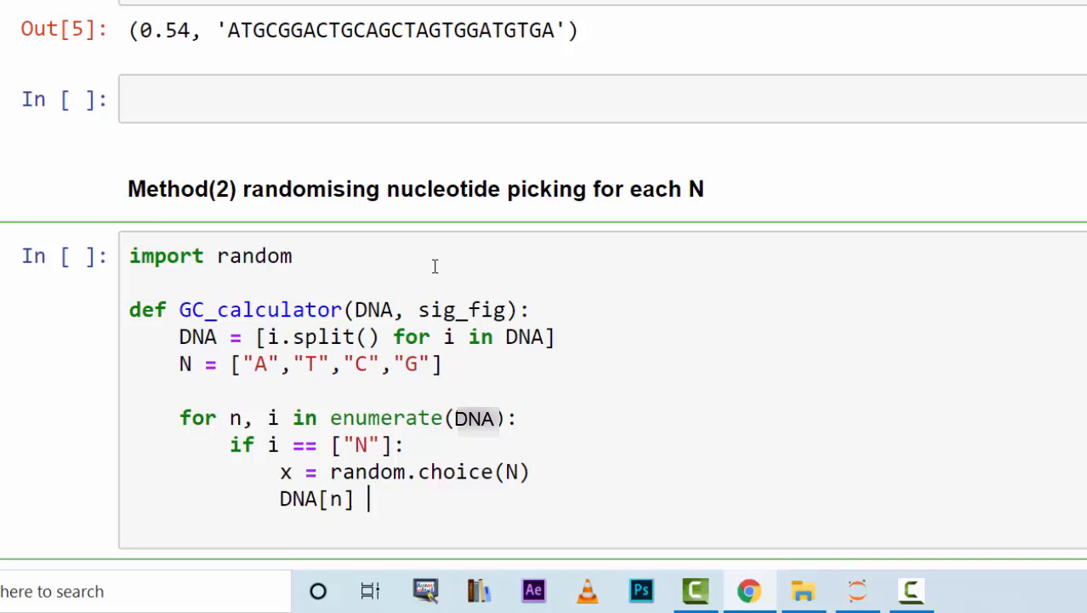
type("= x")
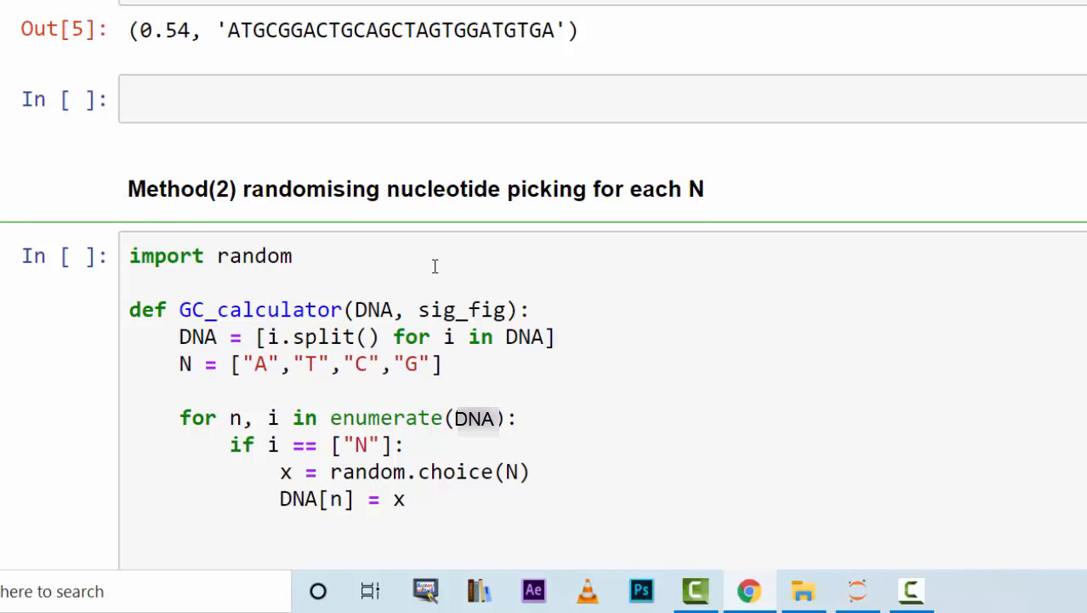
type("T")
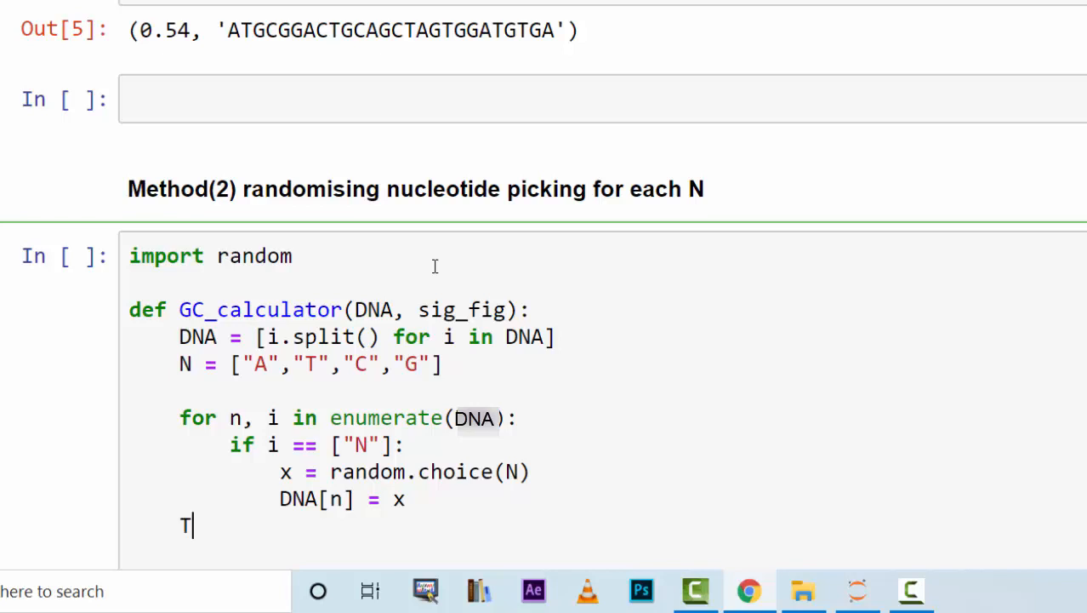
Build ToString = [''.join(i) for i in DNA] after the loop.
type("ostring")
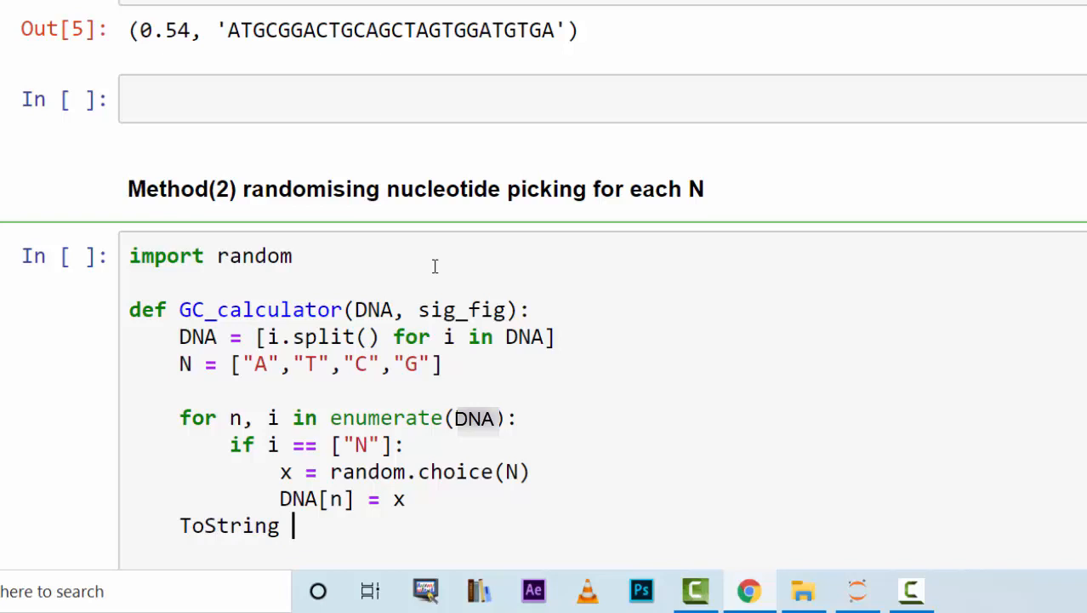
type("= []")
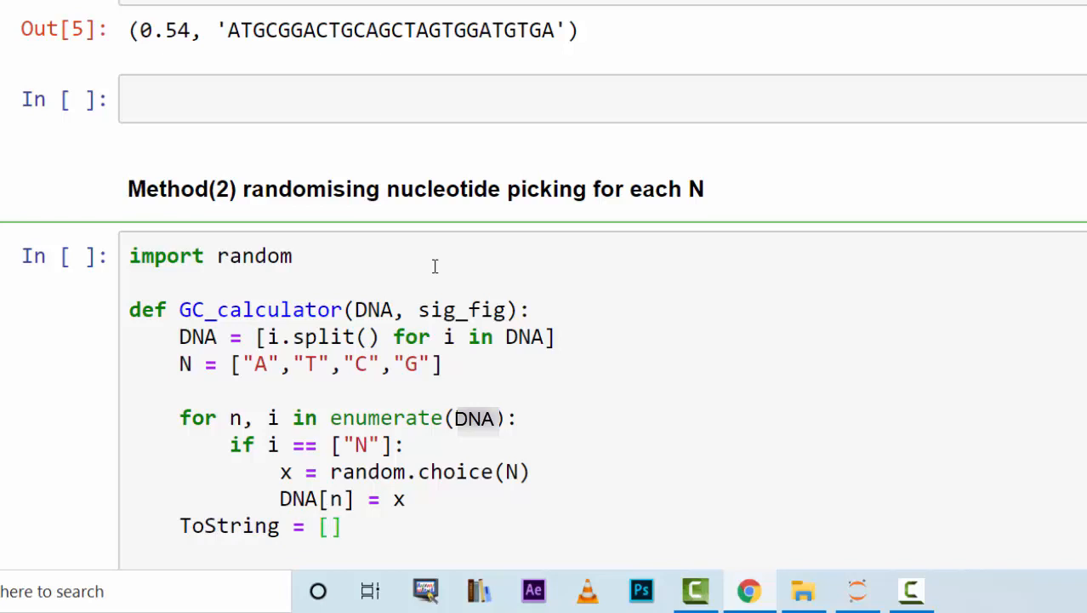
type("''")
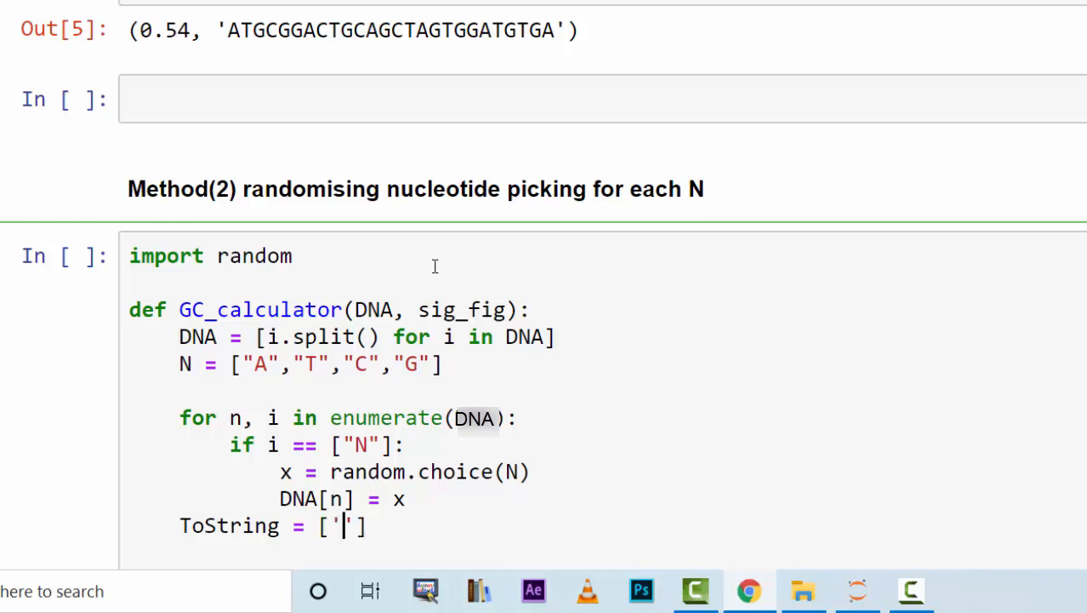
type(".join")
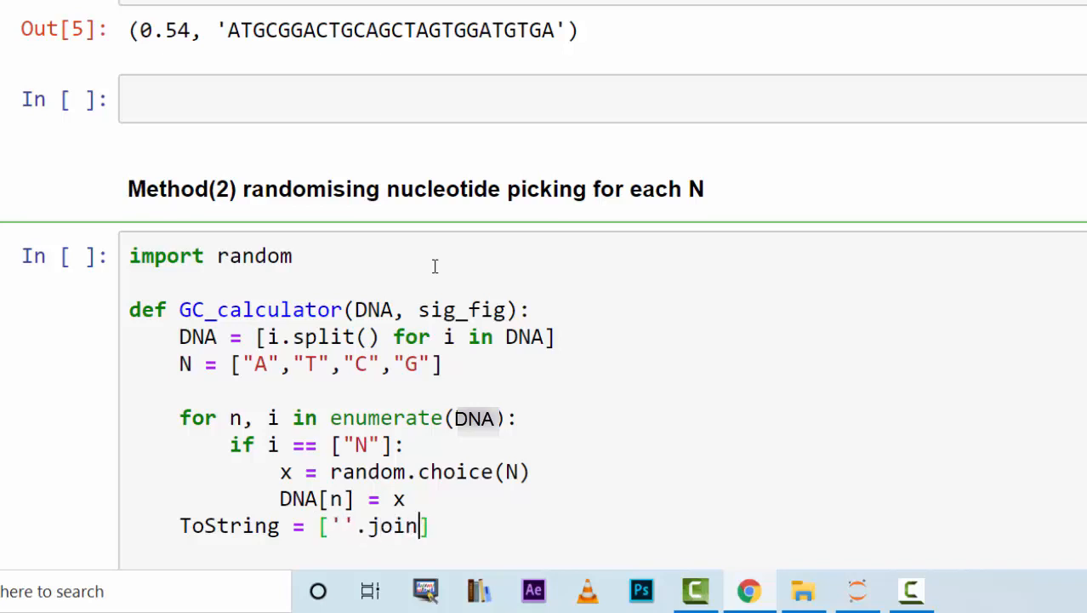
type("(i")
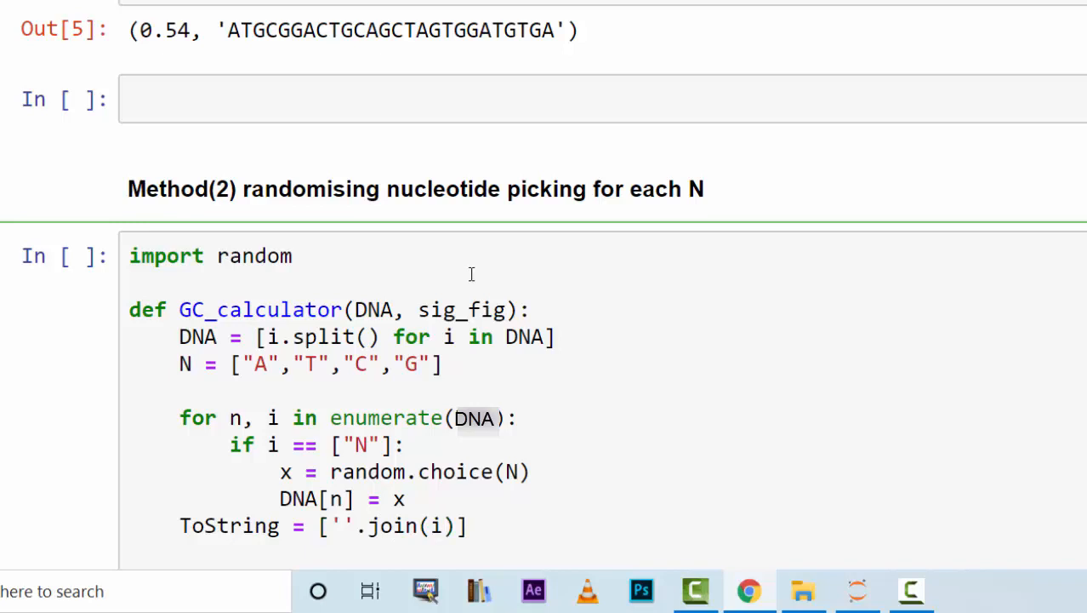
type("for")
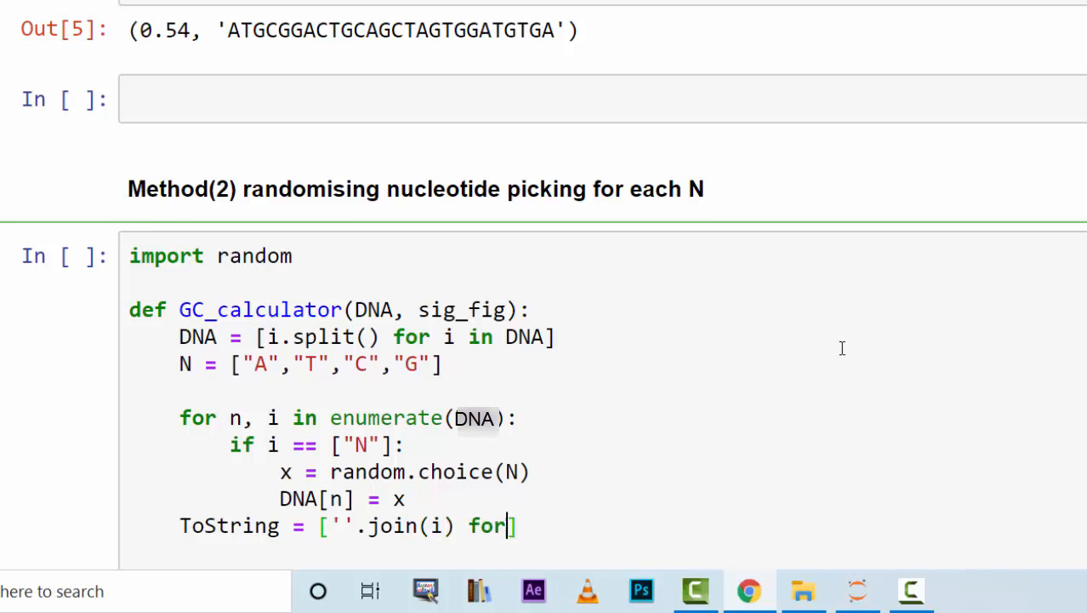
type("]")
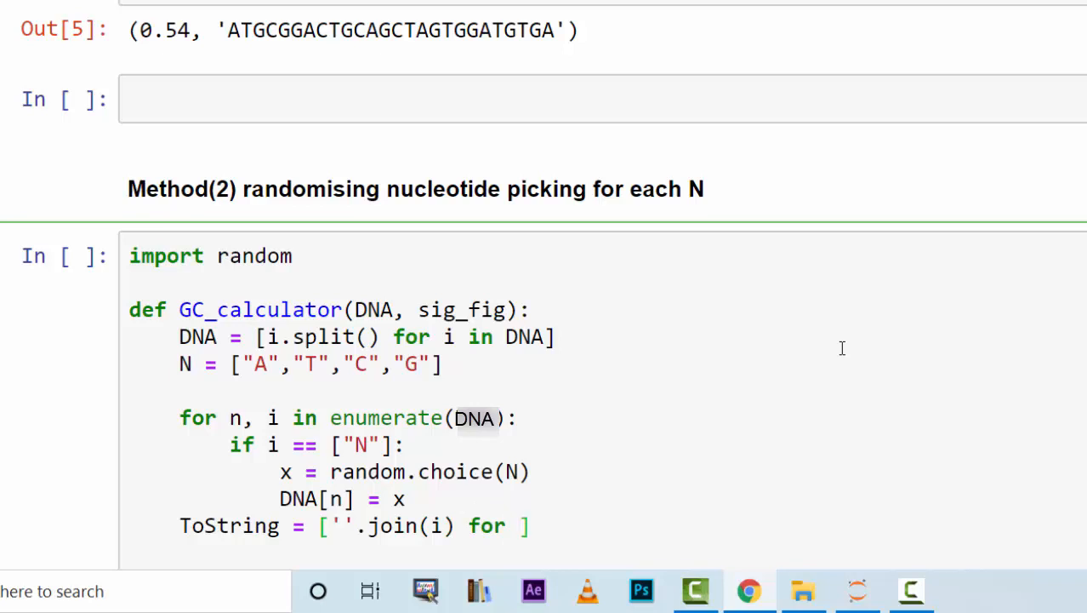
type("i in D")
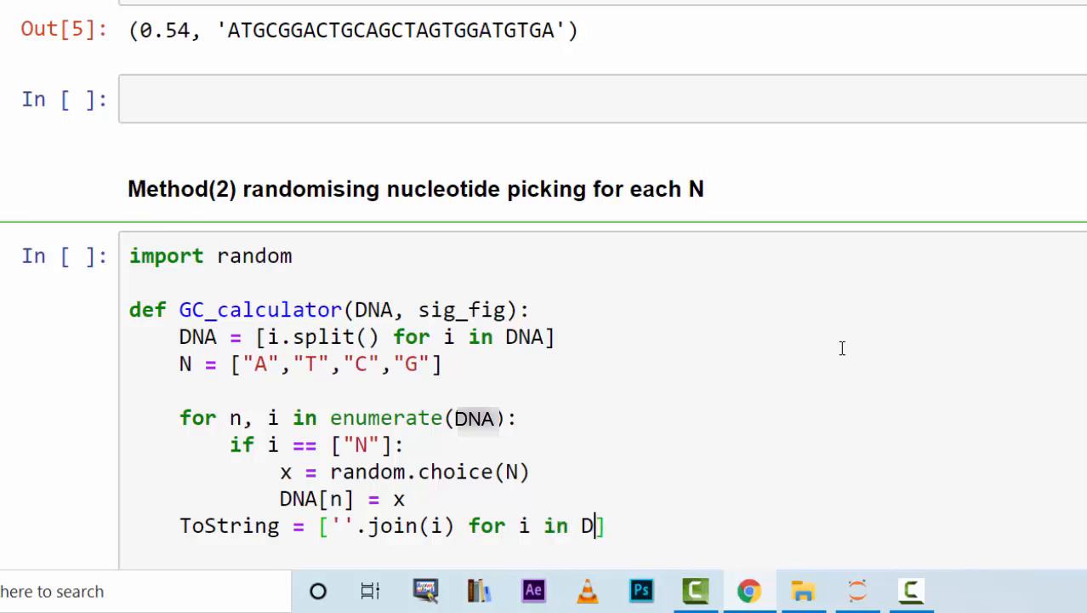
type("NA")
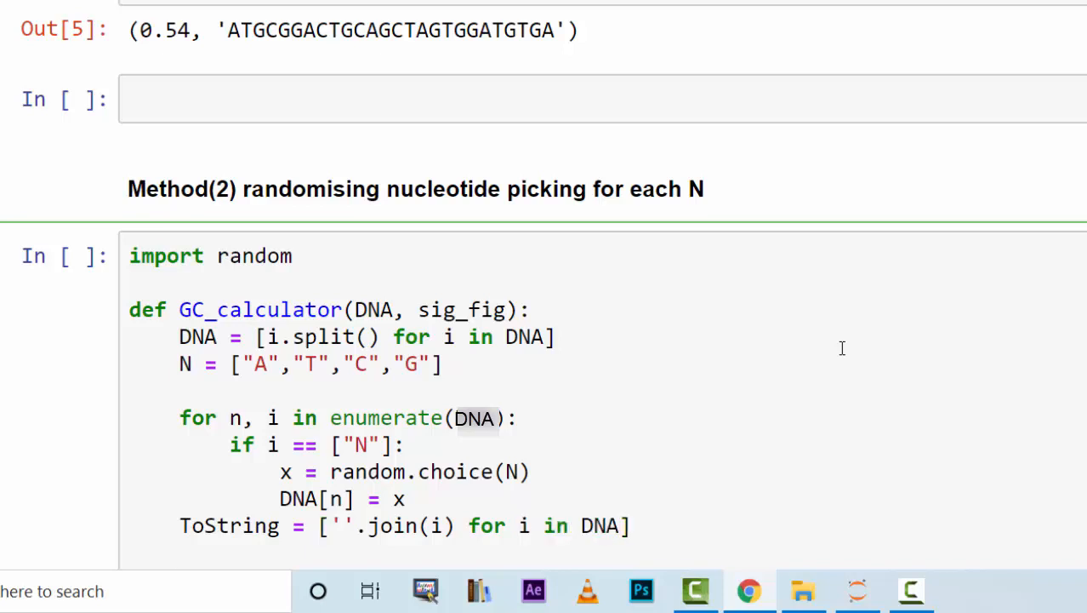
Join the pieces into StringDNA = ''.join(ToString).
type("StringDNA =")
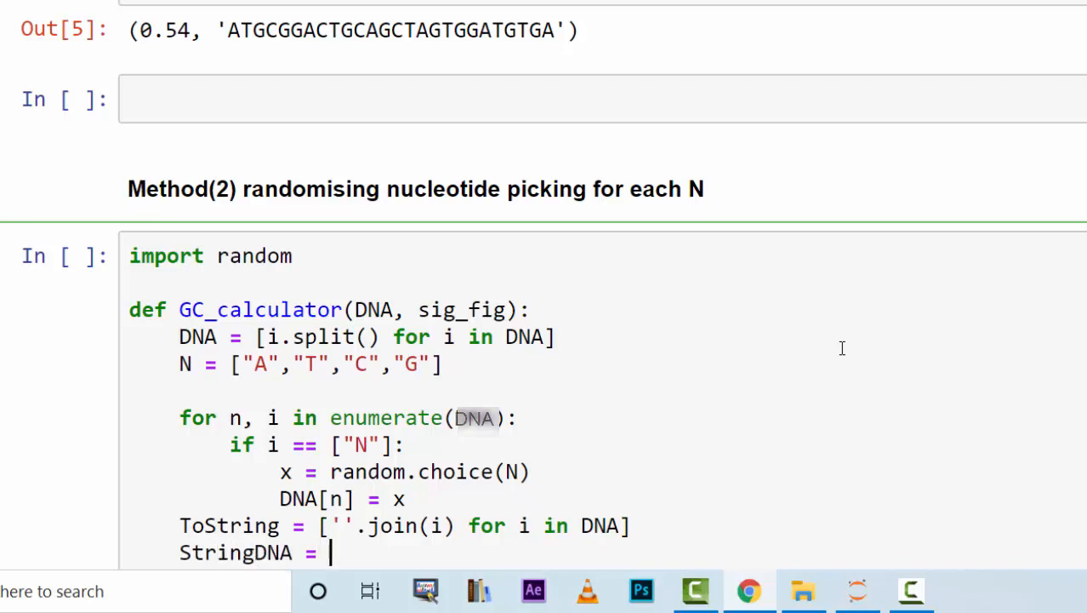
scroll("down", 3)
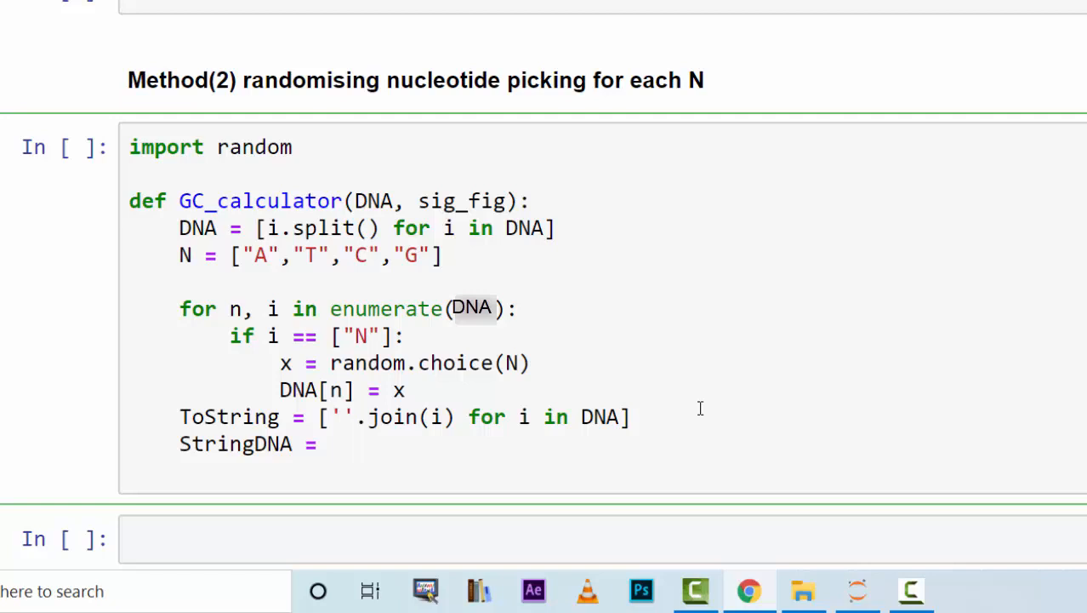
type("''")
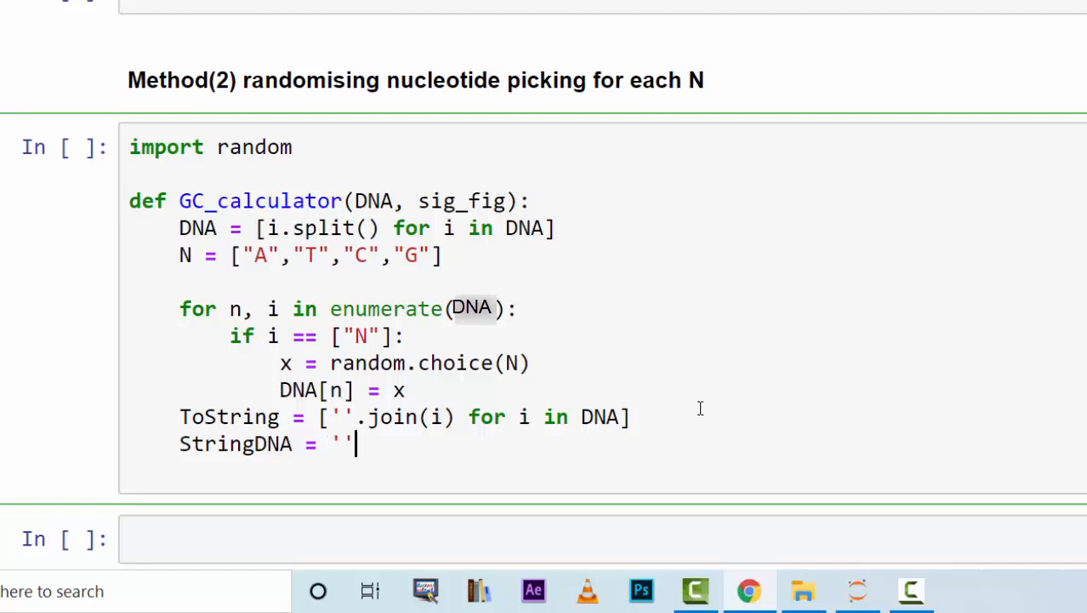
type(".join")
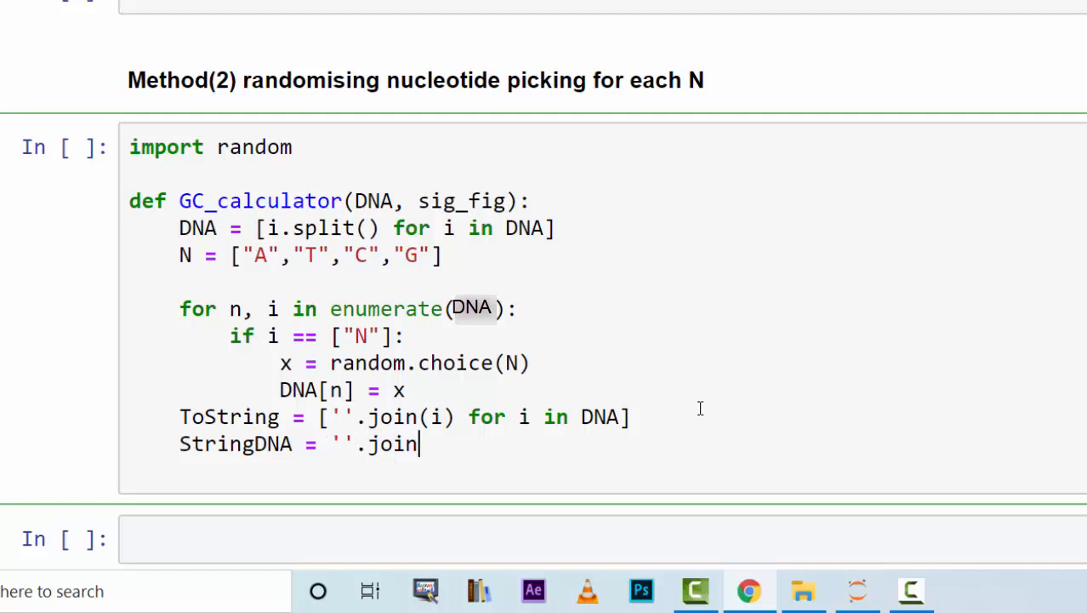
type(")")
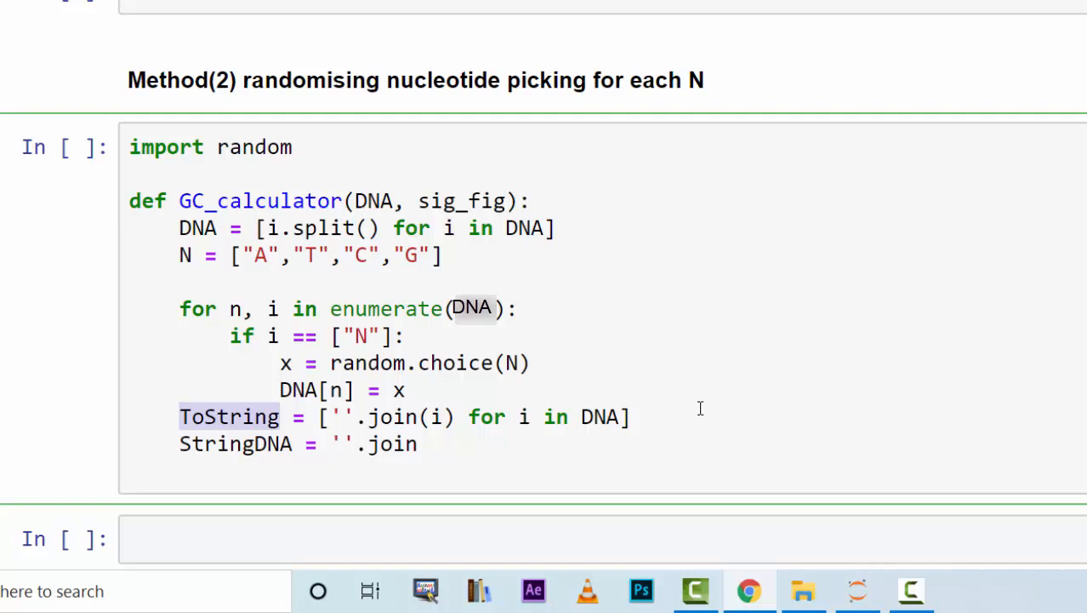
type("ToString")
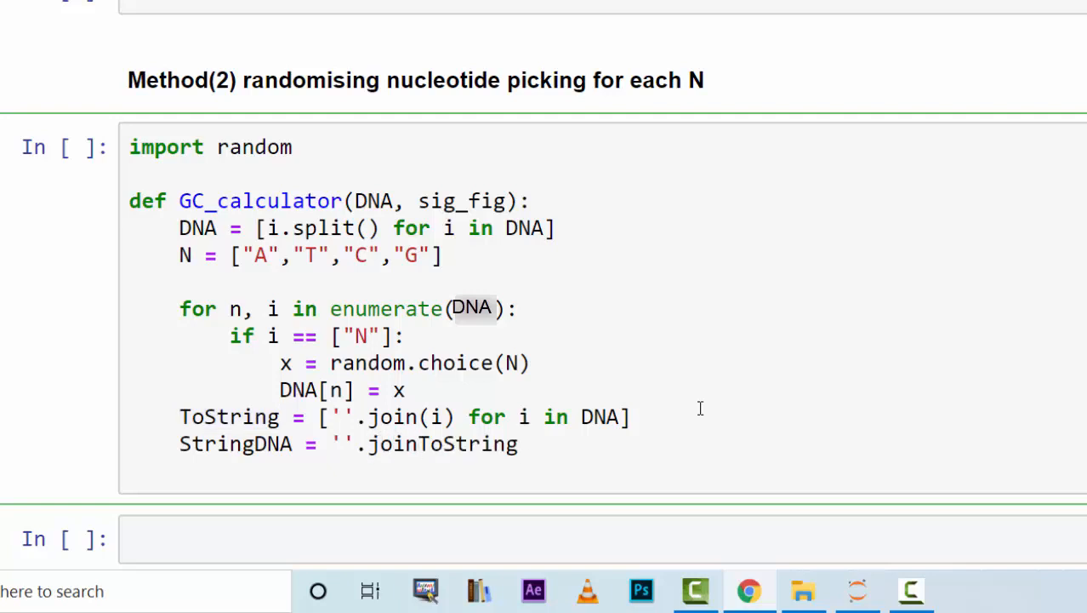
type("(ToString)")
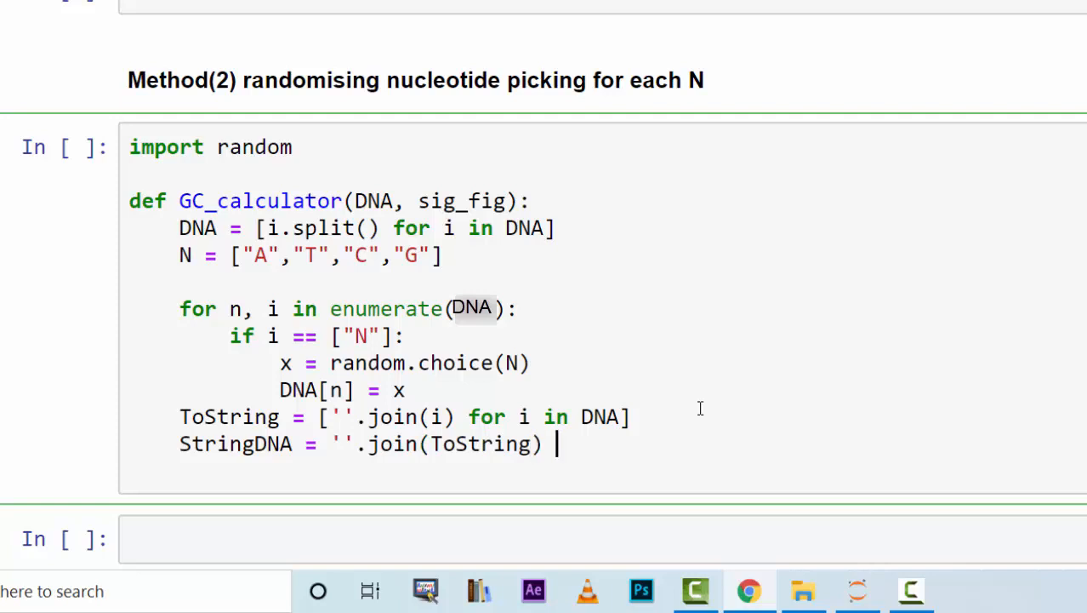
key("enter")
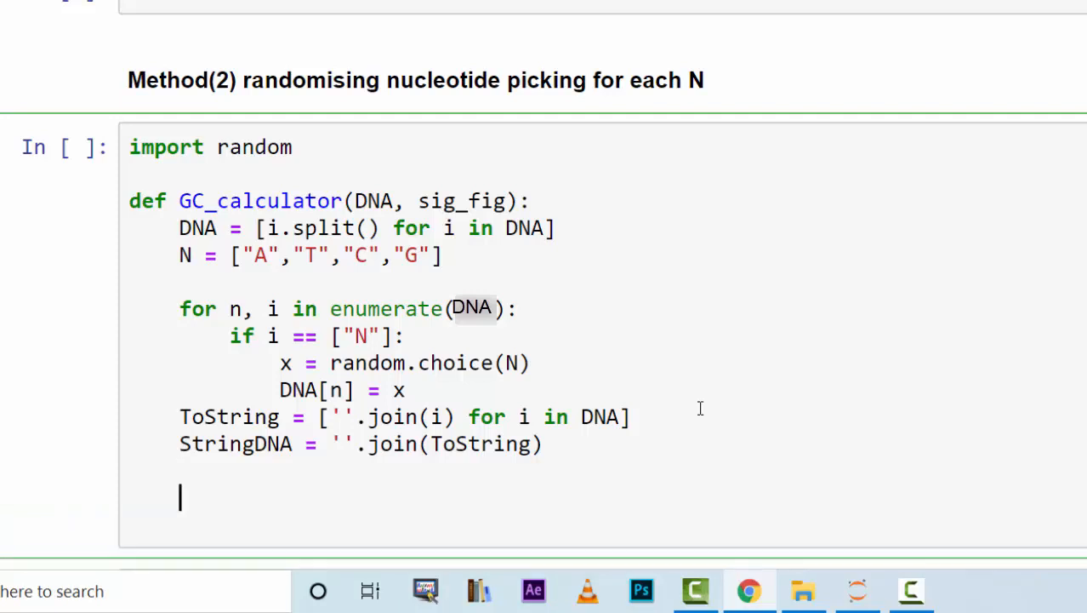
Start GC = round(StringDNA.count(), 2) on a new body line.
type("GC =")
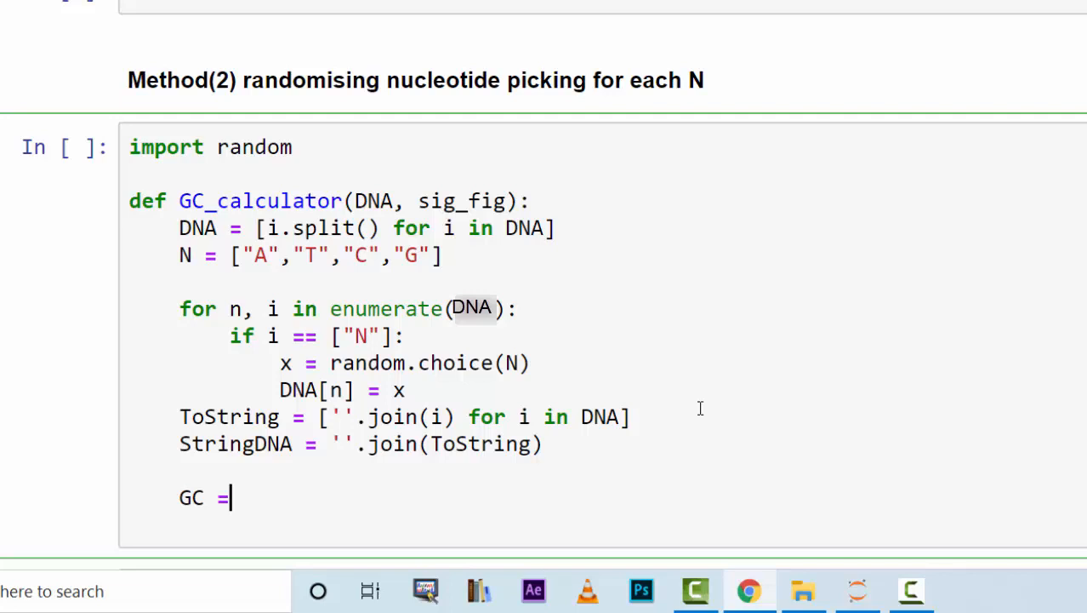
type("round()")
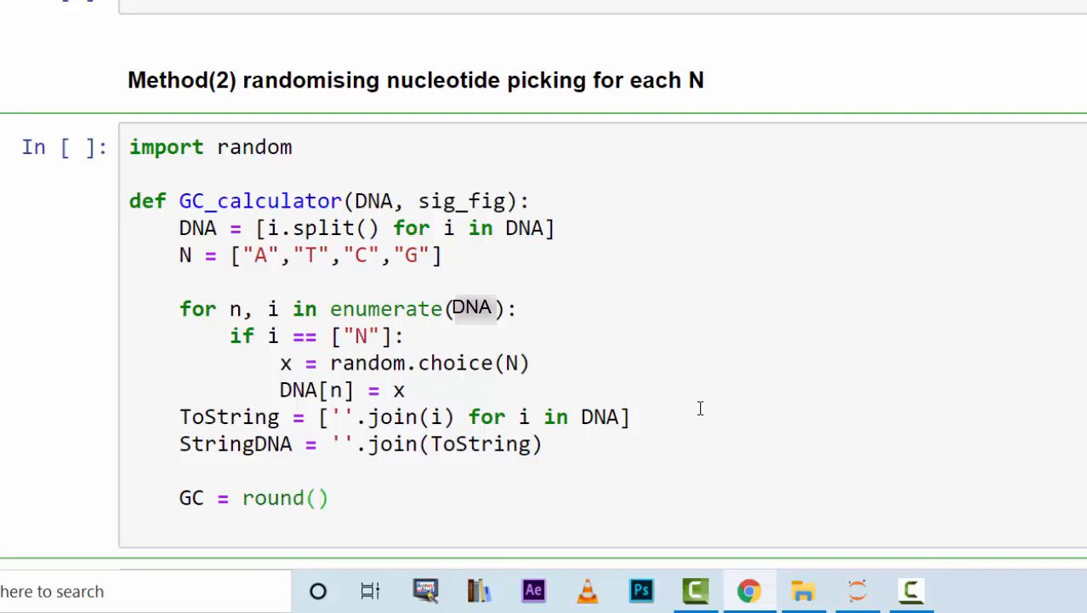
type(", 2")
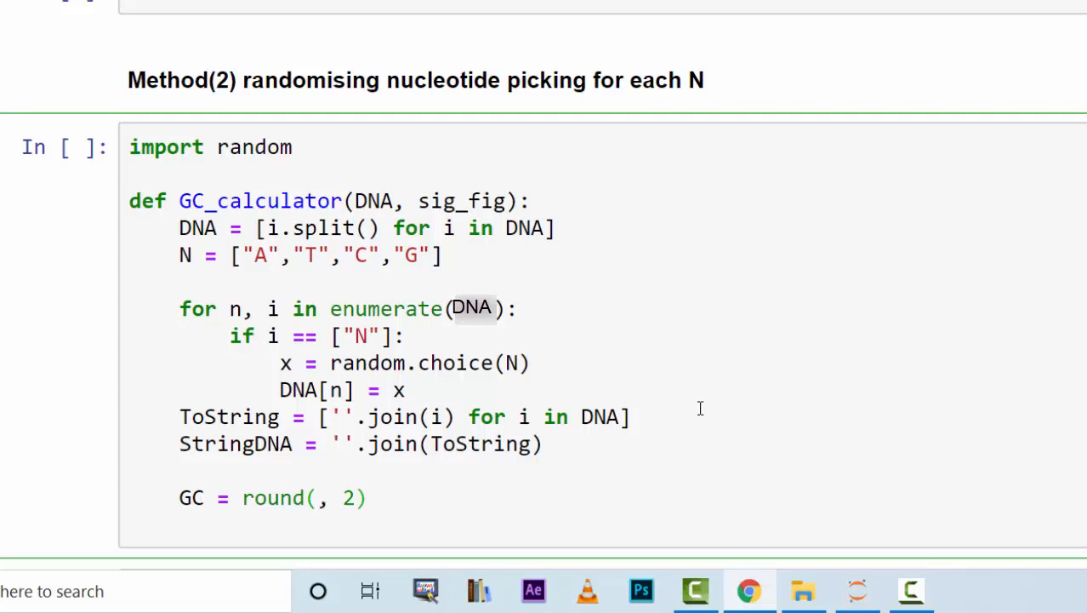
type("(")
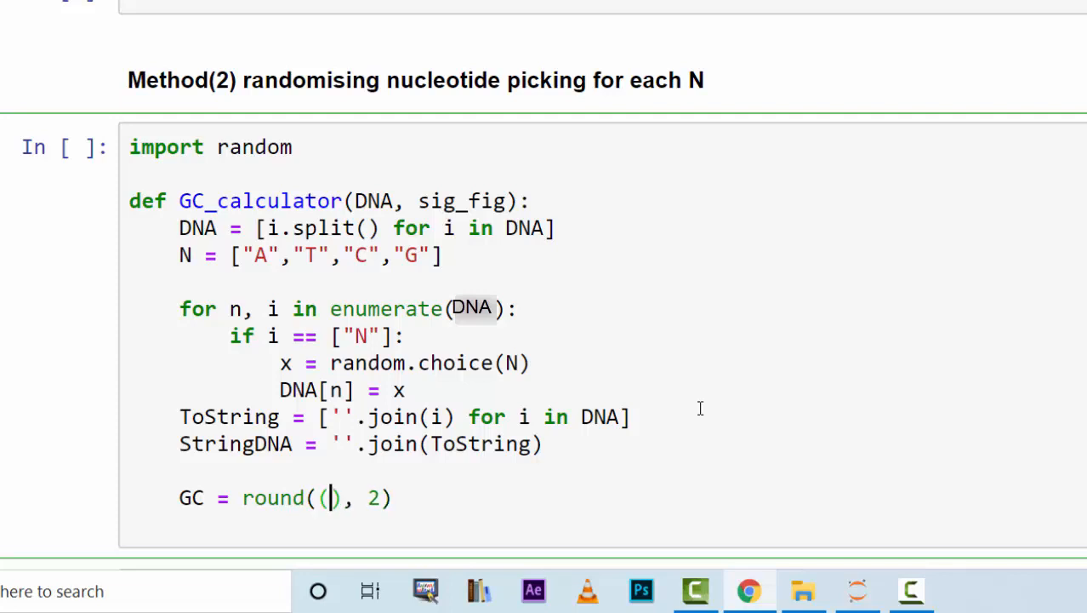
type("S")
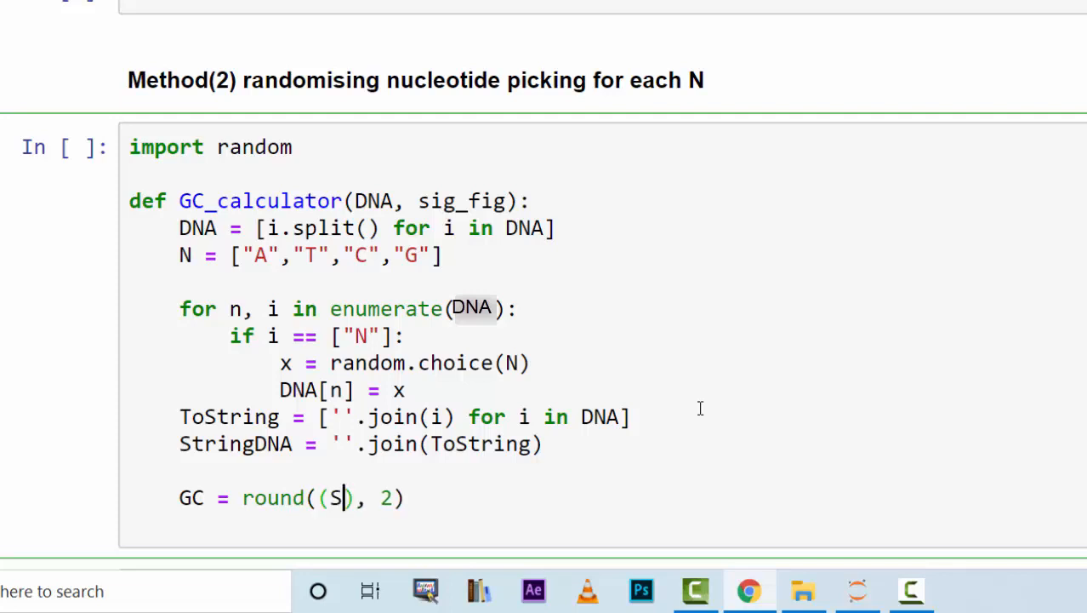
type("tringDNA")
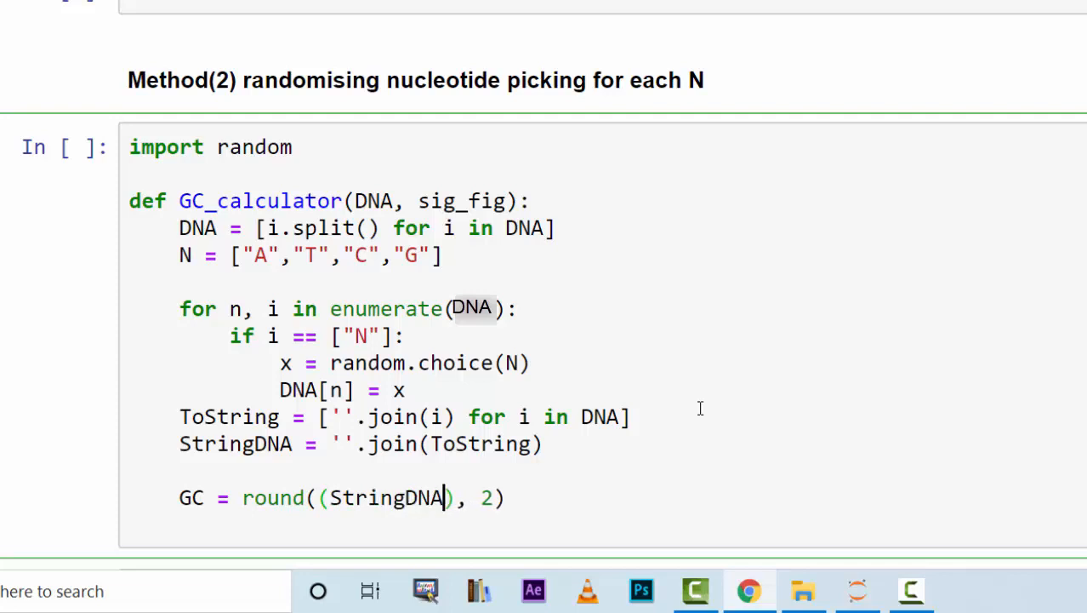
type(".cound")
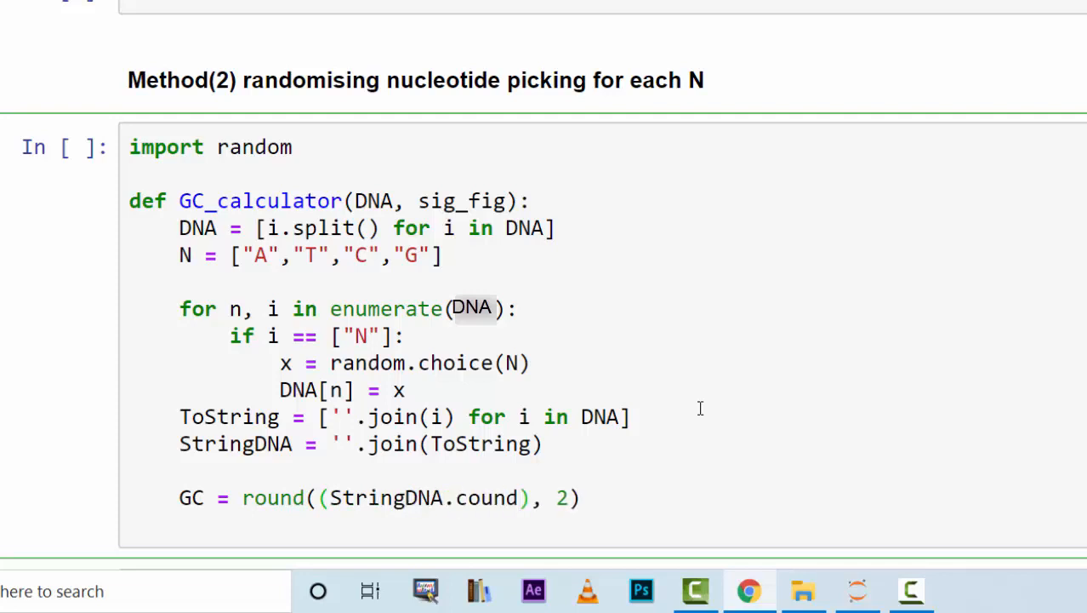
type("t()")
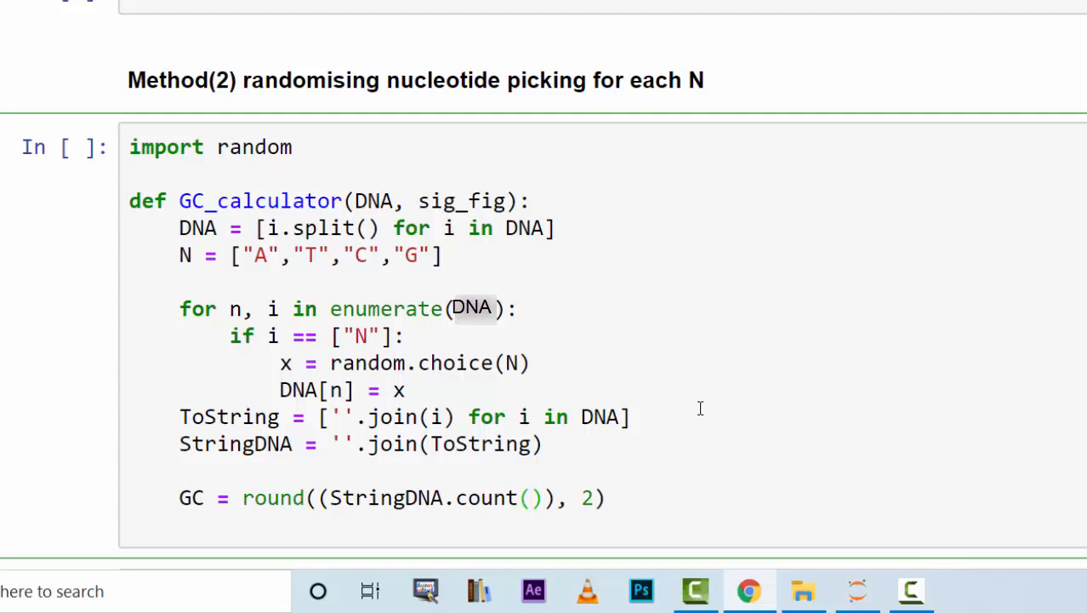
Count "G" plus "C" in StringDNA and divide by len(StringDNA).
left_click(543, 498)
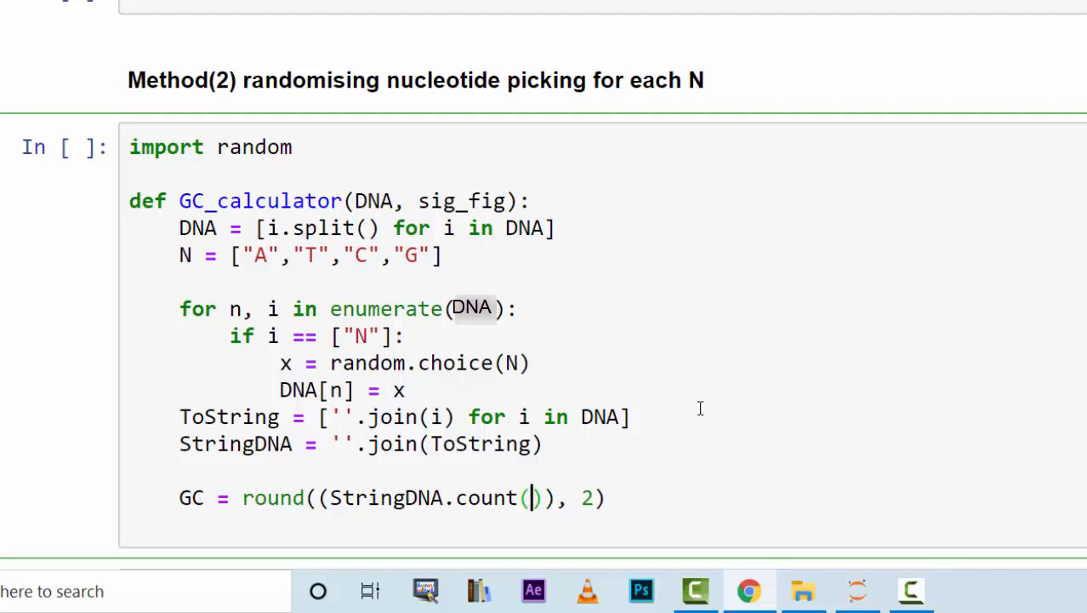
type("\"G\"")
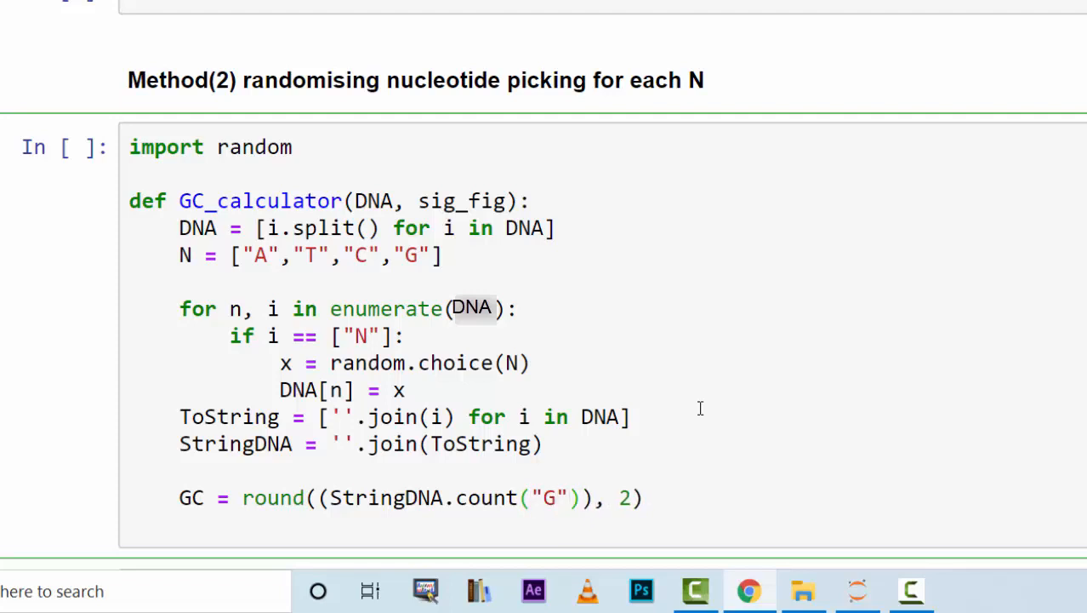
type("+St")
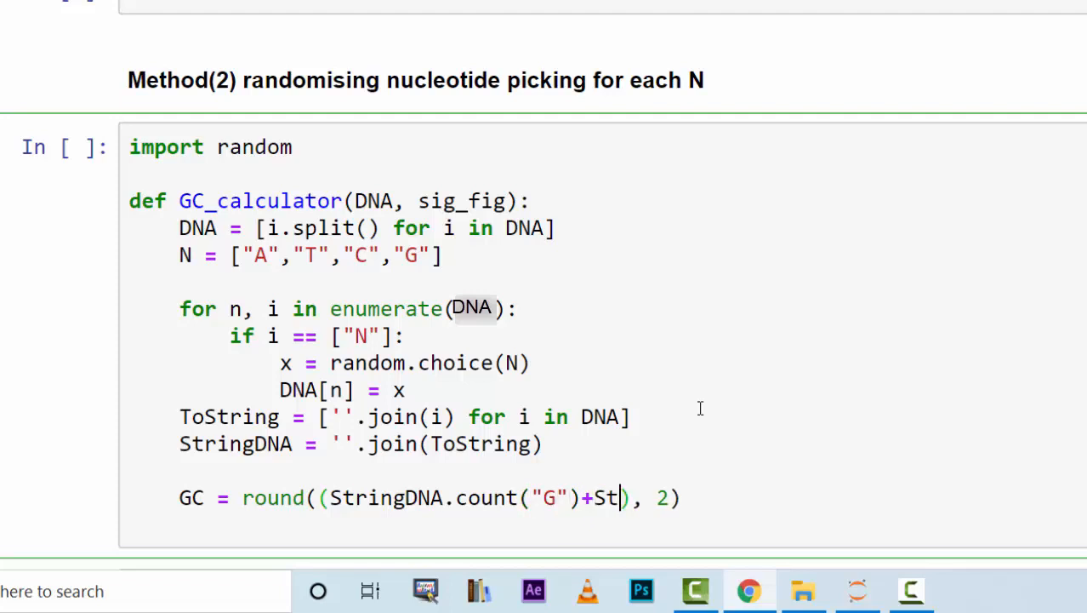
type("ringDNA")
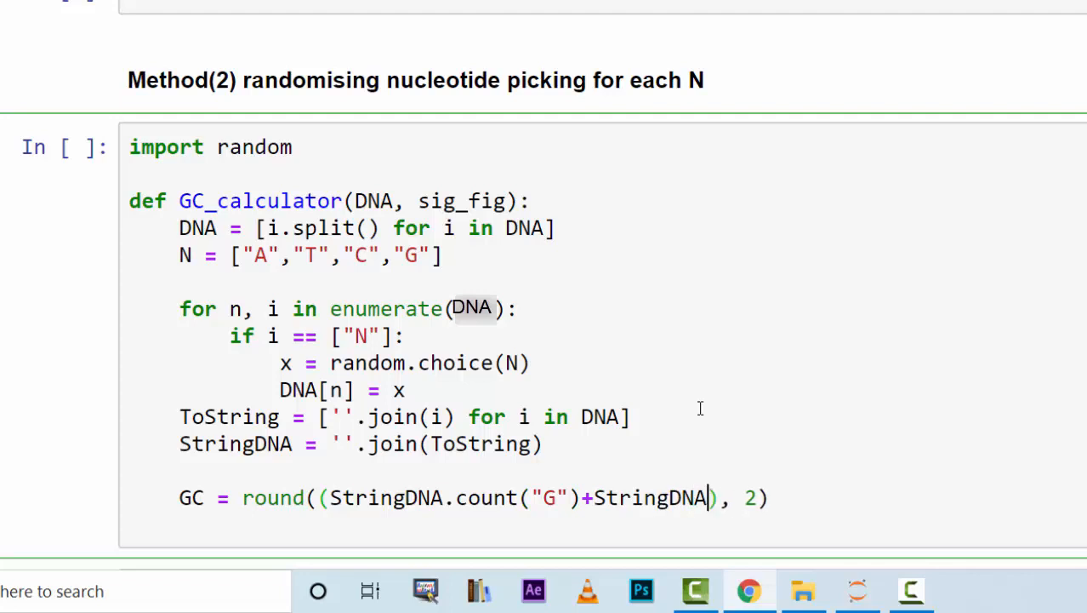
type(".count")
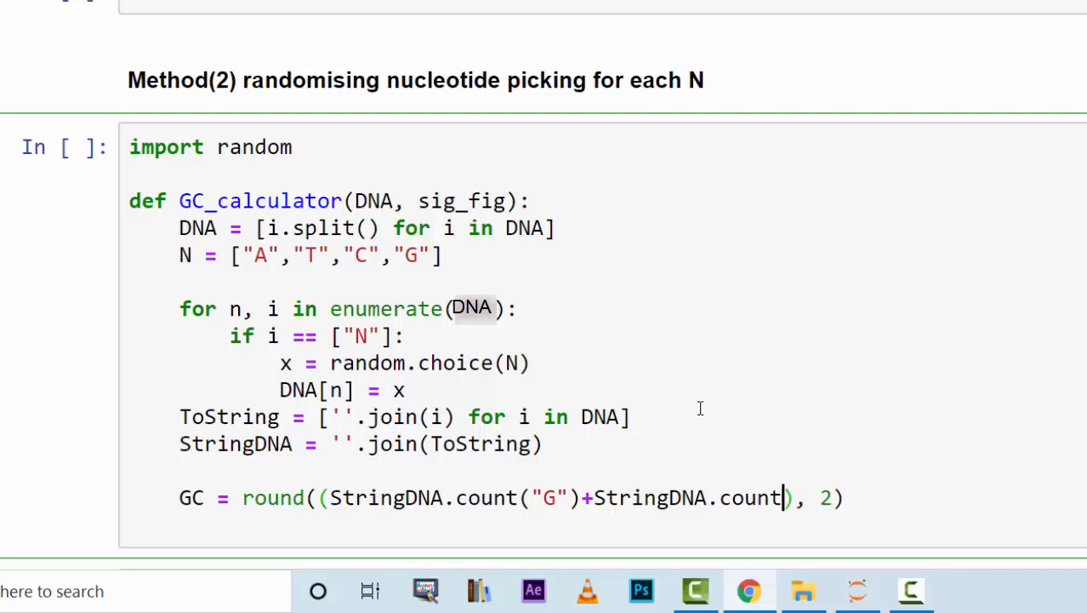
type("(")
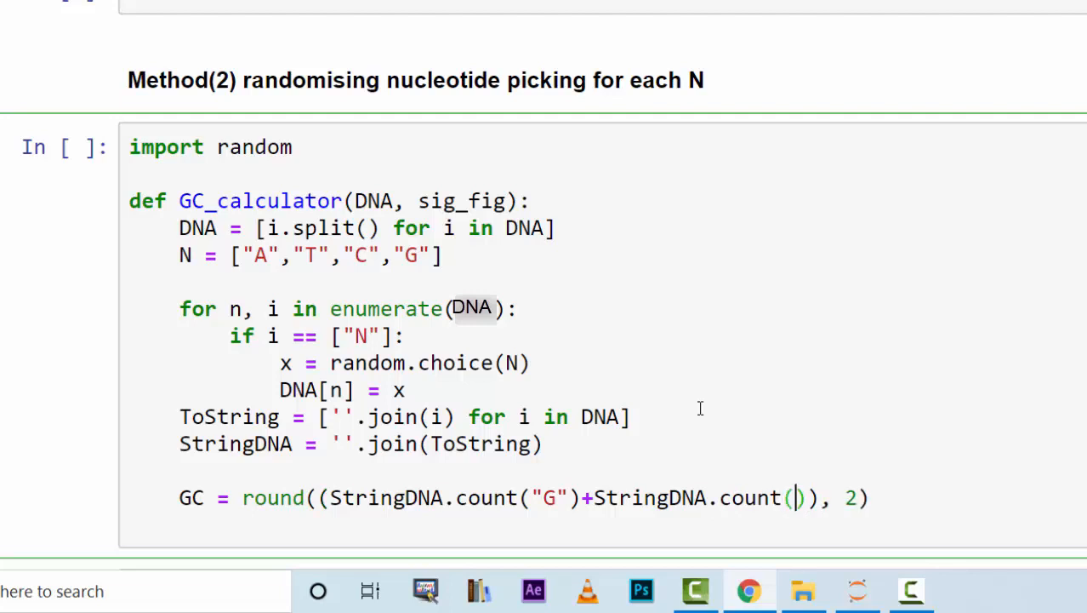
type("\"C\"")
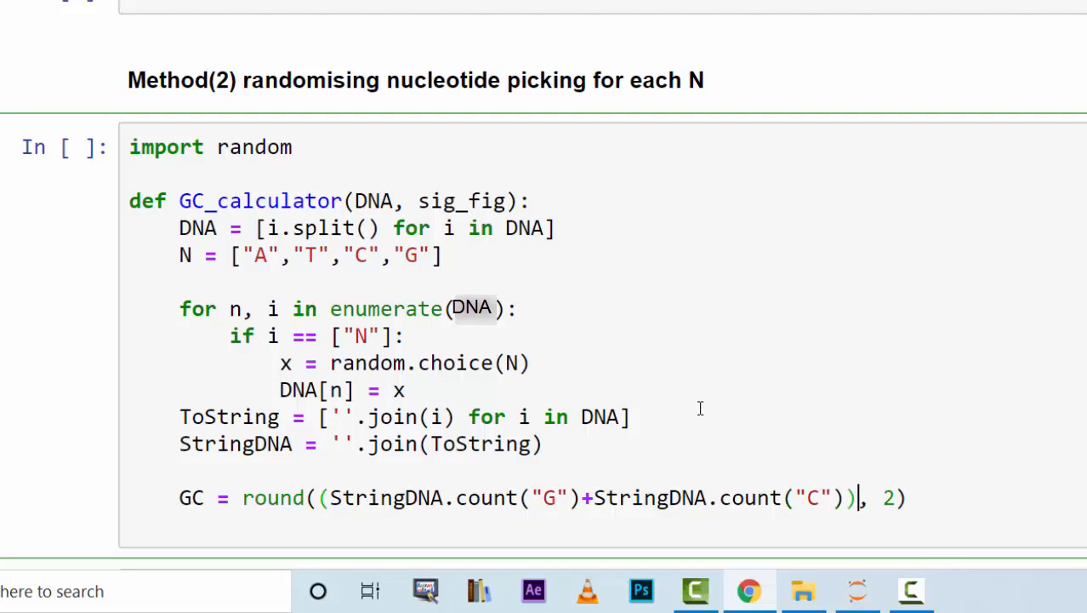
type("/len")
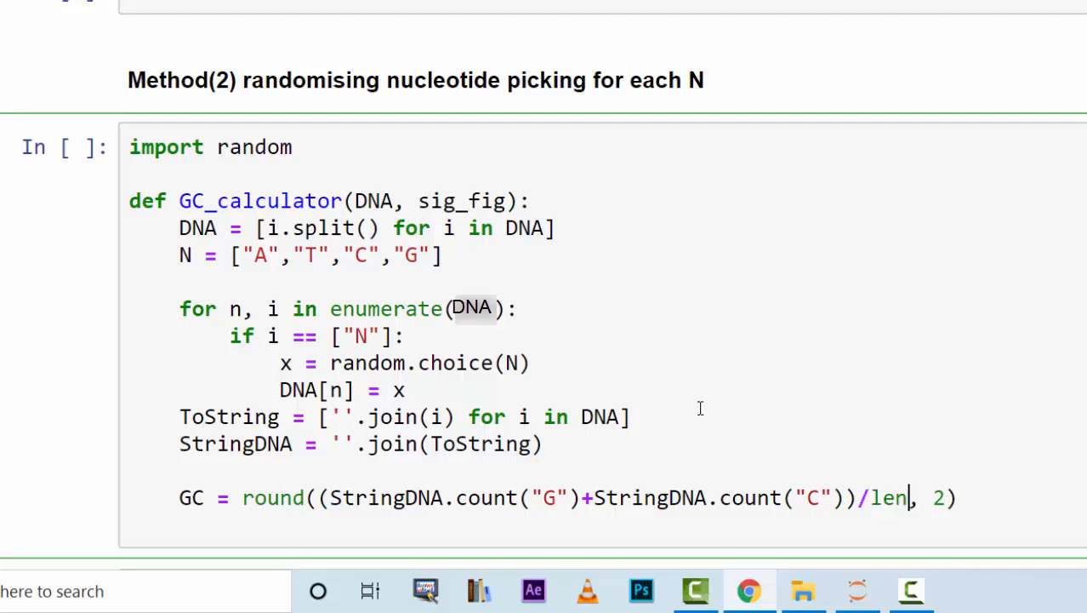
type("()")
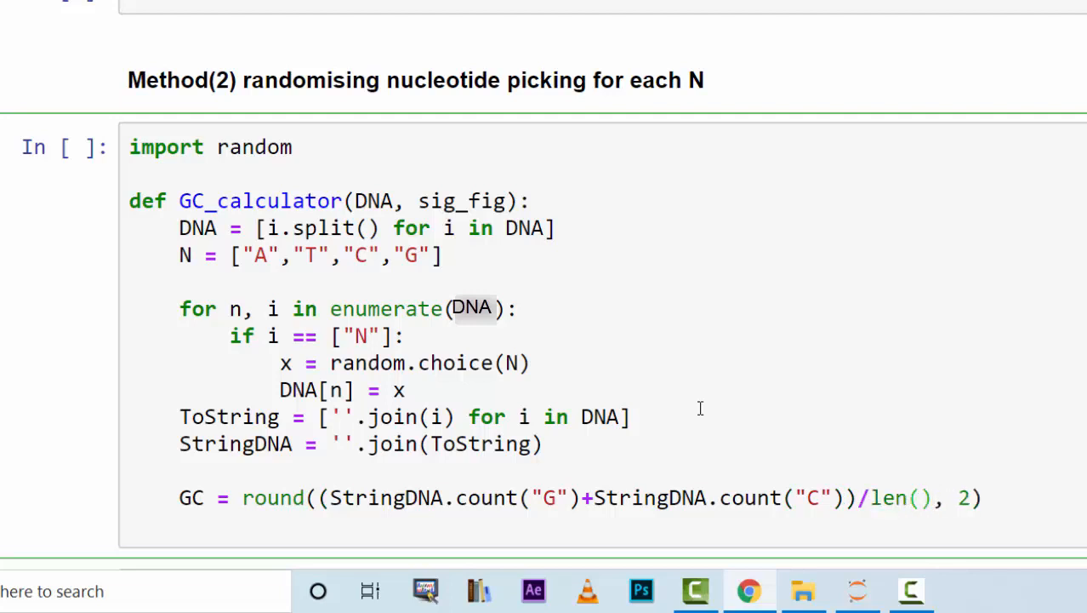
type("String")
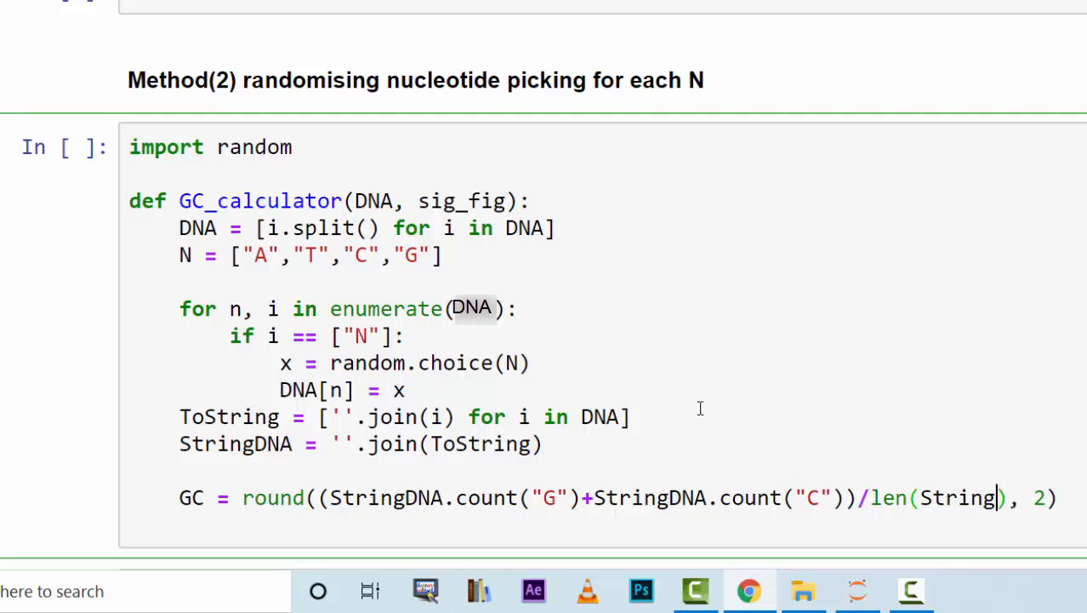
type("(")
type("DNA")
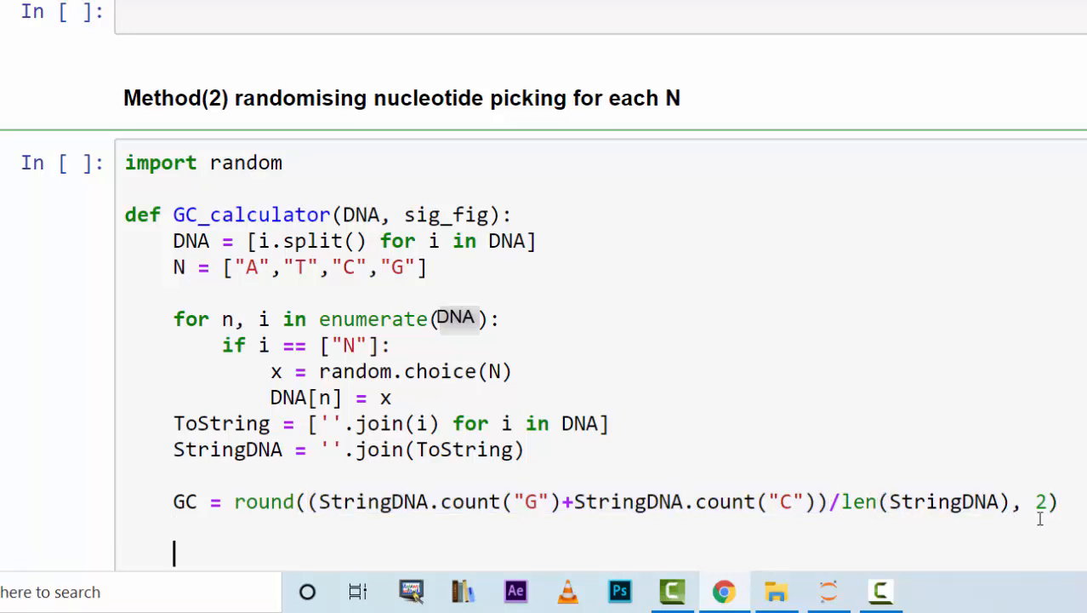
Assign output = " Your DNA sequence is: ", StringDNA, " GC% is ", GC inside GC_calculator.
type("output =")
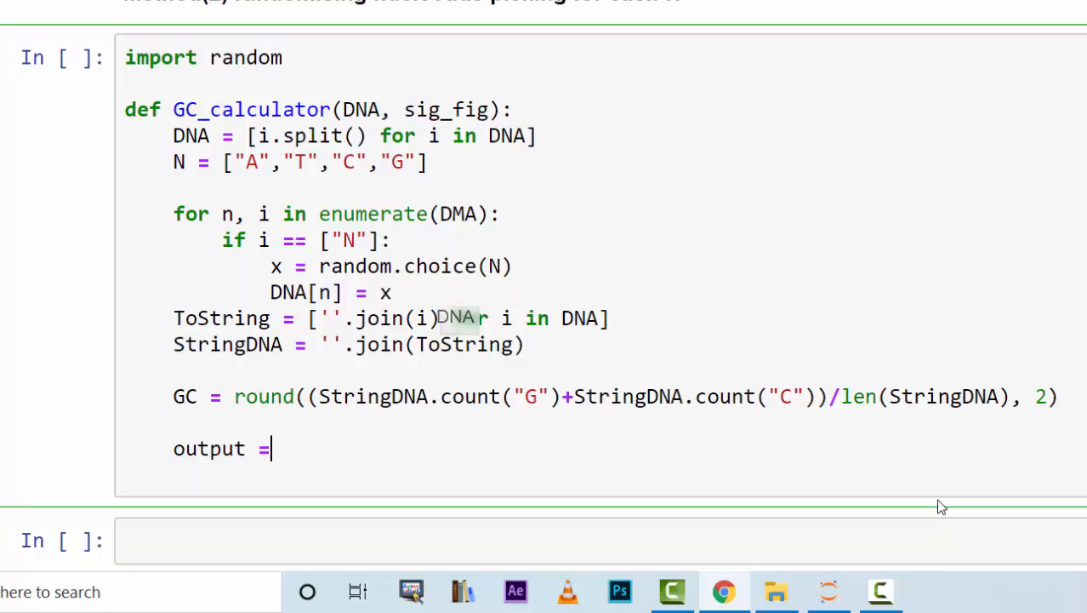
type("\" Y\"")
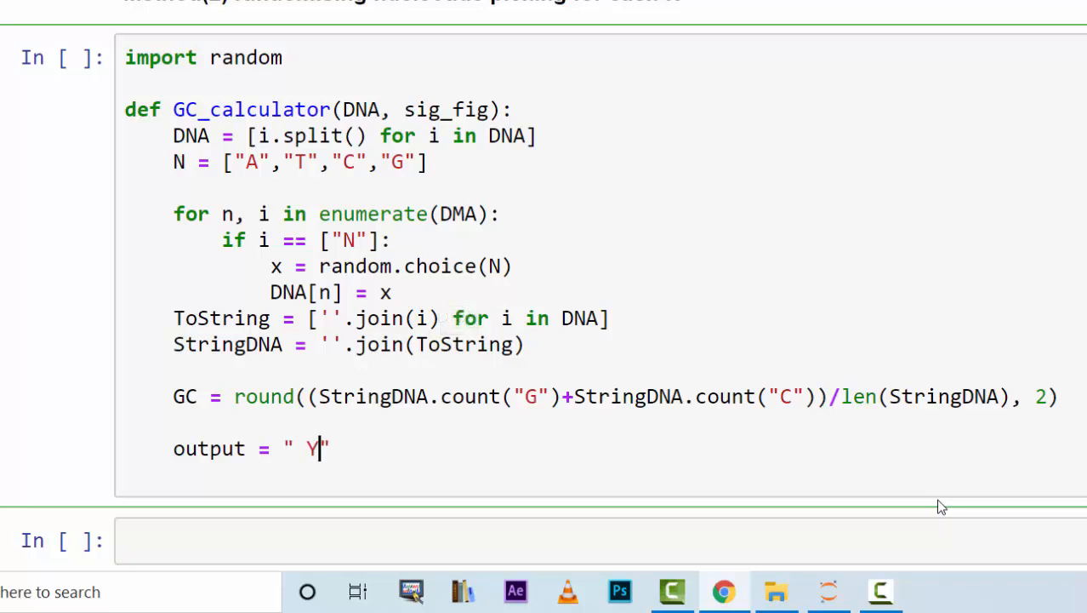
type("our DNA seque")
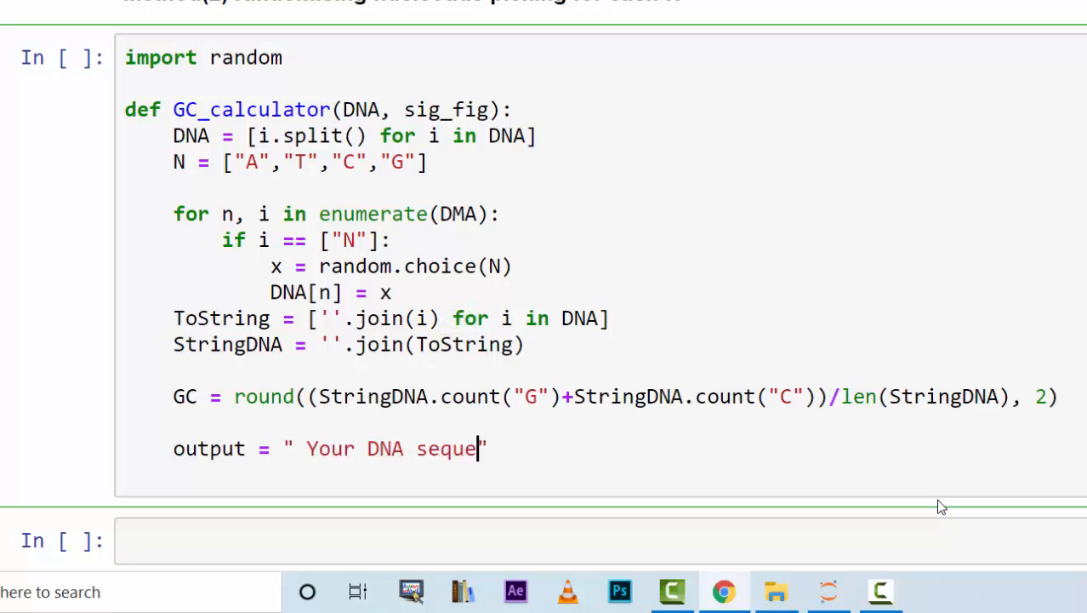
type("nce isL")
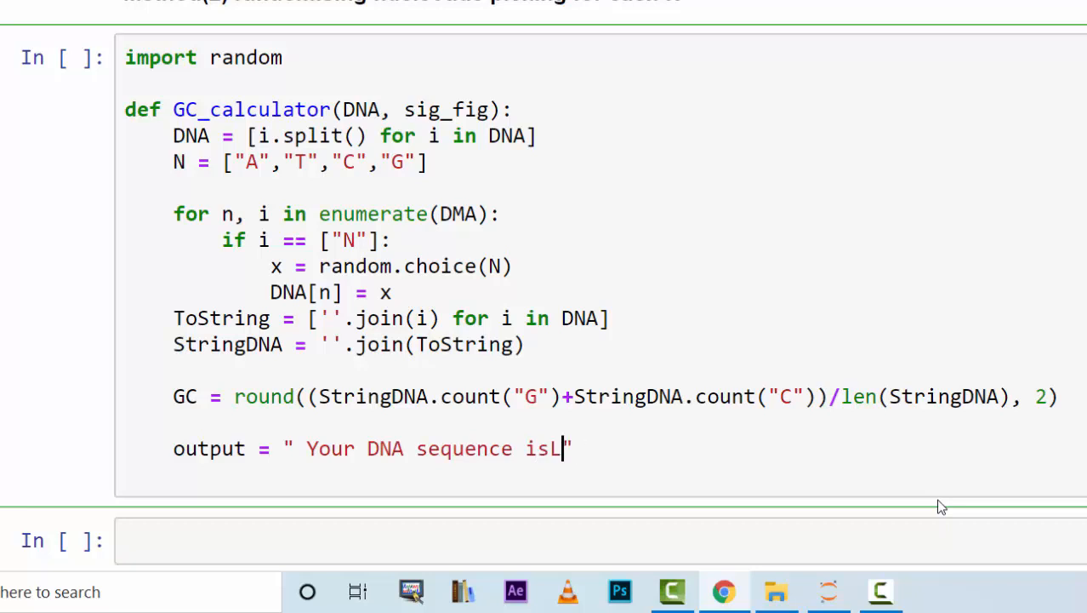
type(": \"")
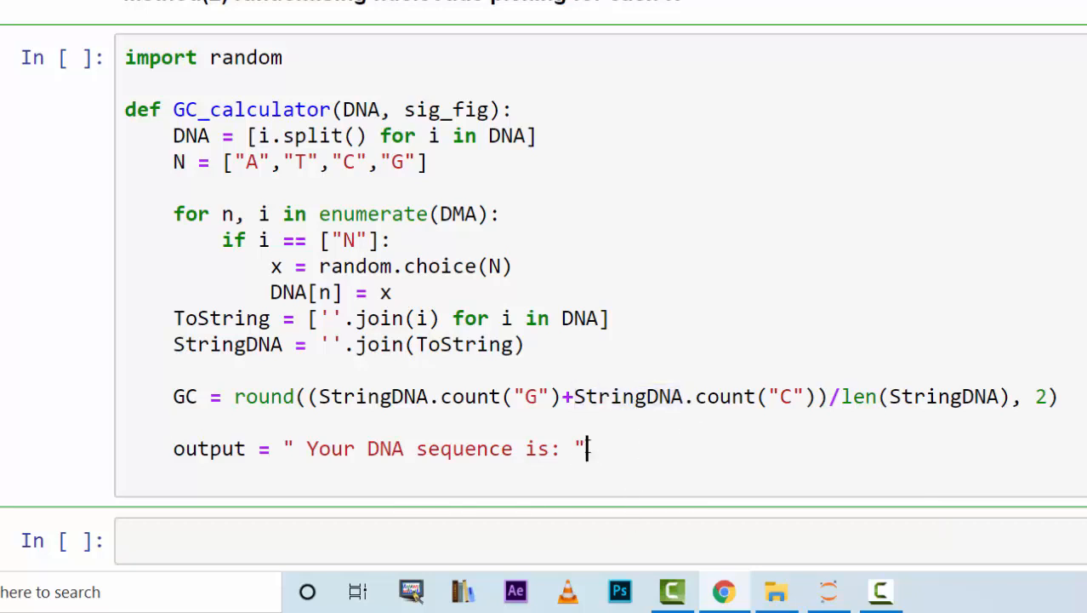
type(", StringDNA")
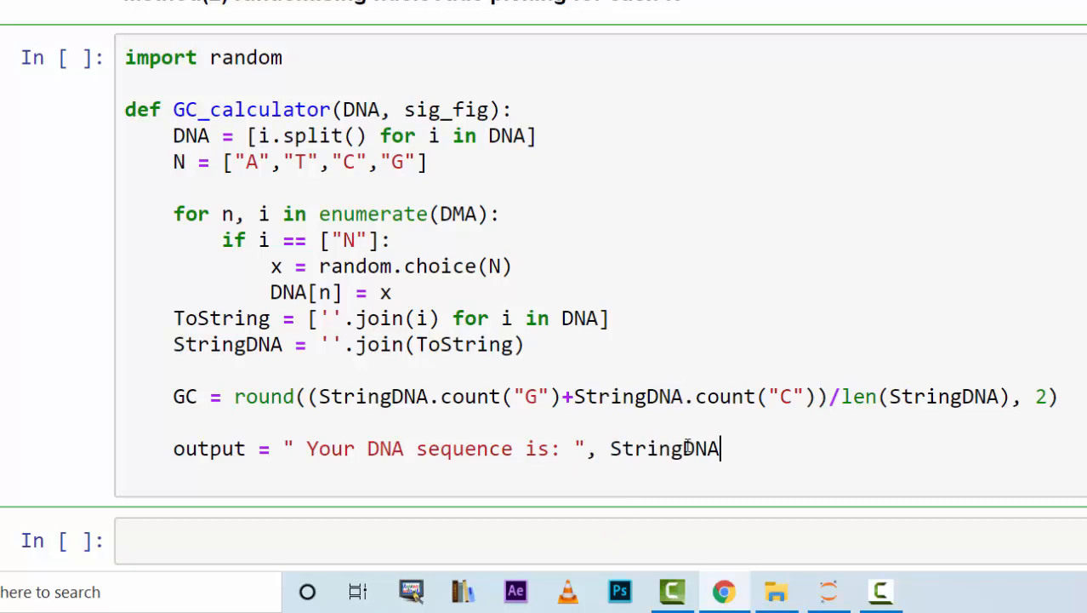
type(", \" \"")
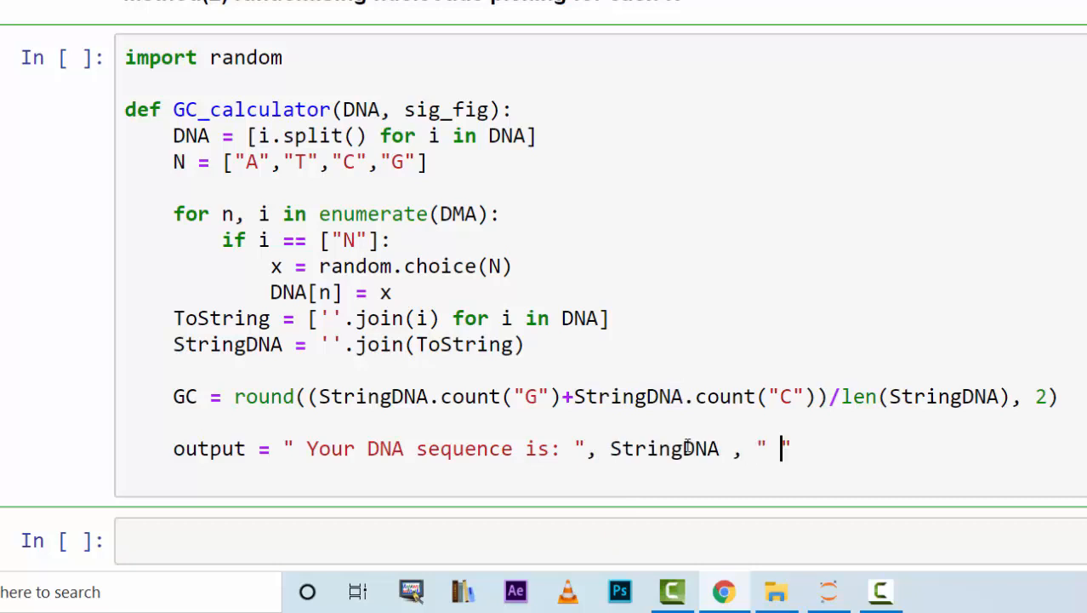
type("GC")
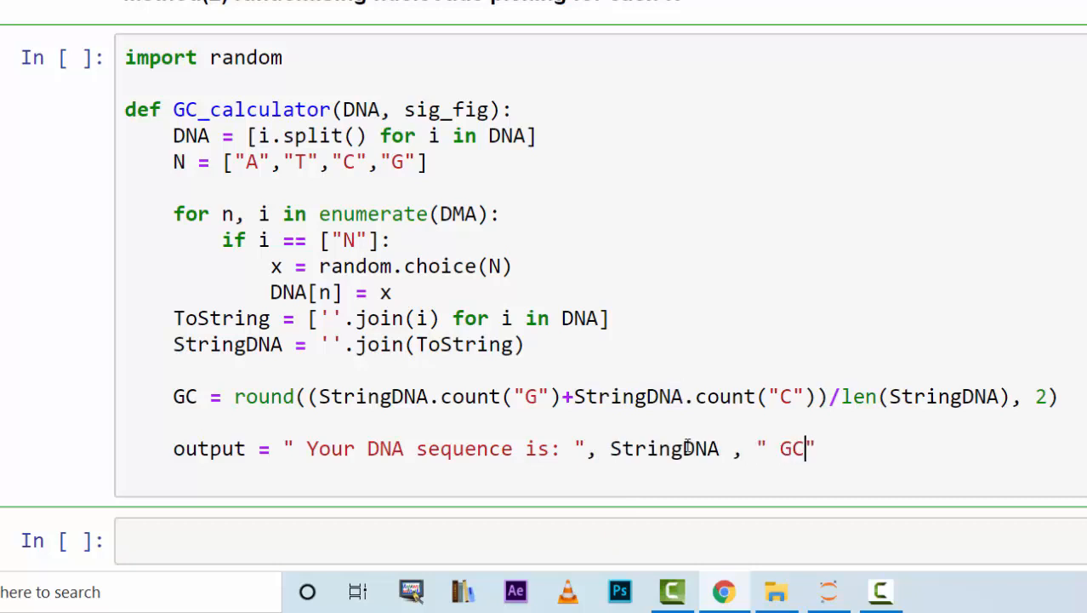
type("% is")
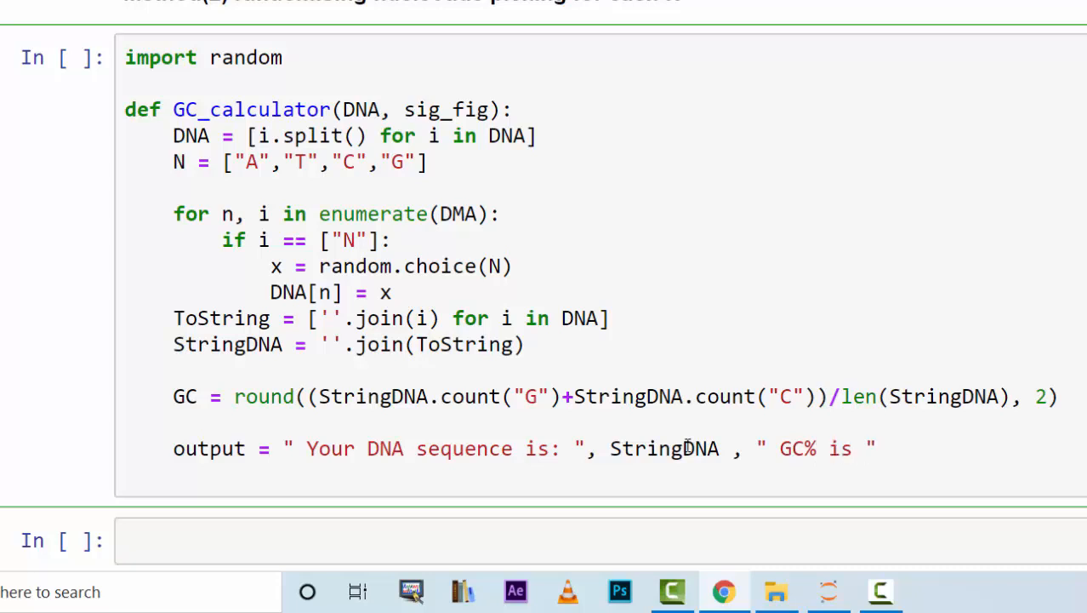
type(",")
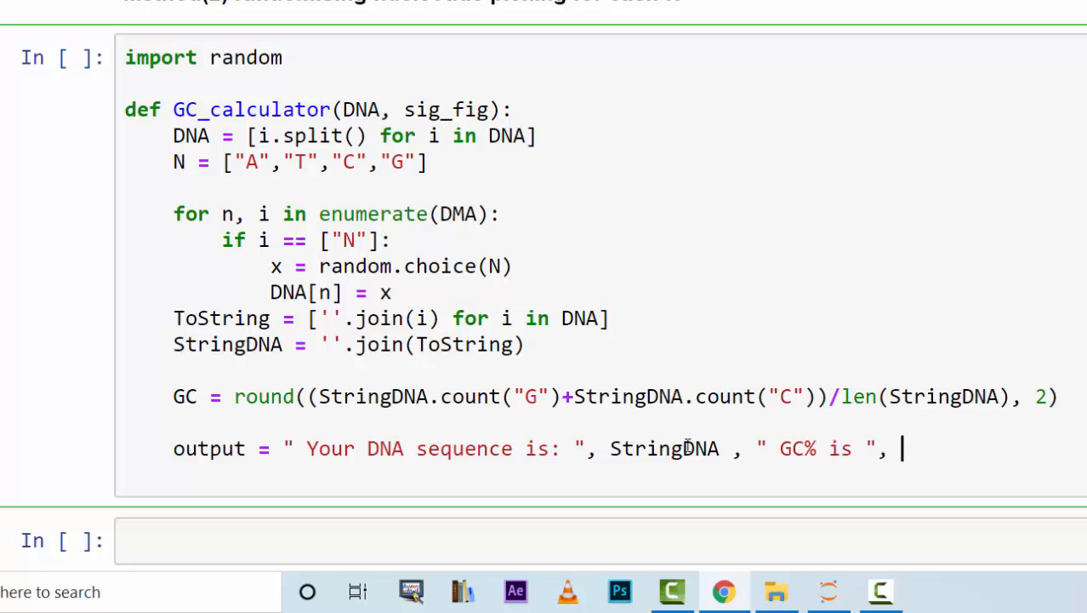
type("GC")
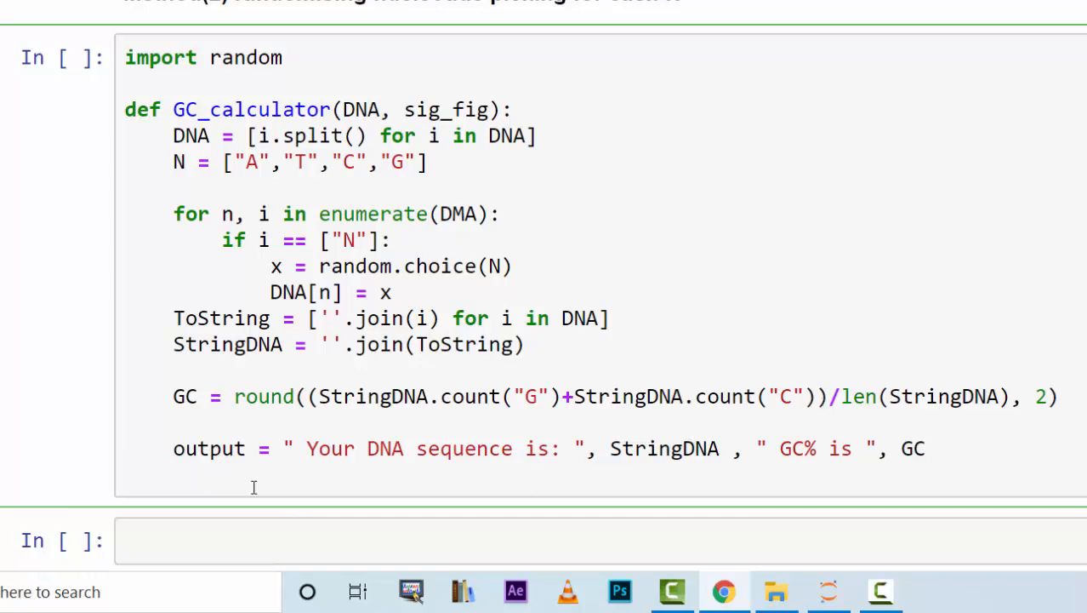
Make the function end with return(output).
type("retrun")
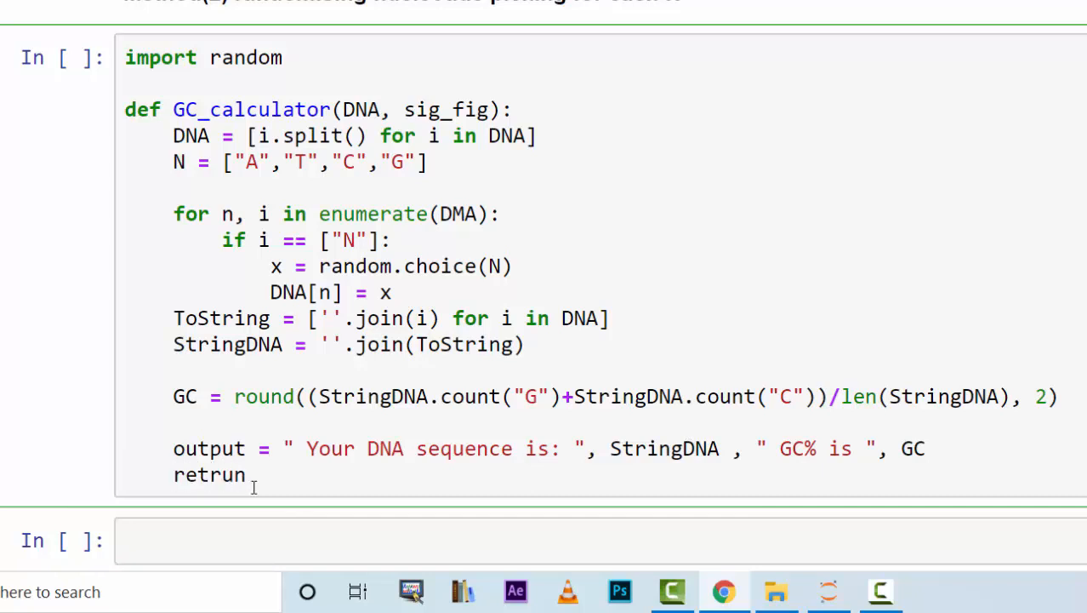
type("return()")
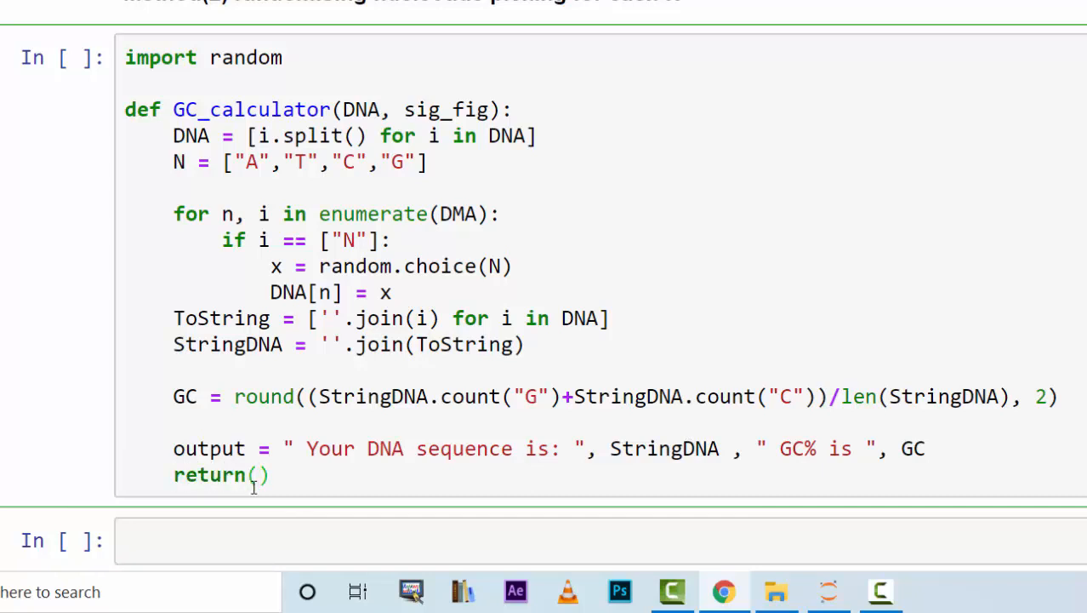
type("output")
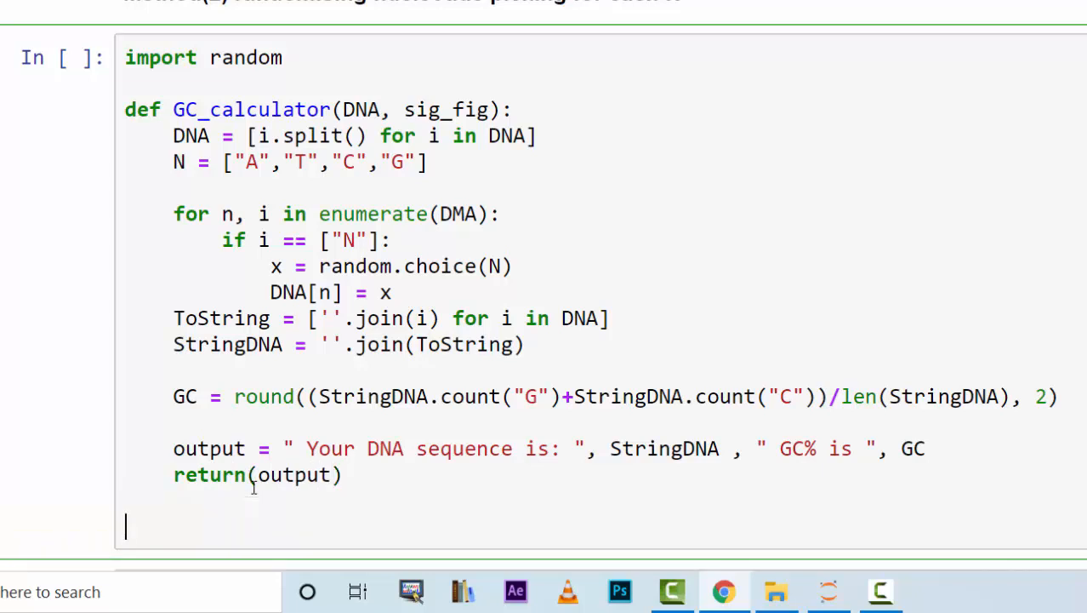
Reuse the DNA_seq variable to call GC_calculator(DNA_seq, 2), giving GC% 0.55.
double_click(251, 109)
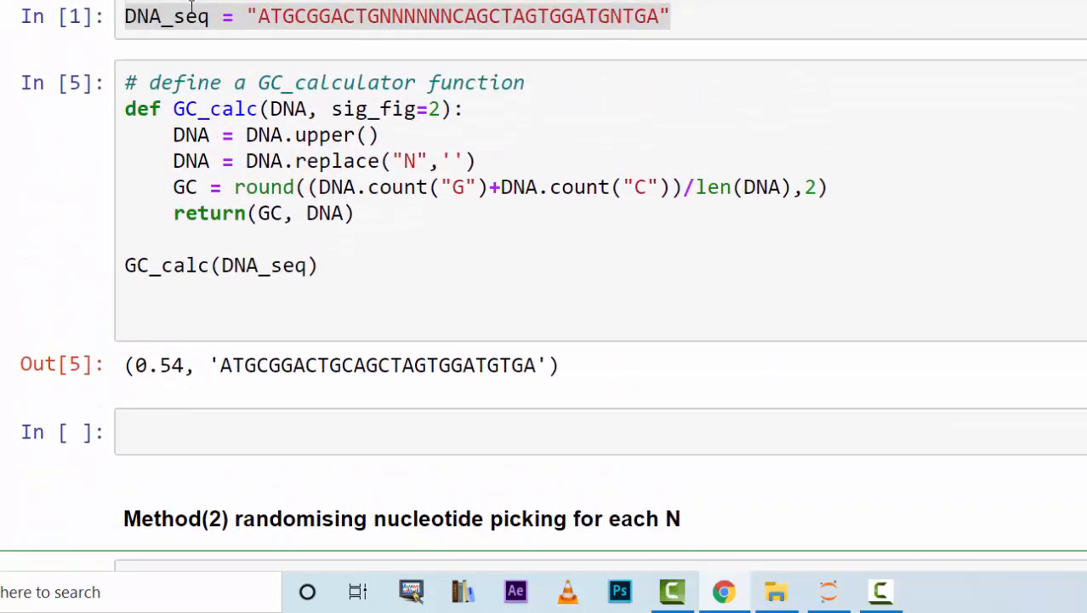
scroll("down", 3)
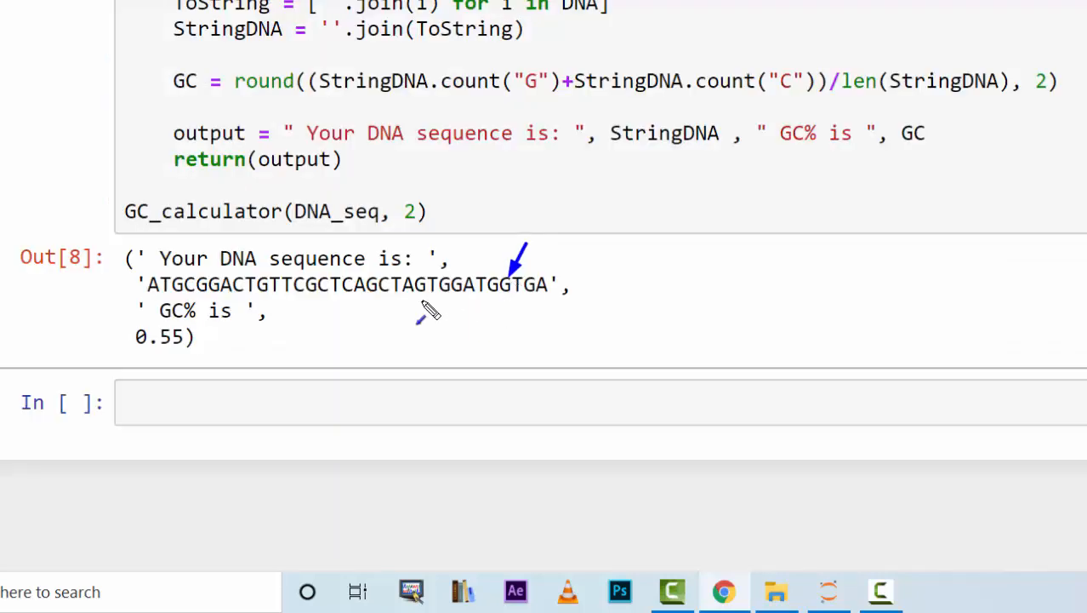
mouse_move(336, 328)
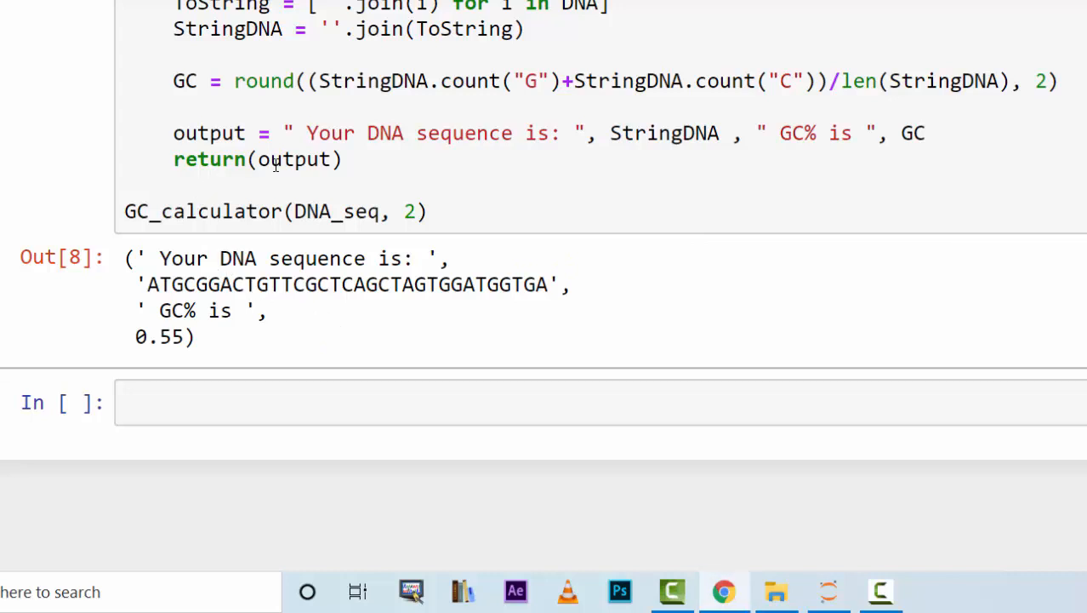
Append len(StringDNA) to the output tuple and rerun, showing GC% 0.58 and length 33.
left_click(927, 132)
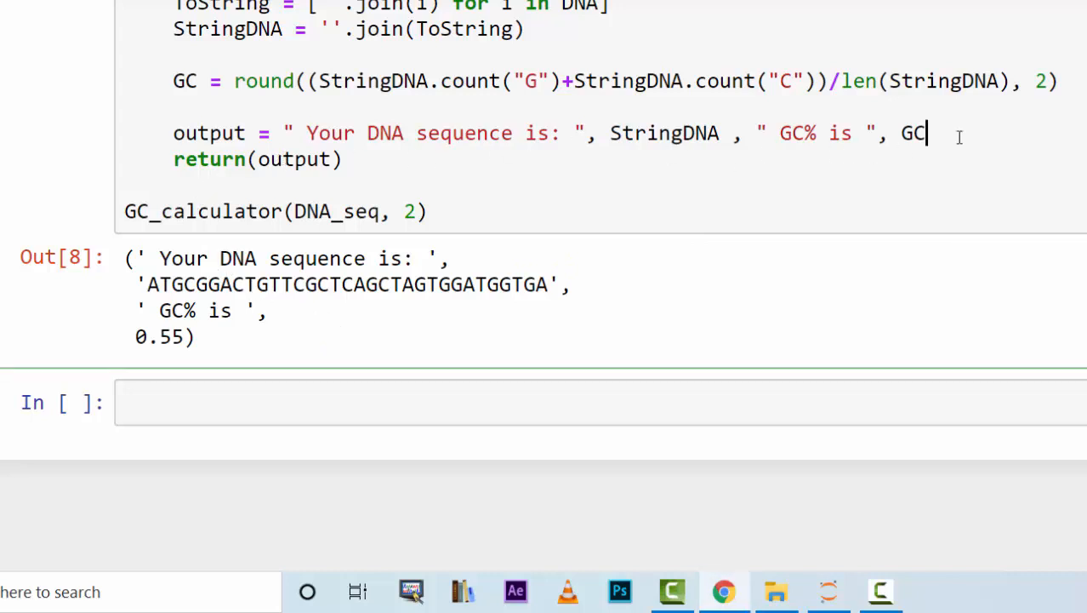
type(", le")
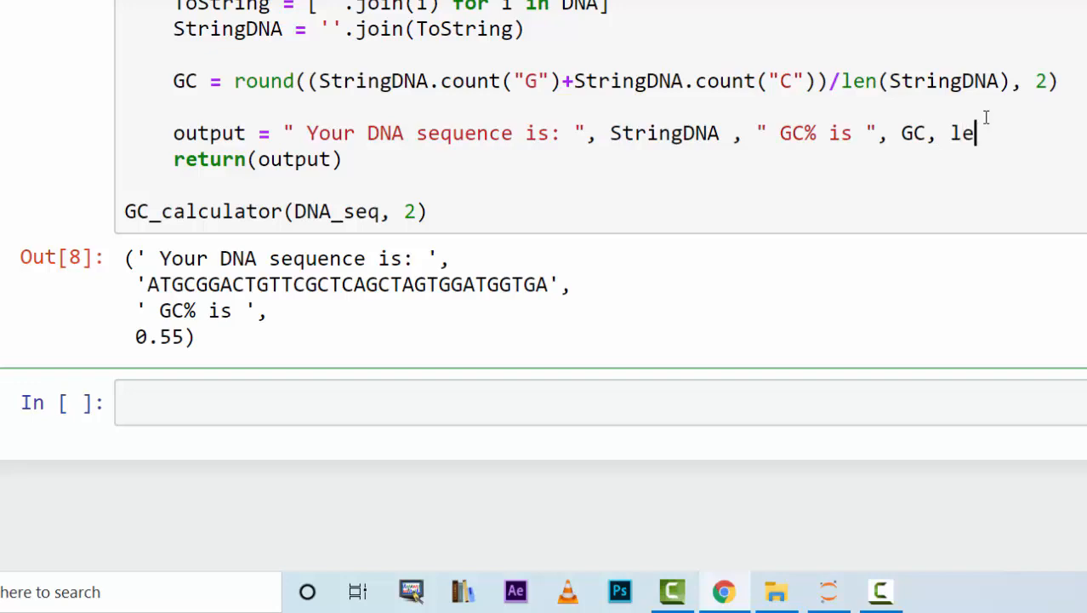
type("n(StringDNA")
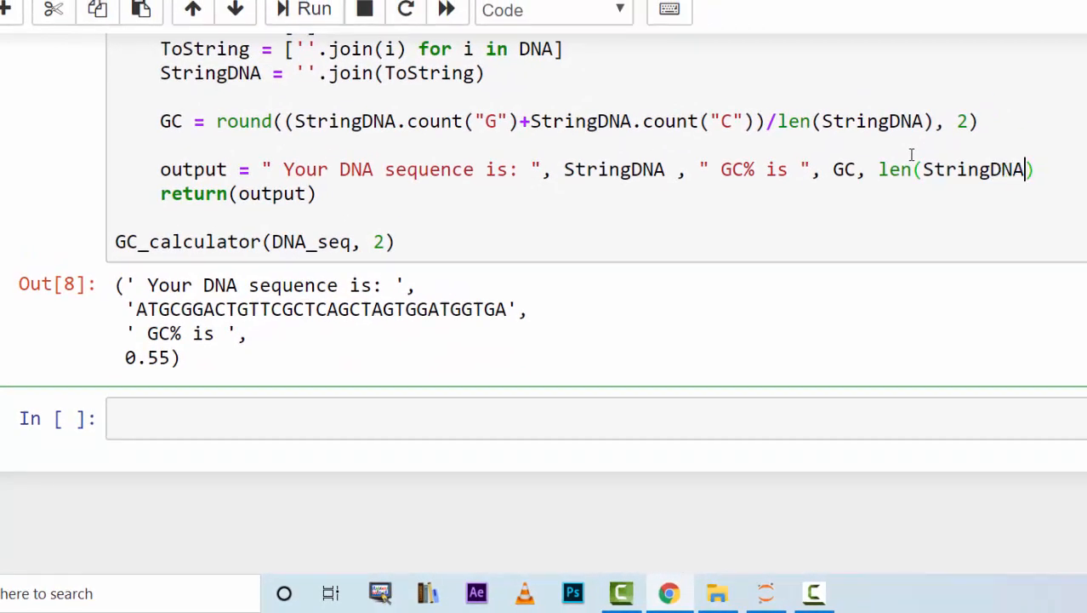
left_click(313, 9)
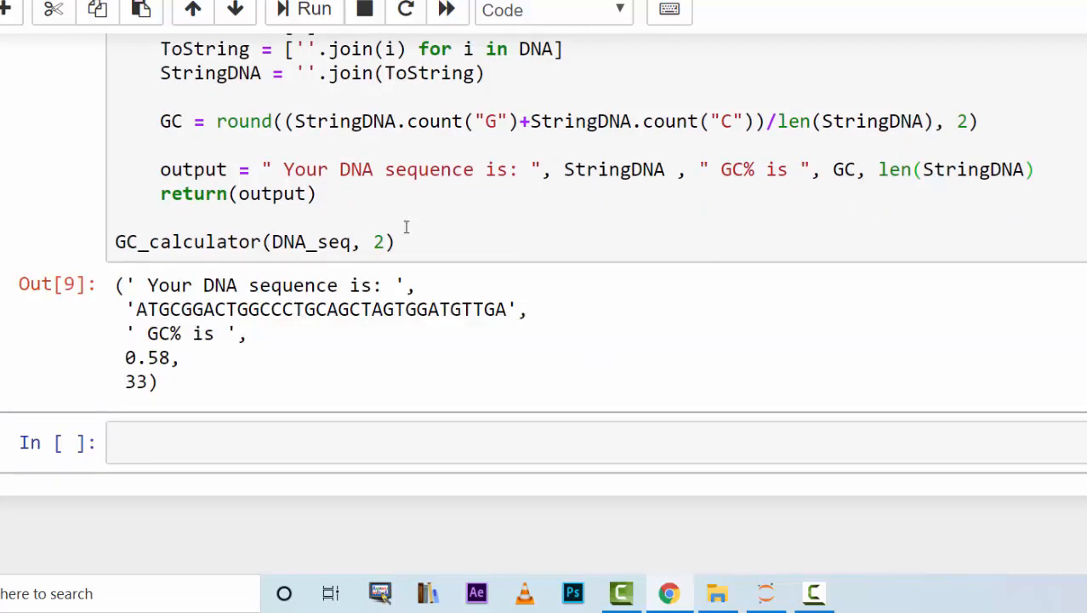
Run print(len(DNA_seq)) in a new cell to confirm the length 33.
type("print(len(DNA_seq")
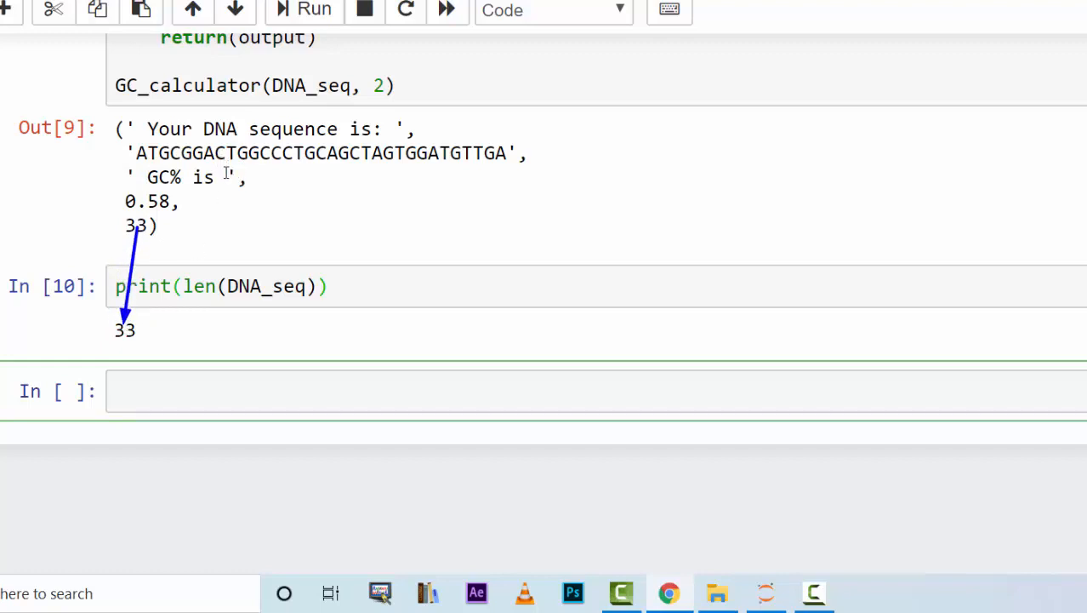
mouse_move(271, 189)
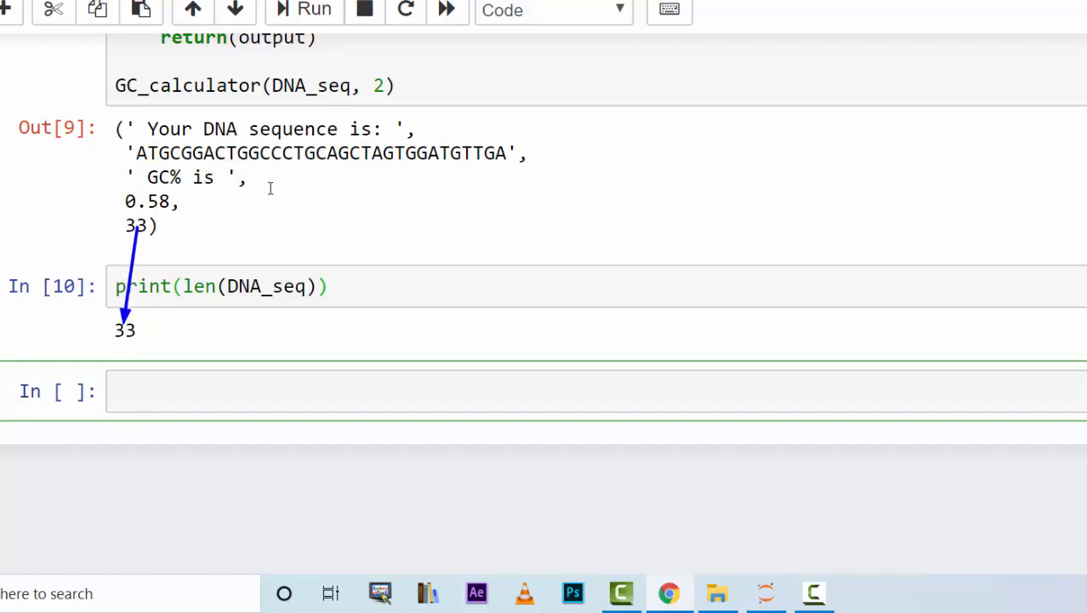